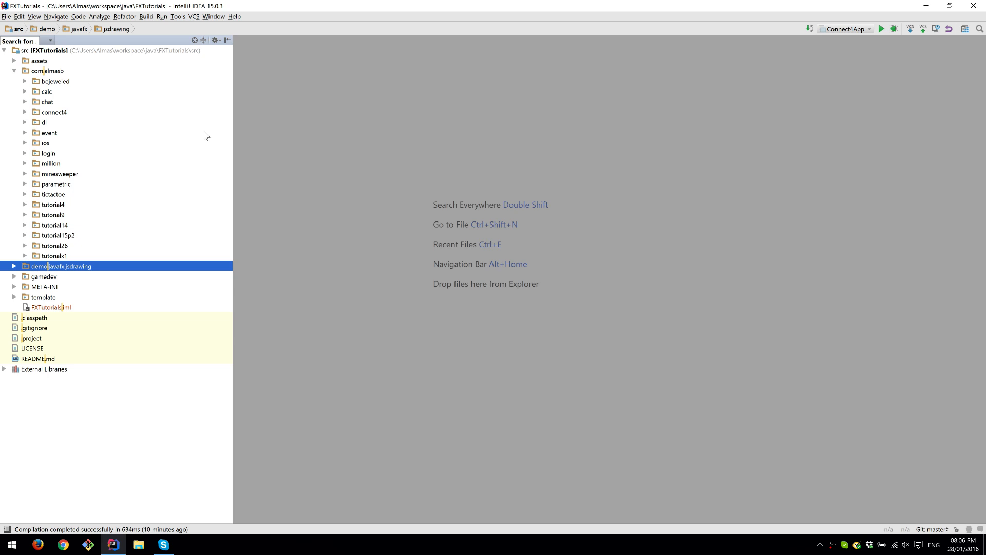
- Create a 'frogger' package inside com.almasb
{"action": "left_click", "coordinate": [48, 132]}
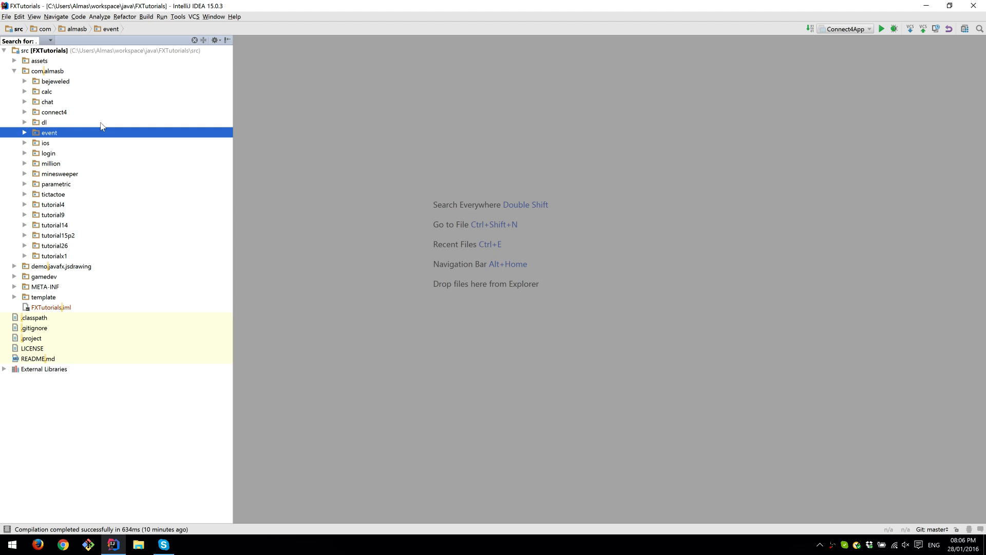
{"action": "mouse_move", "coordinate": [113, 121]}
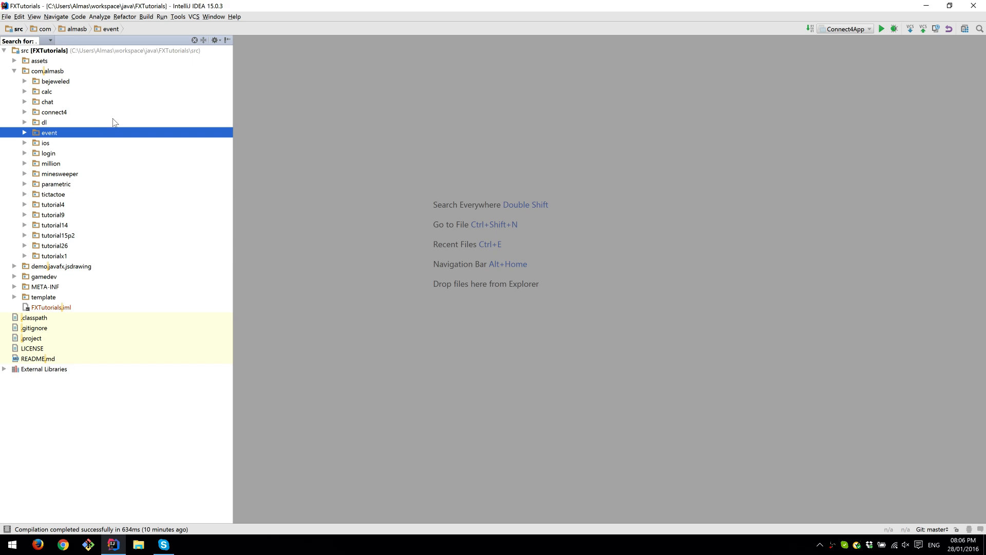
{"action": "right_click", "coordinate": [47, 70]}
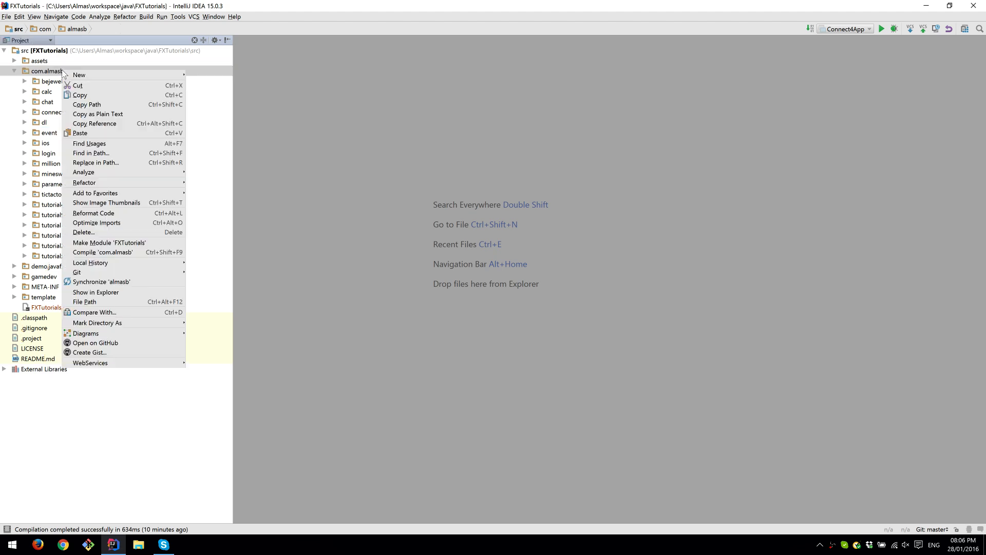
{"action": "left_click", "coordinate": [78, 74]}
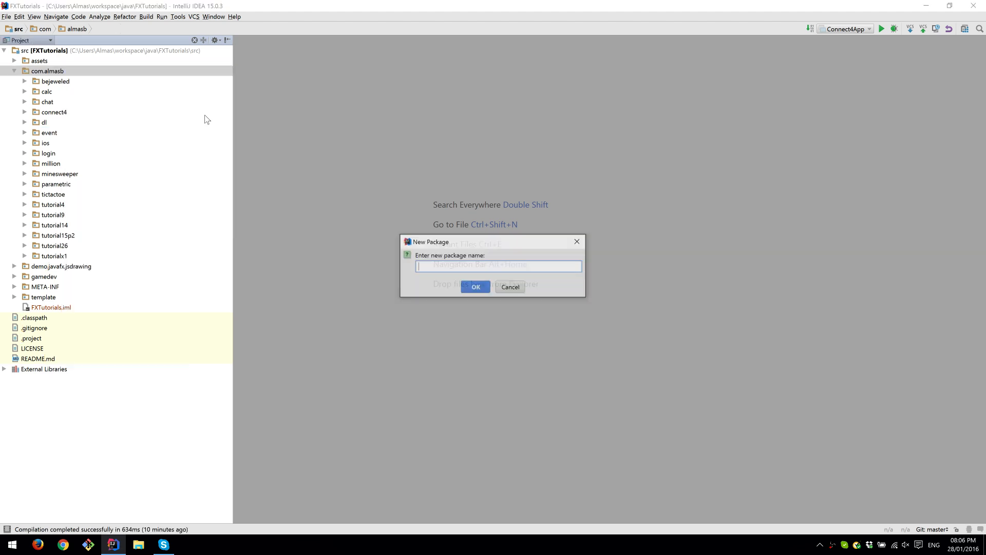
{"action": "type", "text": "frog"}
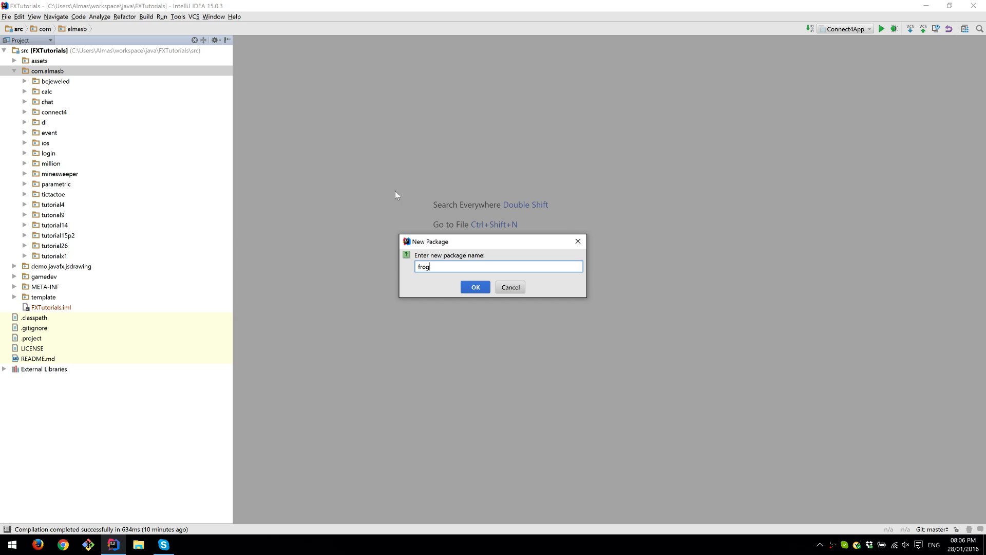
{"action": "left_click", "coordinate": [475, 287]}
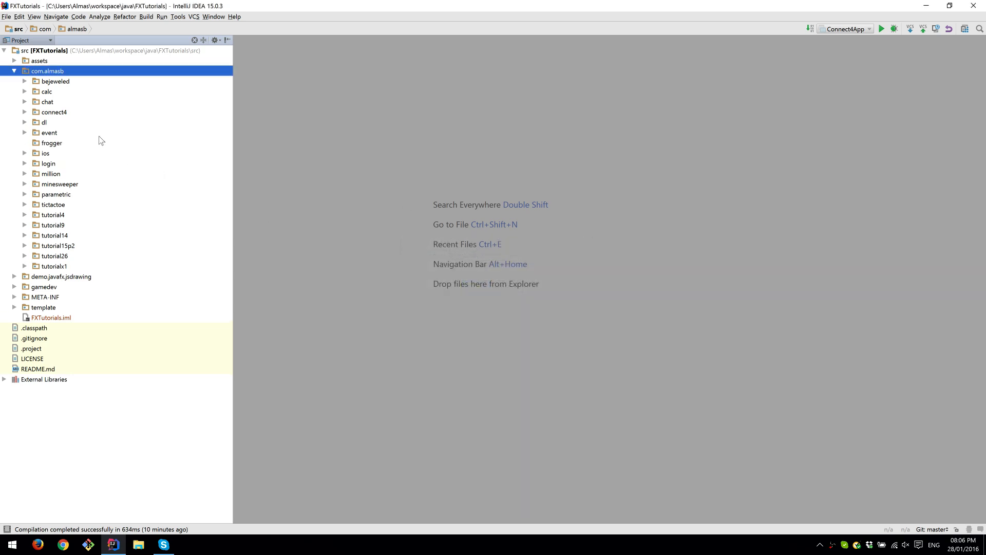
- Create a FroggerApp Java class in the frogger package
{"action": "right_click", "coordinate": [52, 142]}
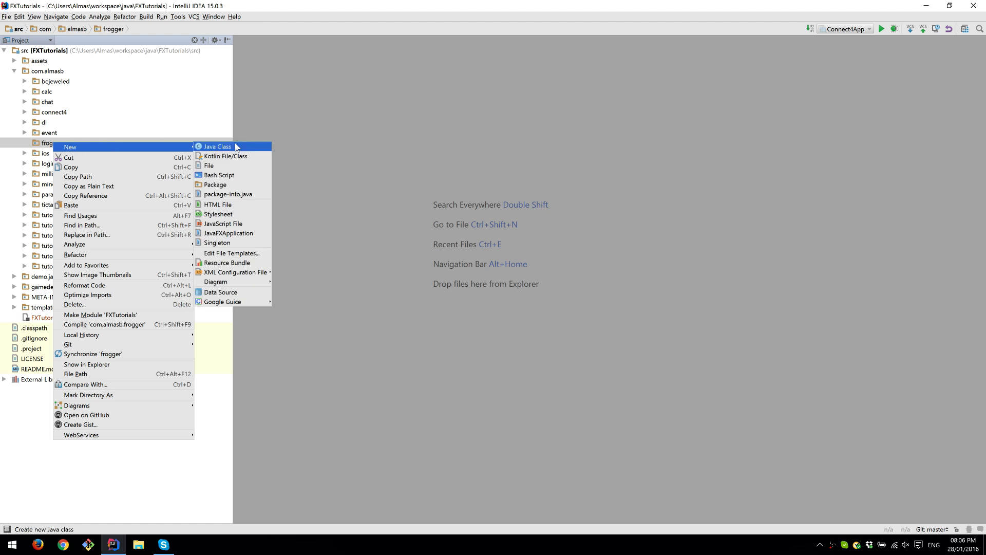
{"action": "left_click", "coordinate": [217, 146]}
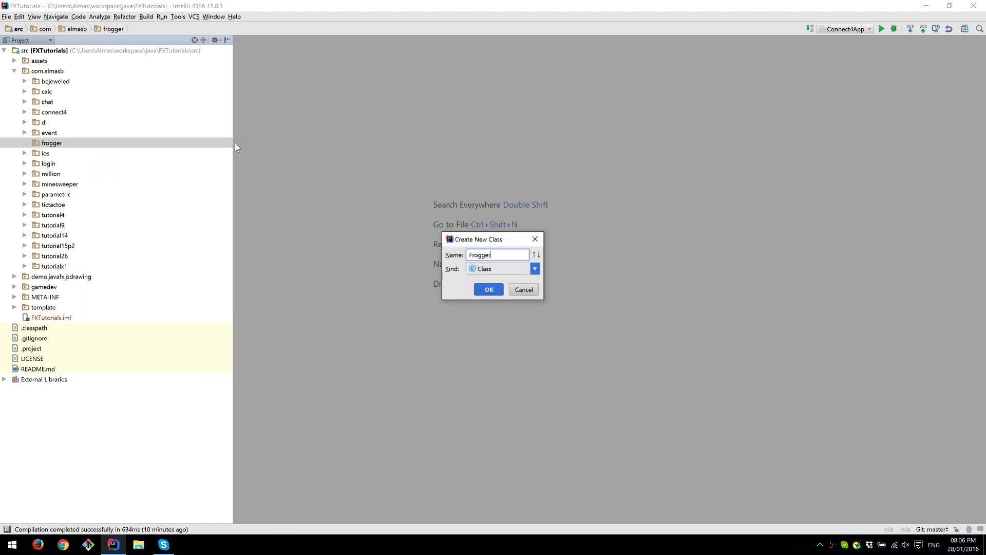
{"action": "left_click", "coordinate": [489, 289]}
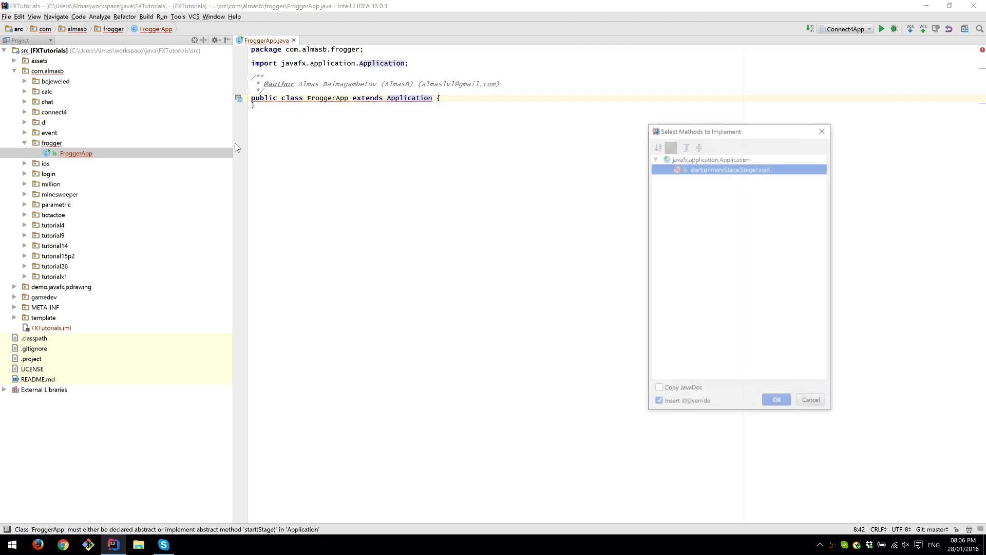
- Generate the start(Stage) override, setting the scene from createContent() and showing the stage
{"action": "left_click", "coordinate": [776, 399]}
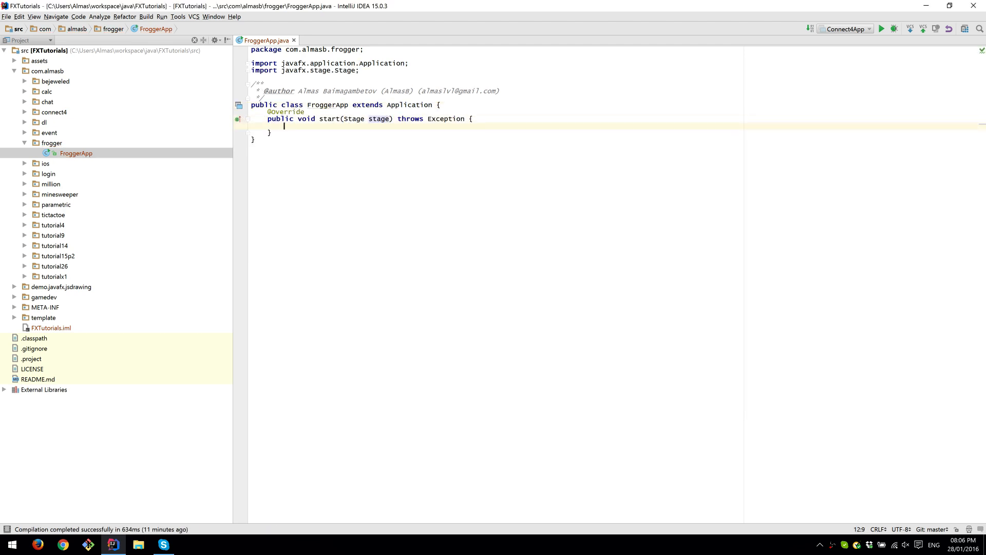
{"action": "type", "text": "stage.setScene(new)"}
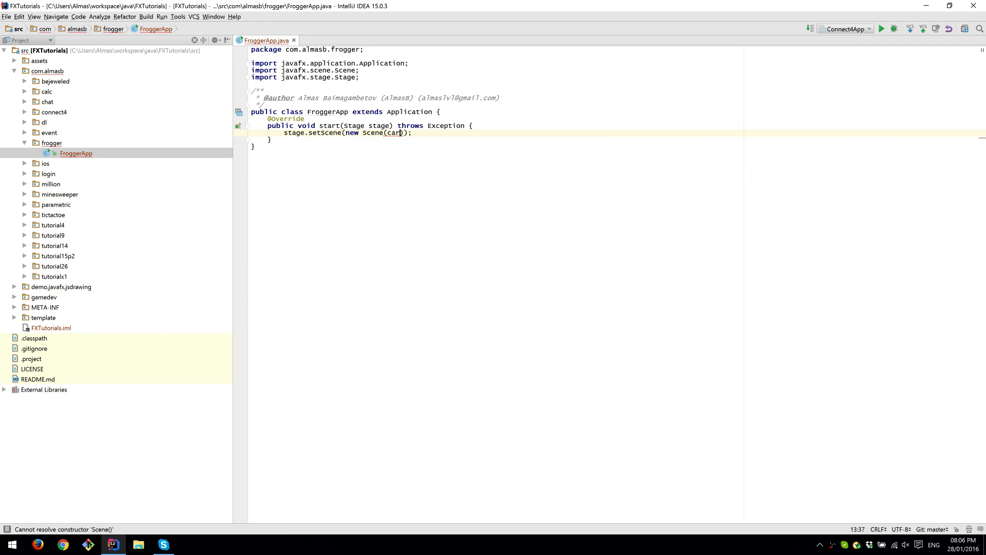
{"action": "type", "text": "createContent()"}
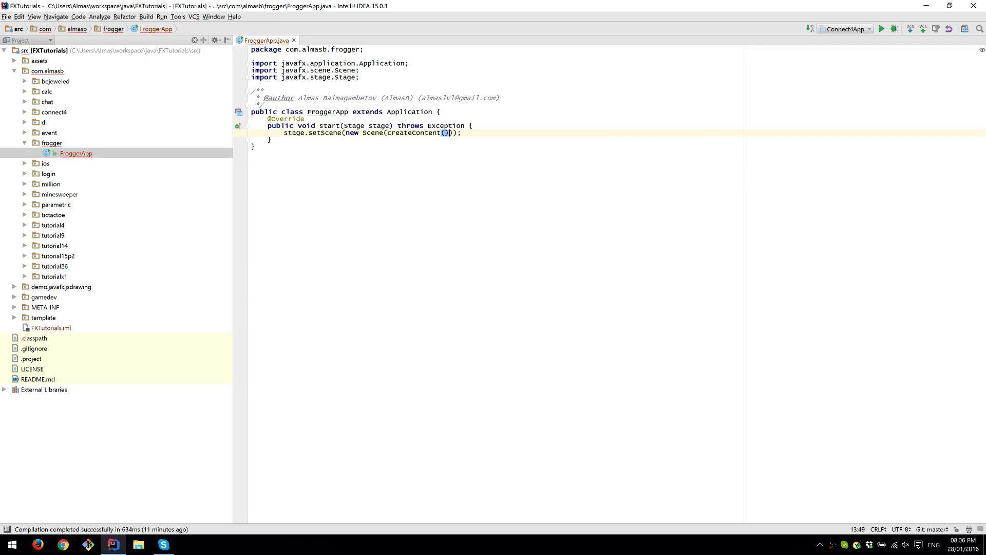
{"action": "type", "text": "stage.show();"}
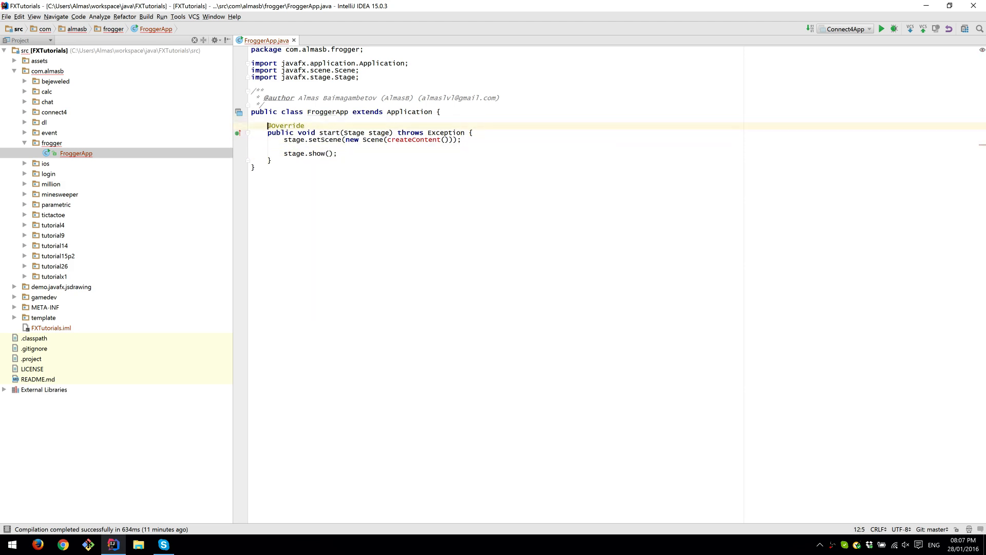
- Add a createContent method and a Pane root field, sizing root to 800 by 600
{"action": "type", "text": "private"}
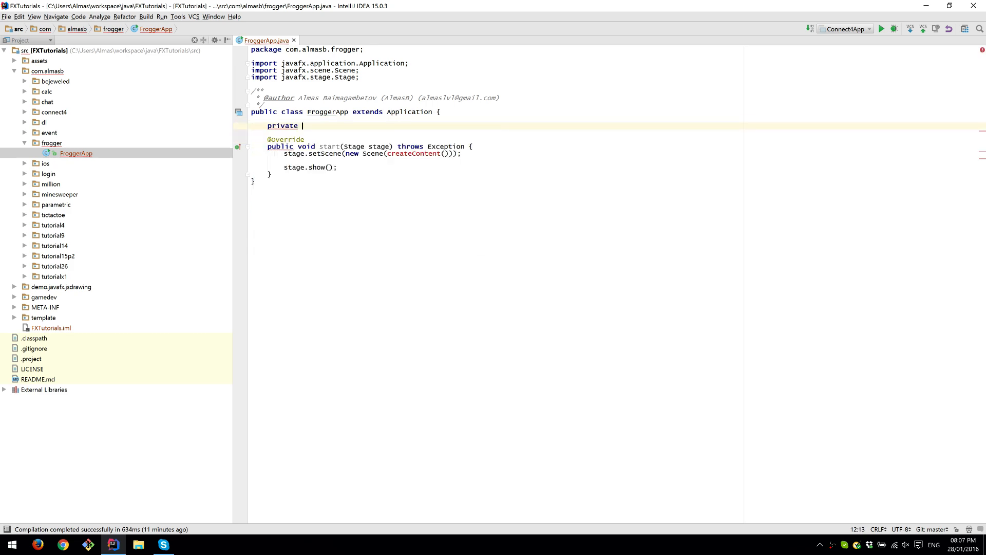
{"action": "type", "text": "Parent cre"}
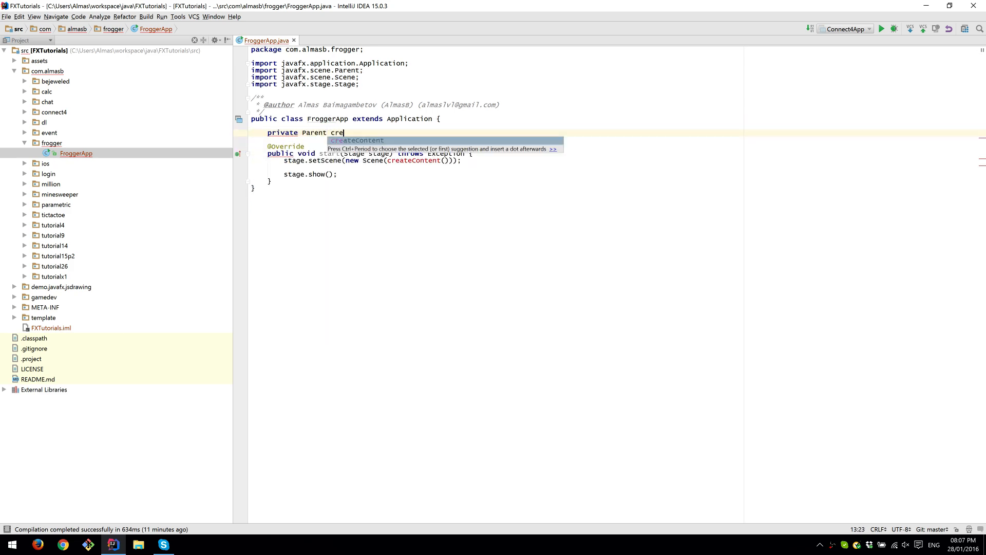
{"action": "key", "text": "Tab"}
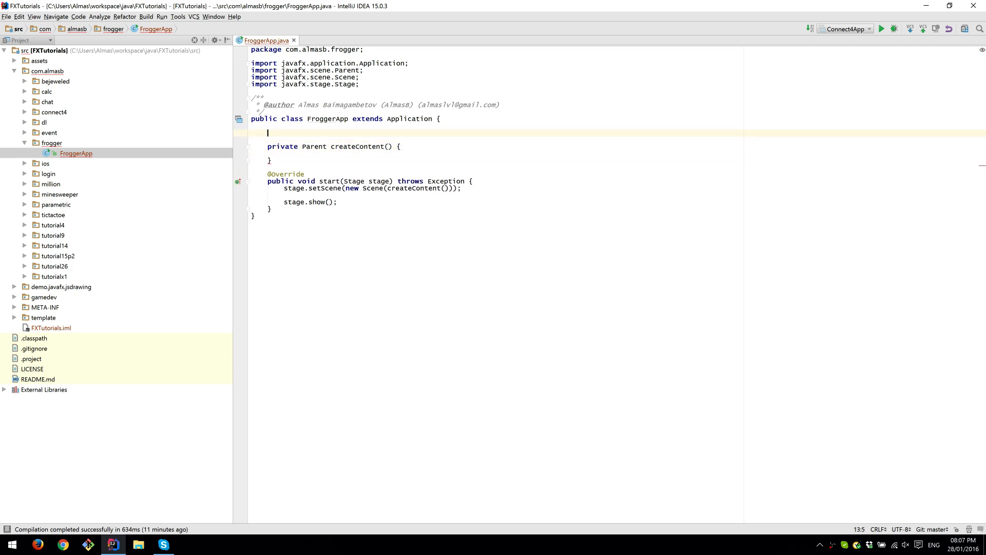
{"action": "type", "text": "private Pane"}
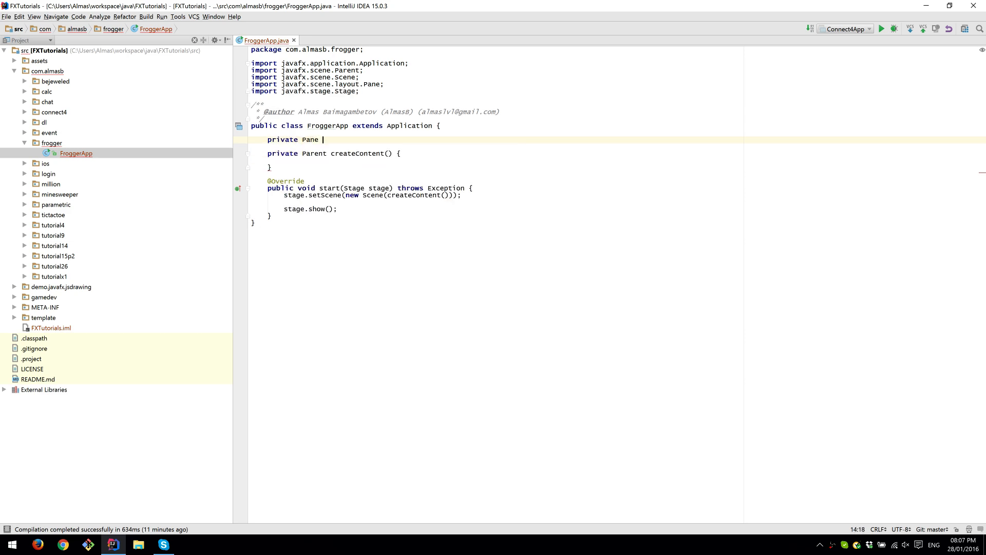
{"action": "type", "text": "root;"}
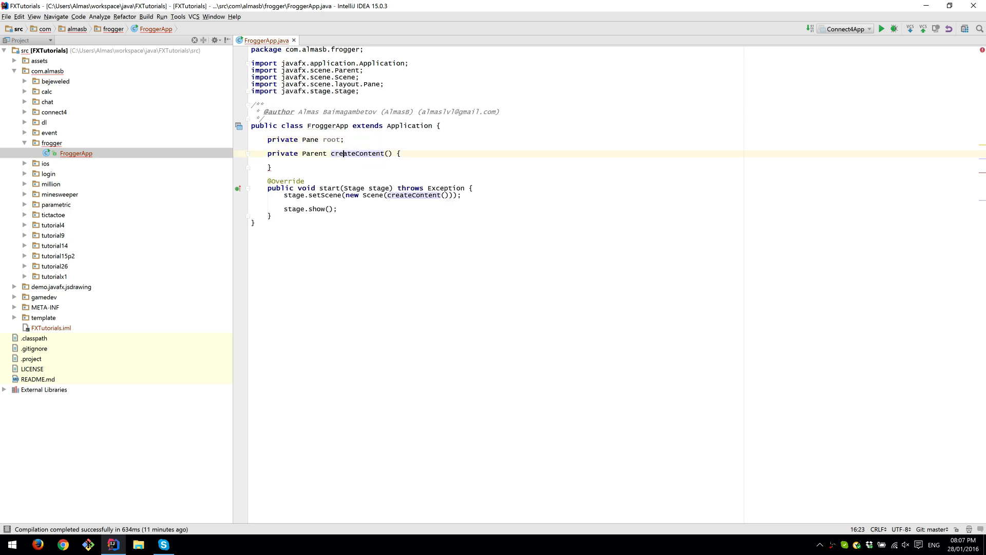
{"action": "type", "text": "root ="}
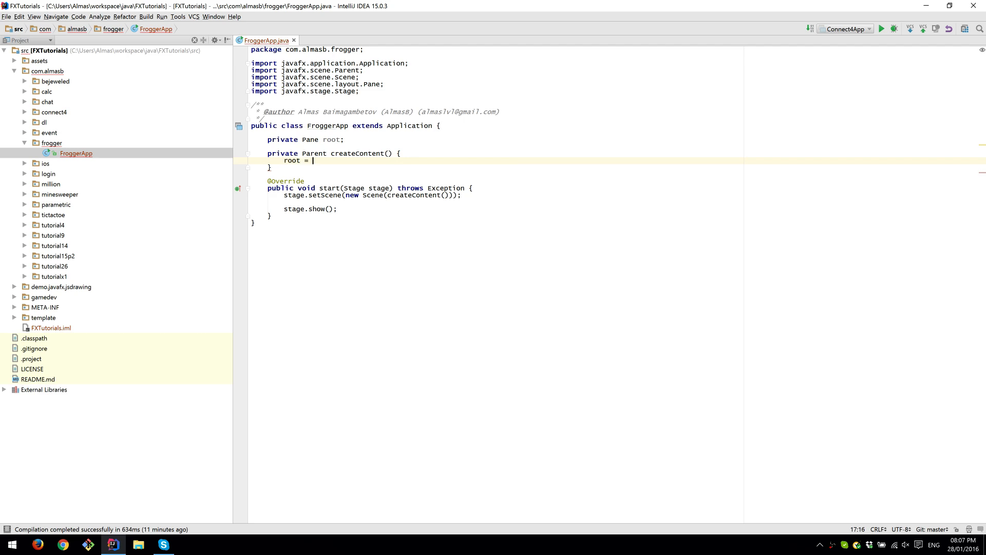
{"action": "type", "text": "new Pane();"}
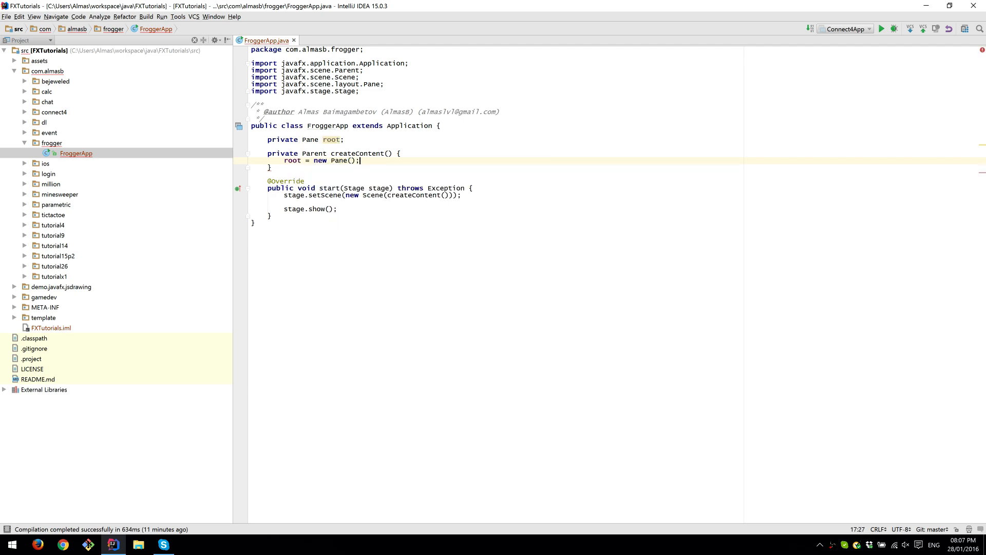
{"action": "type", "text": "root.g"}
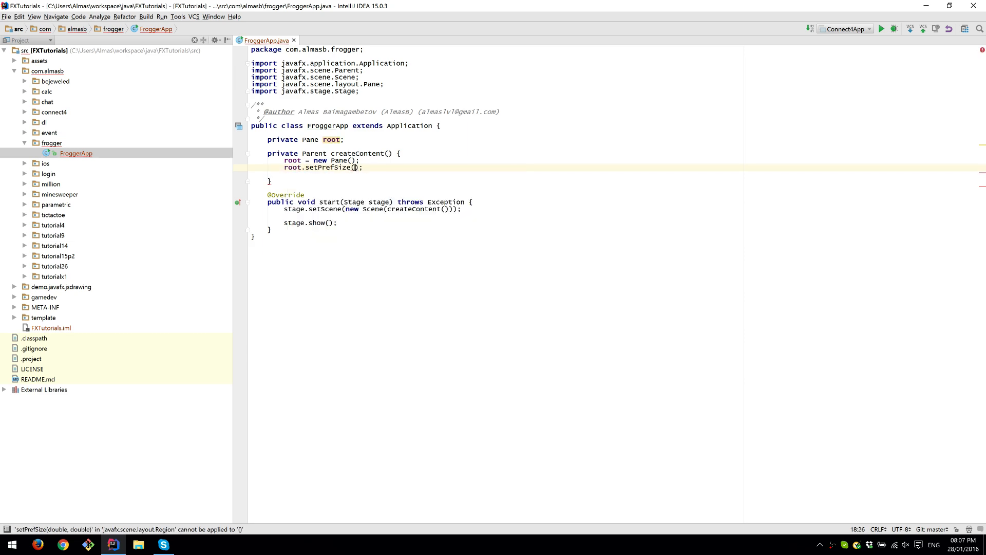
{"action": "type", "text": "800, 600"}
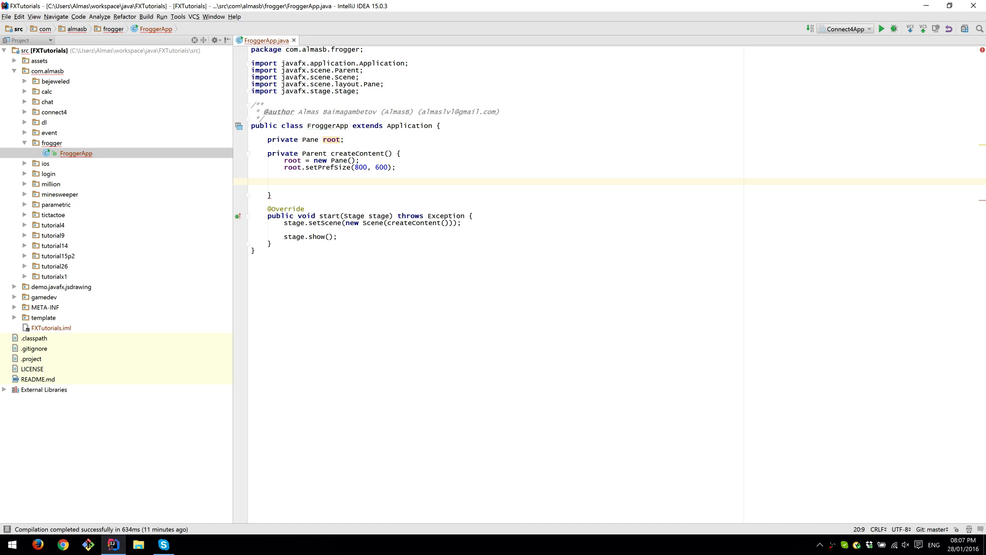
- Return root from createContent and declare a Node frog field and a List<Node> cars field as a new ArrayList
{"action": "type", "text": "return r"}
{"action": "type", "text": "private Node"}
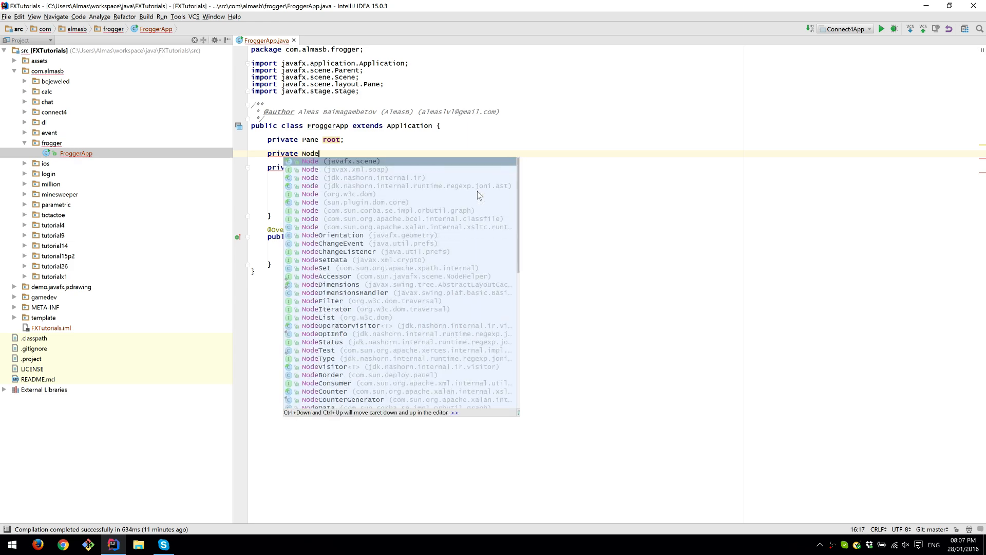
{"action": "type", "text": "frog;"}
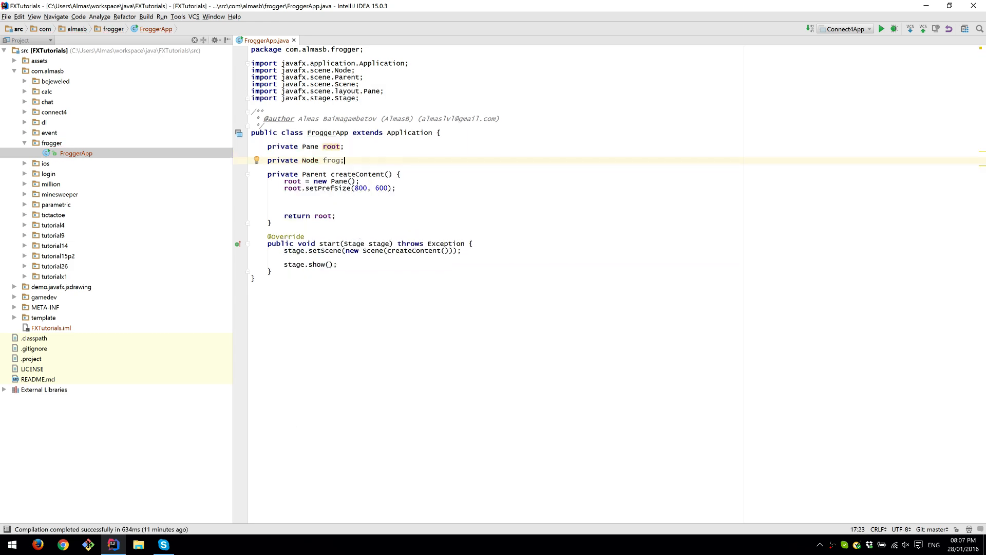
{"action": "key", "text": "enter"}
{"action": "type", "text": "private L"}
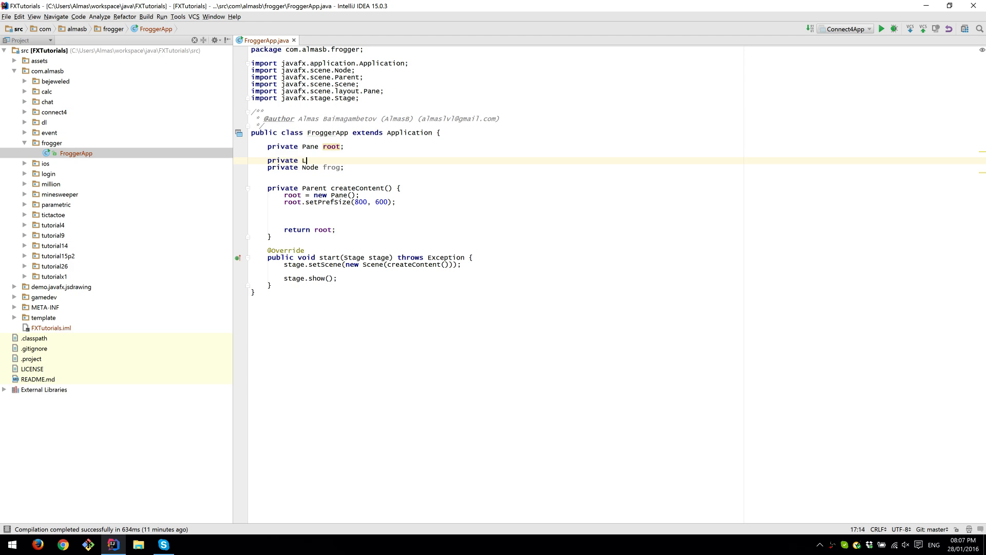
{"action": "type", "text": "ist<Node>"}
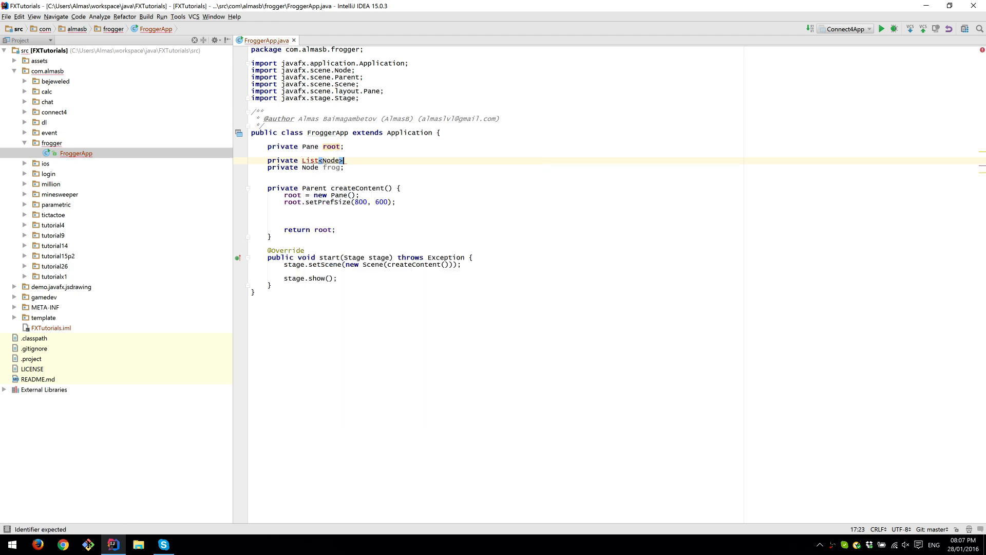
{"action": "type", "text": "cars"}
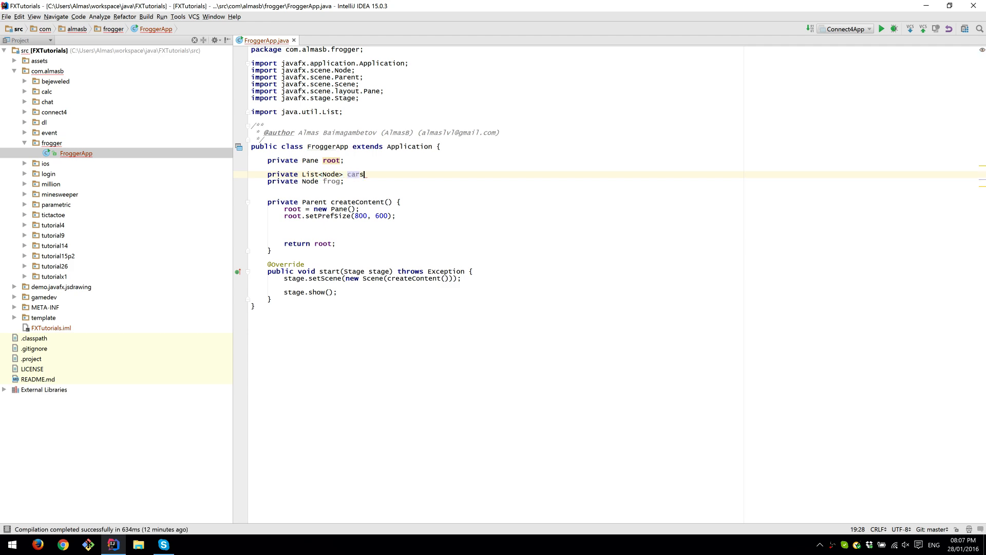
{"action": "type", "text": "= new ArrayList<>();"}
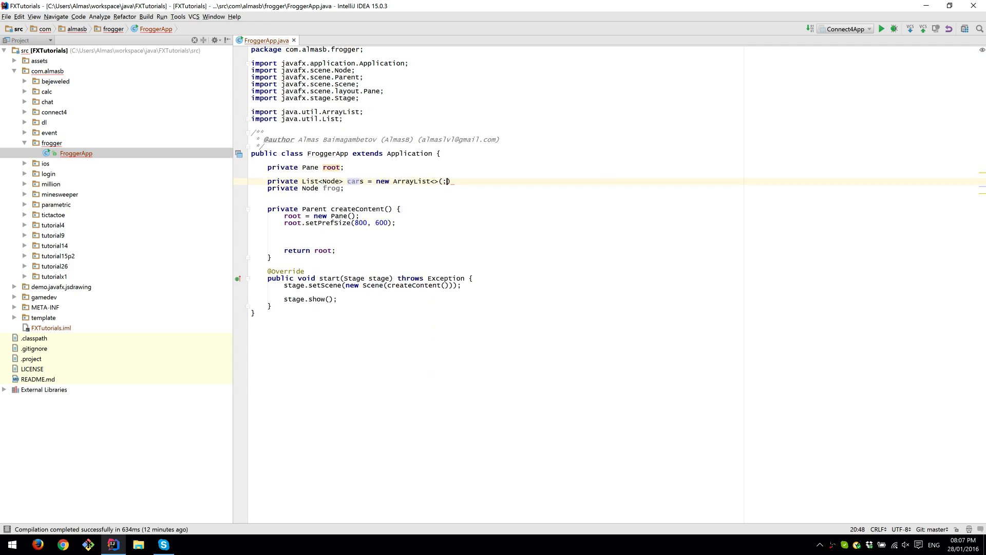
{"action": "type", "text": ");"}
{"action": "type", "text": "private"}
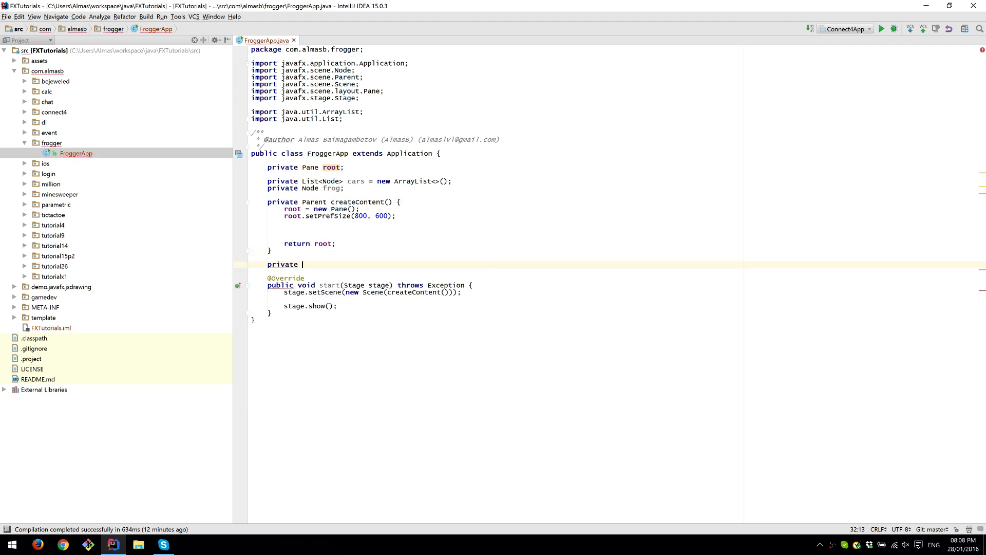
- Add empty private initFrog() and initCar() methods that return Node
{"action": "type", "text": "Node"}
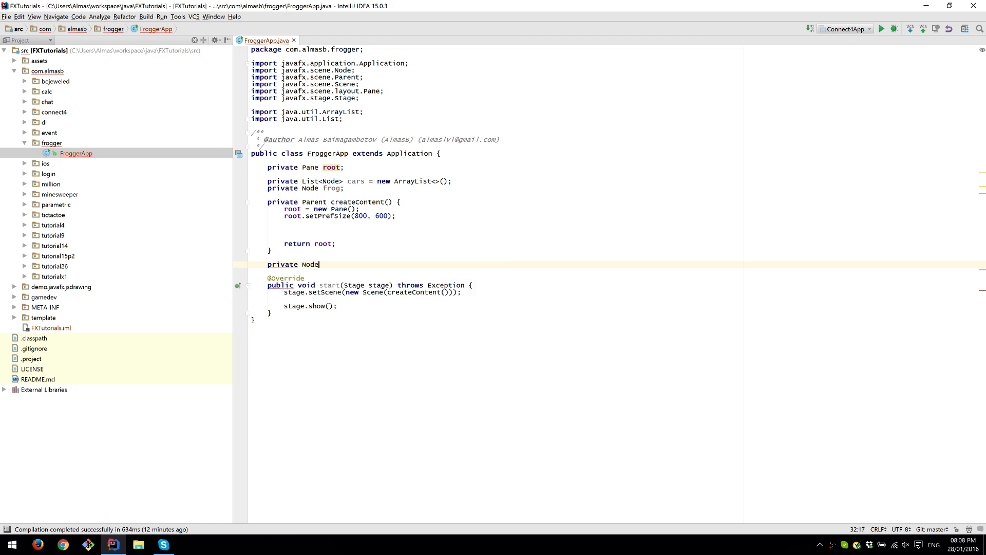
{"action": "type", "text": "initFrog() {"}
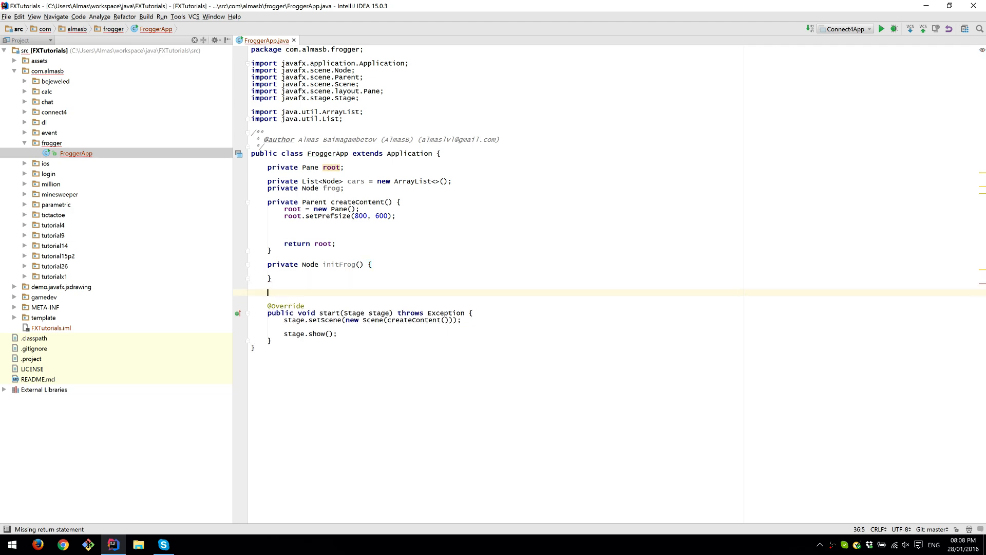
{"action": "type", "text": "private"}
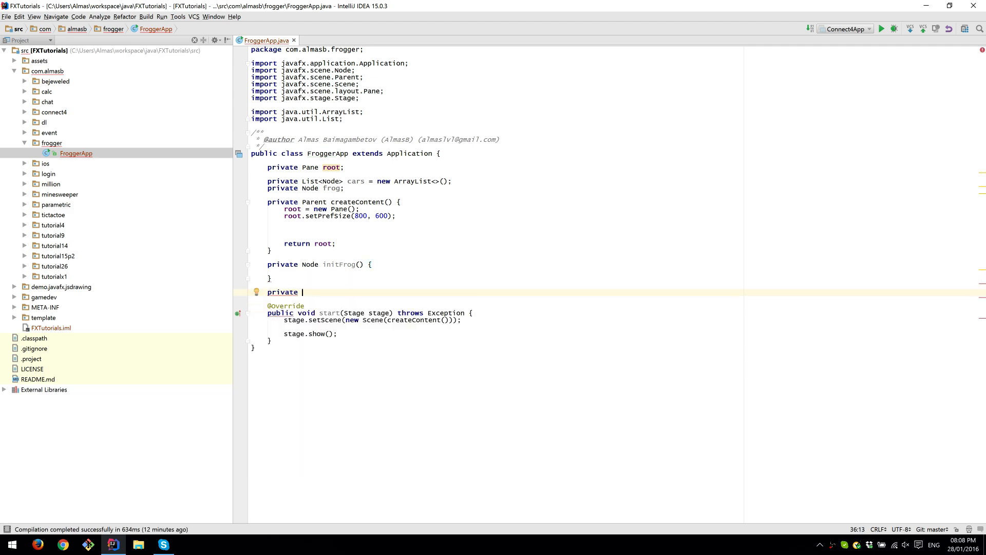
{"action": "type", "text": "No"}
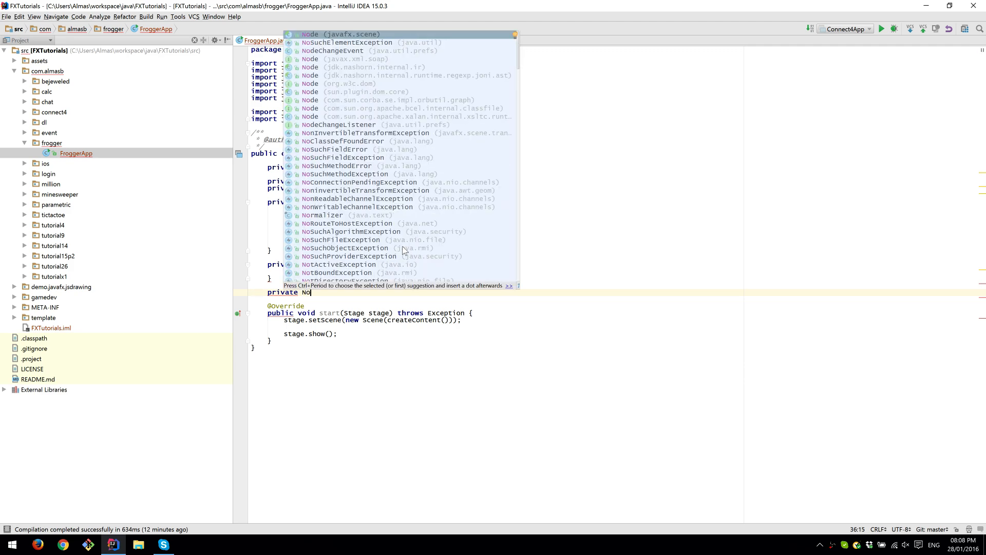
{"action": "type", "text": "de initC"}
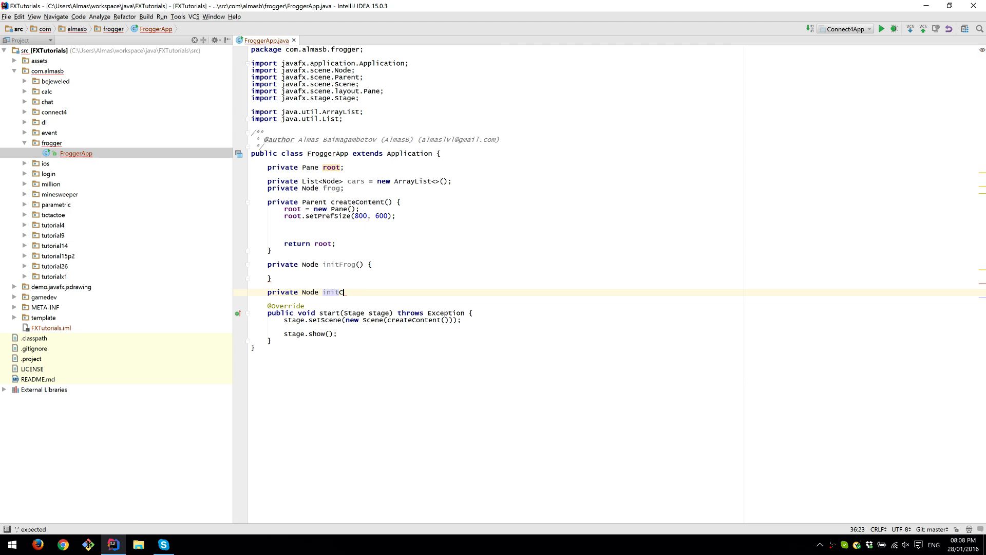
{"action": "type", "text": "ar() {"}
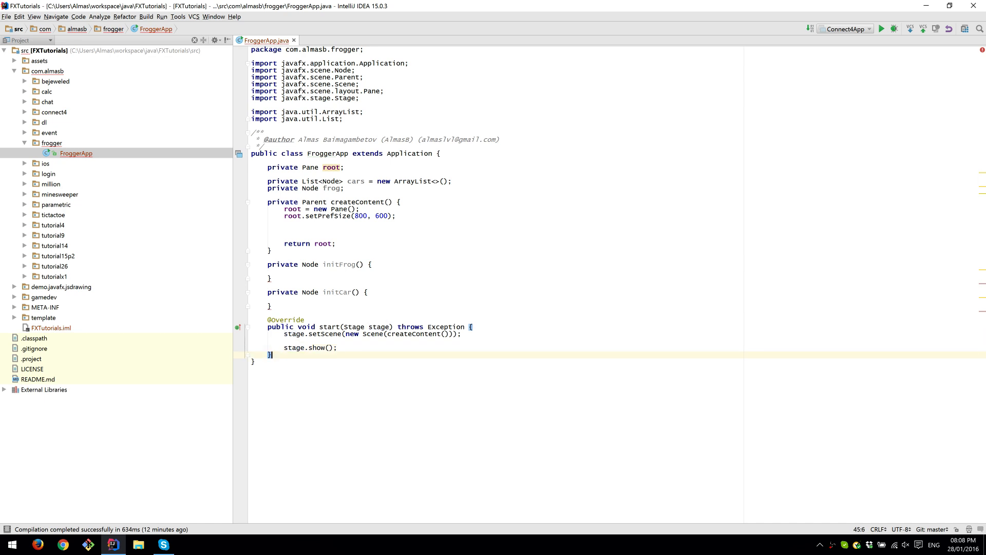
{"action": "type", "text": "ps"}
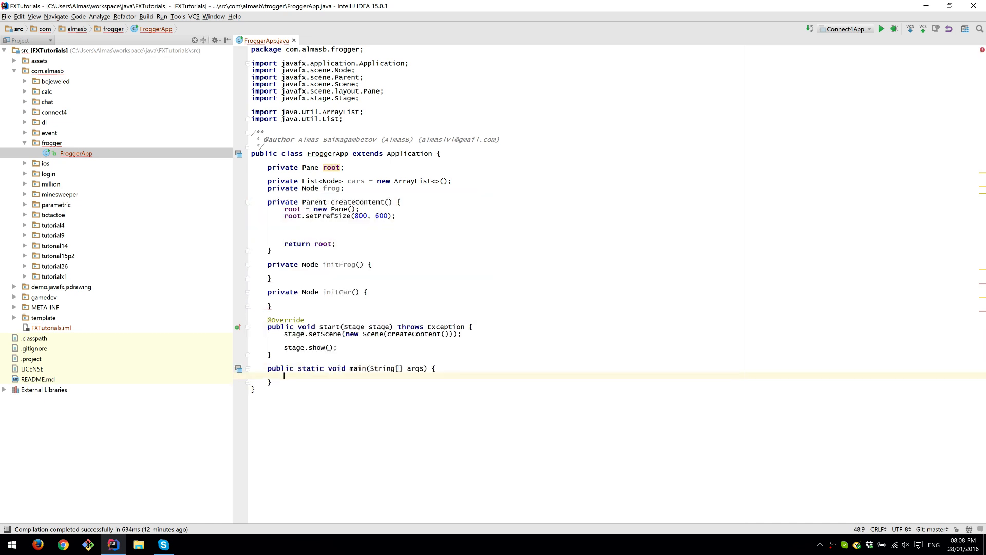
- Add main calling launch(args), and in createContent assign frog = initFrog() and add it to root
{"action": "type", "text": "launch(args);"}
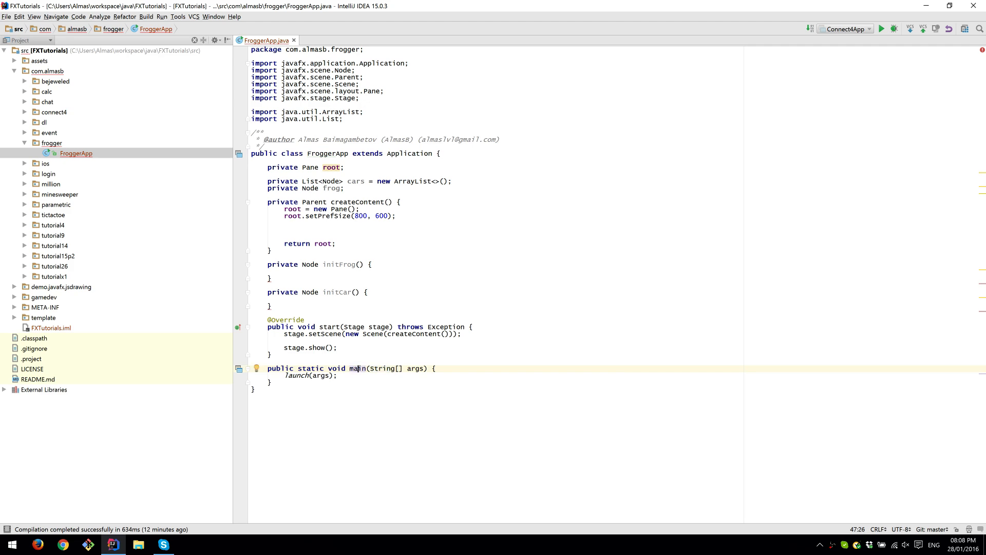
{"action": "left_click", "coordinate": [284, 229]}
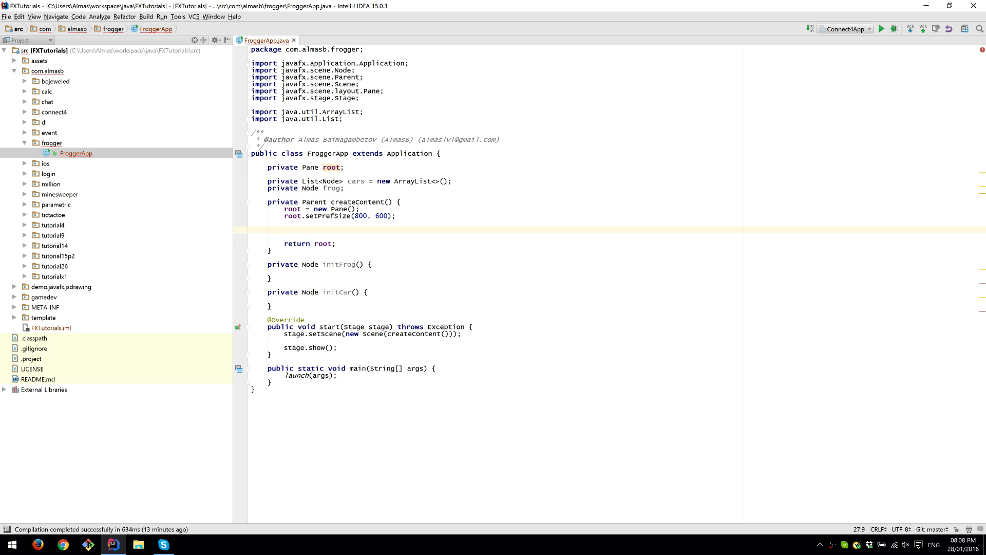
{"action": "type", "text": "frog"}
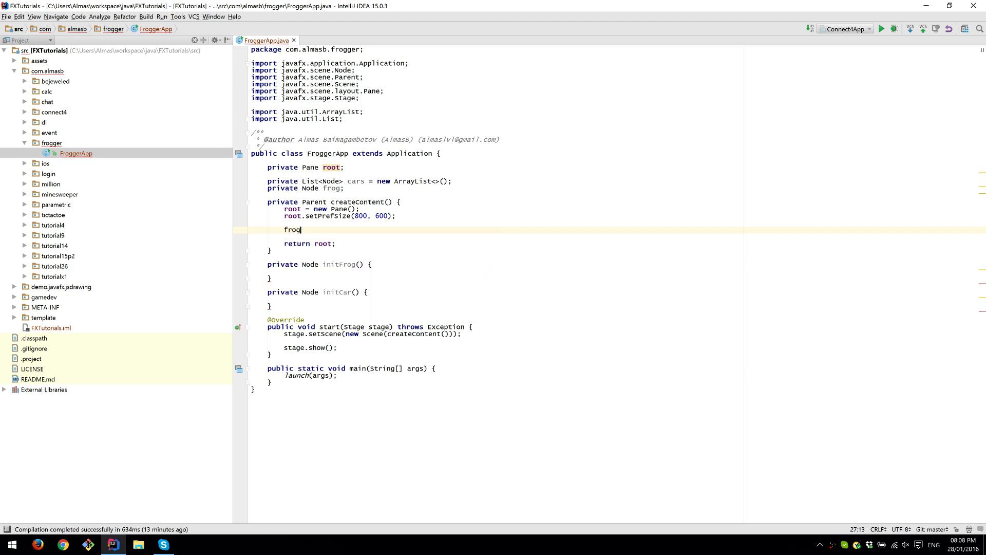
{"action": "type", "text": "= initFrog();"}
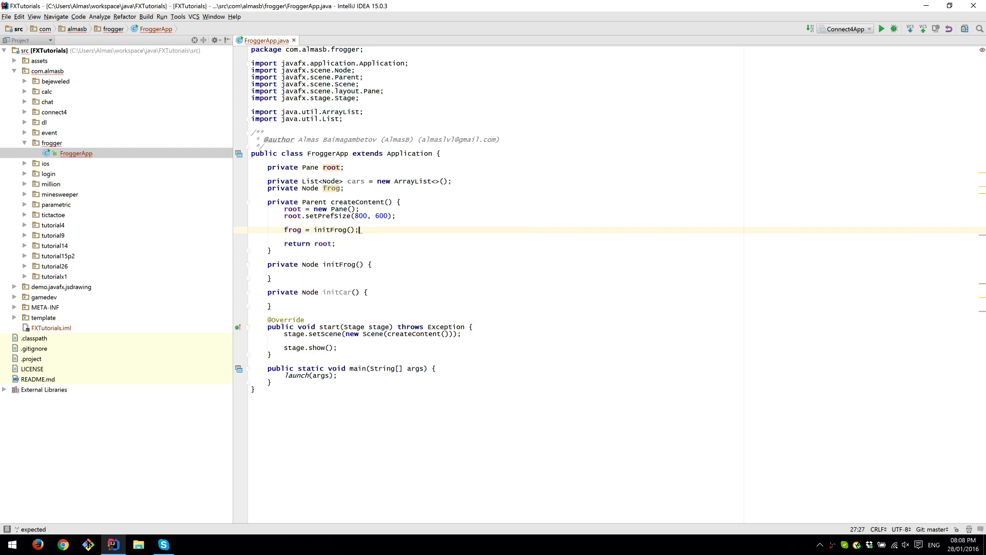
{"action": "type", "text": "root.getChildren()."}
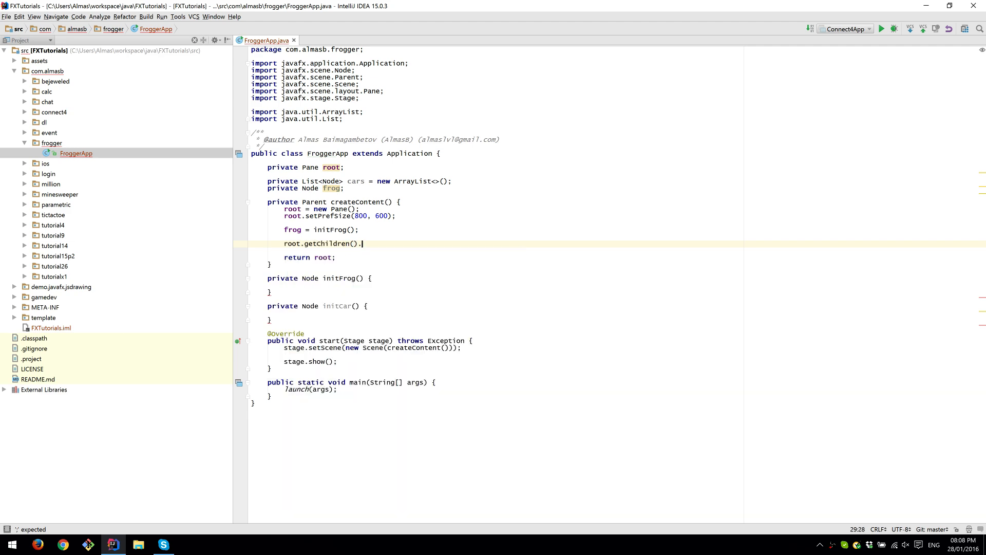
{"action": "type", "text": "add(frog)"}
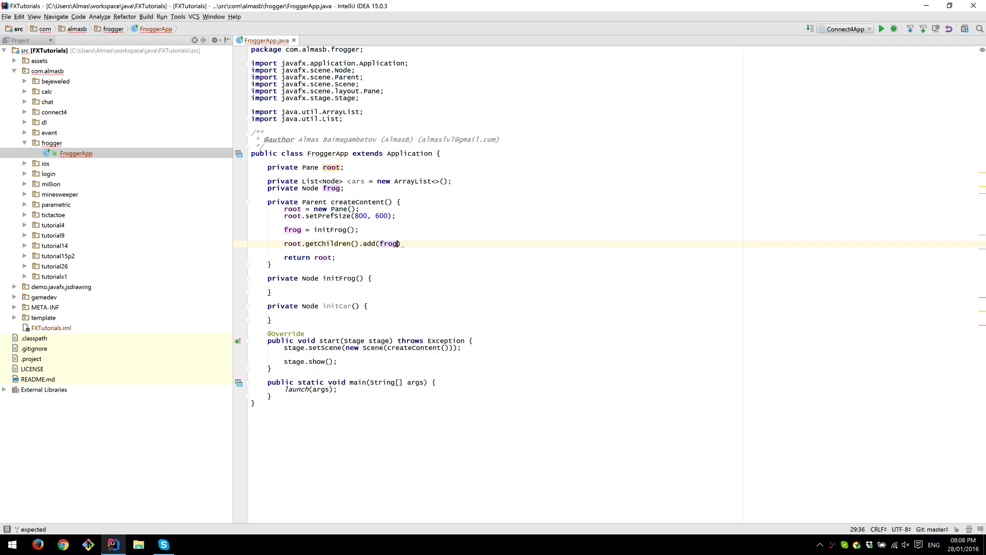
{"action": "type", "text": ";"}
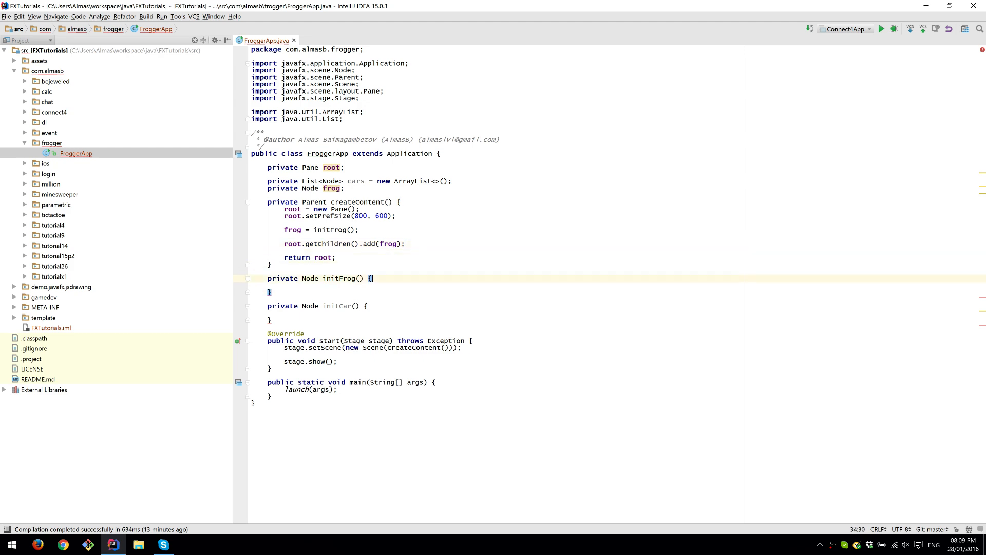
- Make initFrog return a 38×38 green Rectangle with translateY 600 - 39
{"action": "type", "text": "Rectangle rect"}
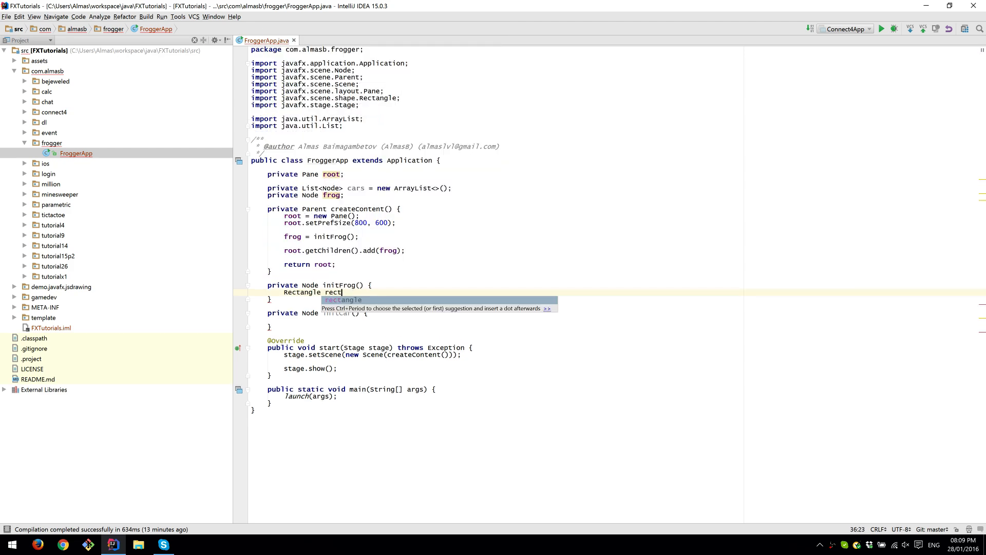
{"action": "type", "text": "= new Rectangle()"}
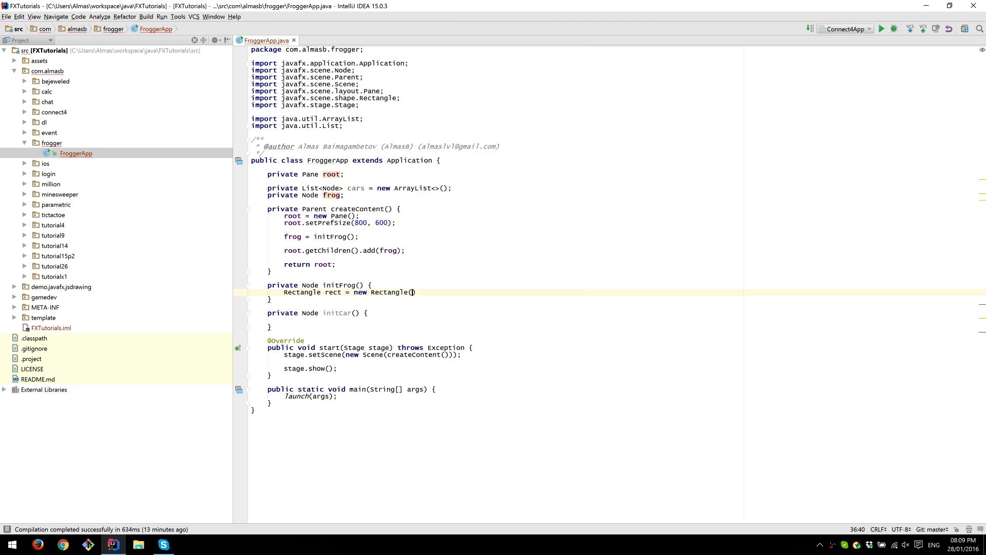
{"action": "type", "text": "40, 4"}
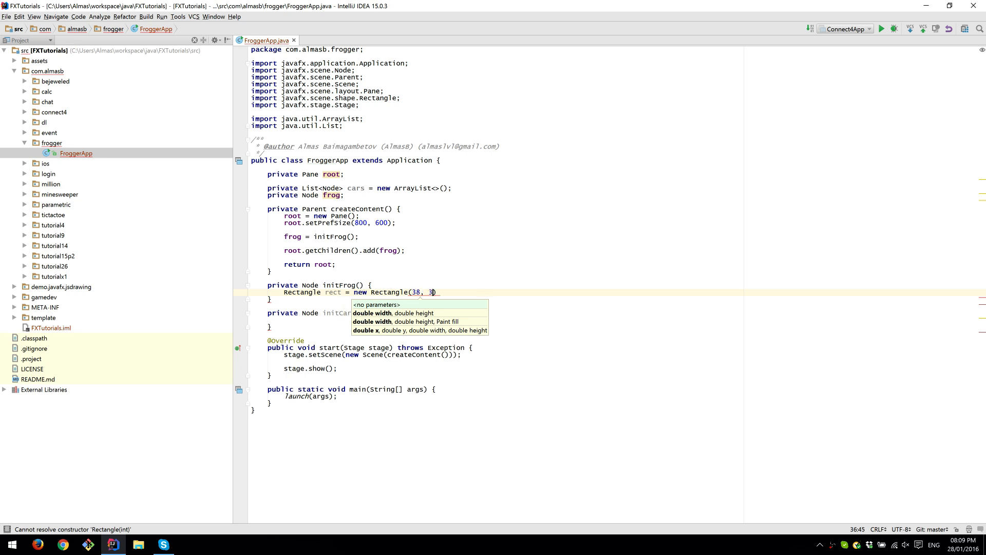
{"action": "type", "text": "8"}
{"action": "type", "text": "rect.set"}
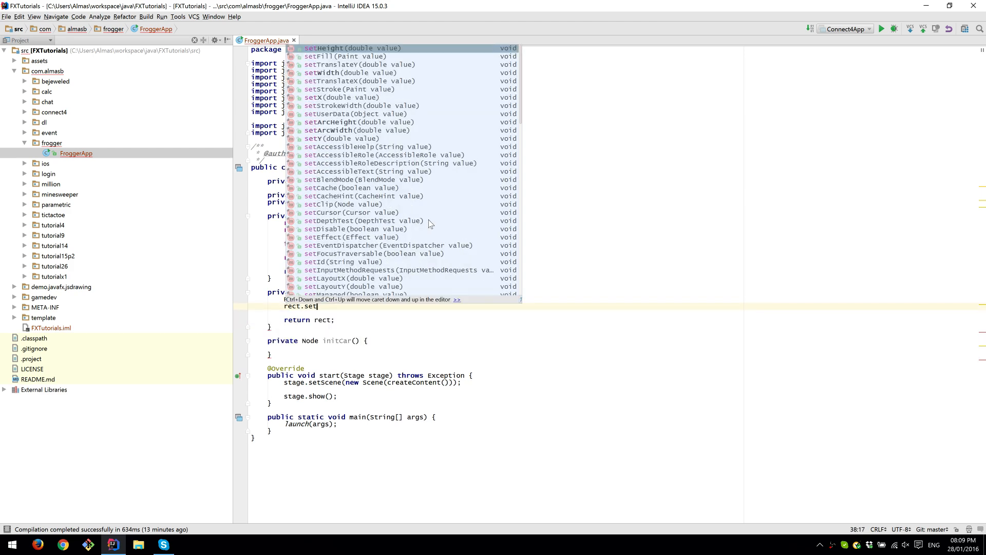
{"action": "type", "text": "TranslateY();"}
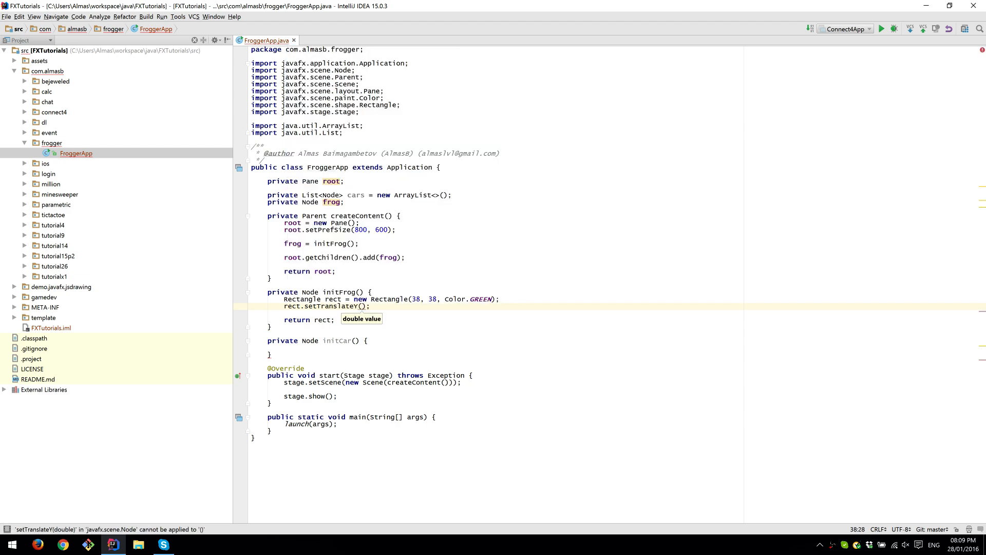
{"action": "type", "text": "600 -"}
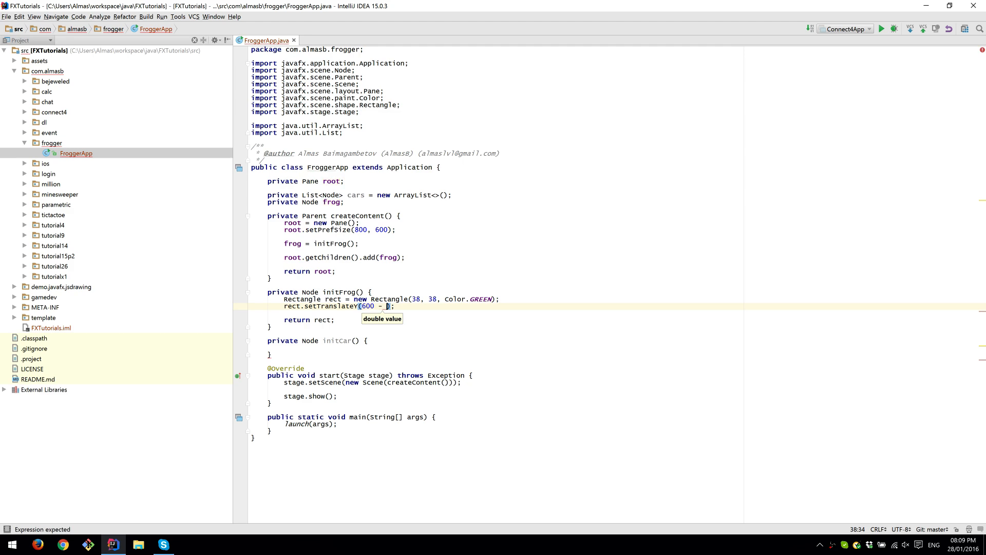
{"action": "type", "text": "39"}
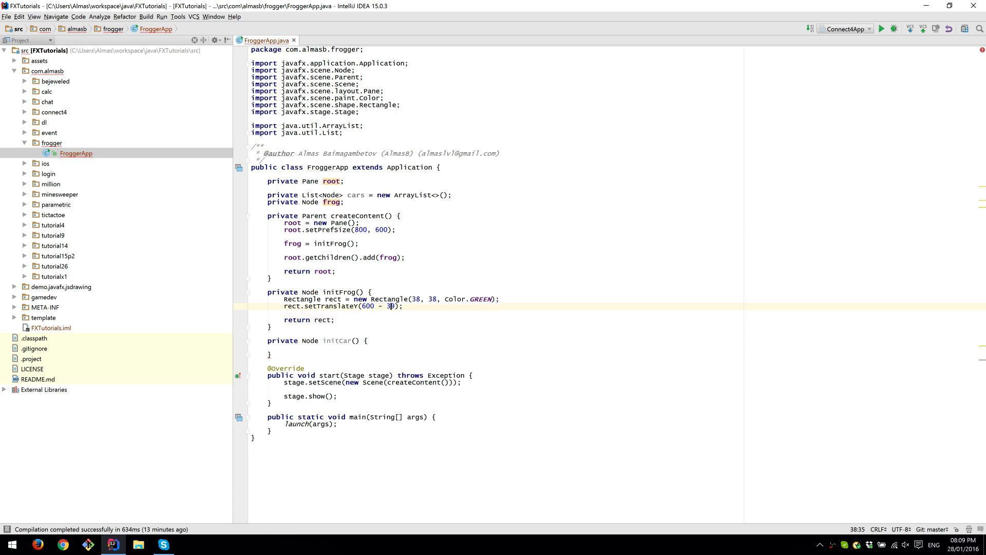
{"action": "type", "text": "9"}
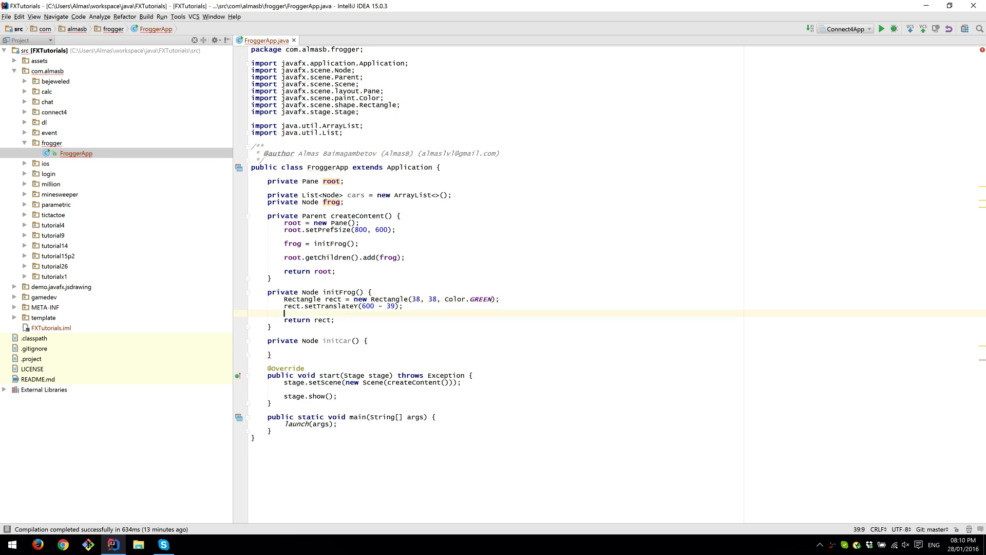
{"action": "left_click", "coordinate": [289, 348]}
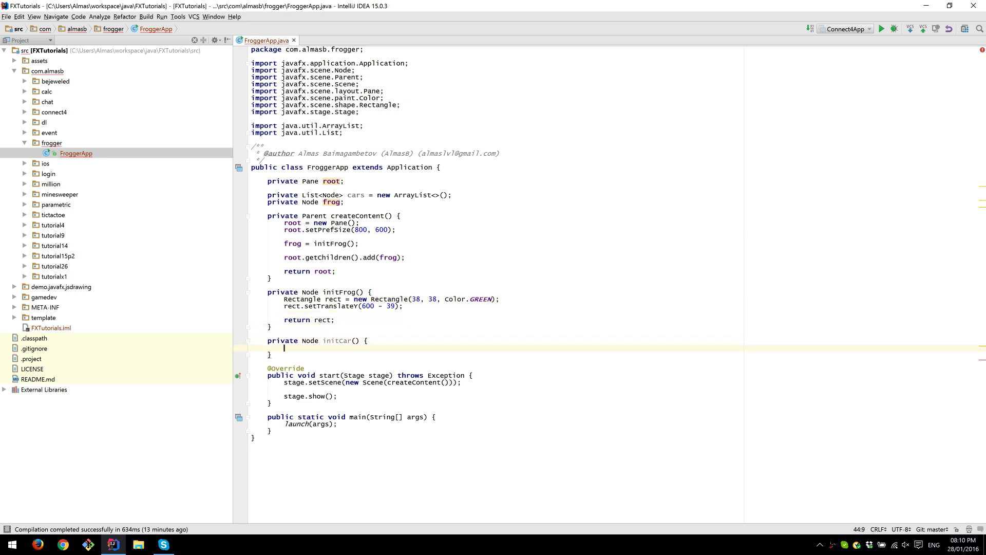
- Rename initCar to spawnCar, building a 40×40 red Rectangle that is added to root and returned
{"action": "type", "text": "Rectangle rect = new"}
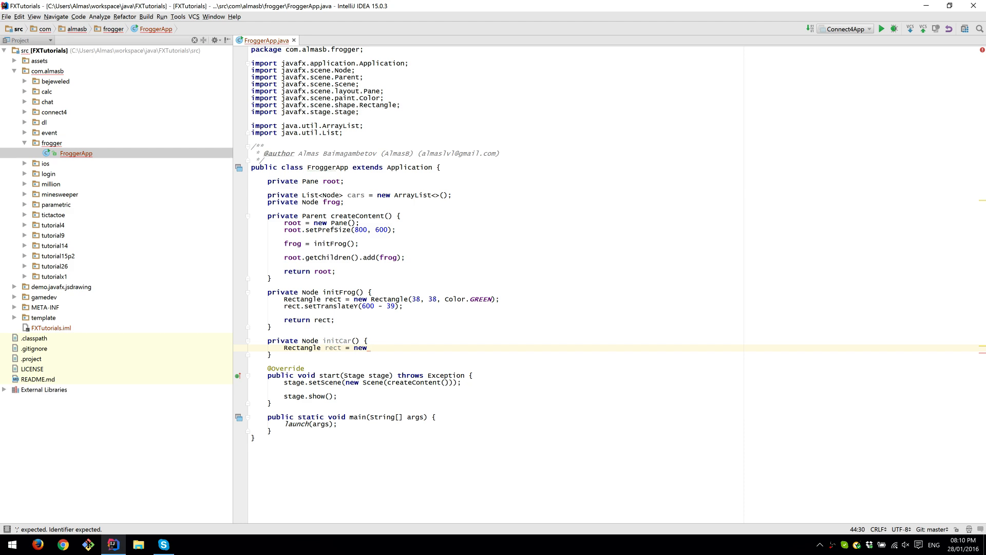
{"action": "type", "text": "Rectangle()"}
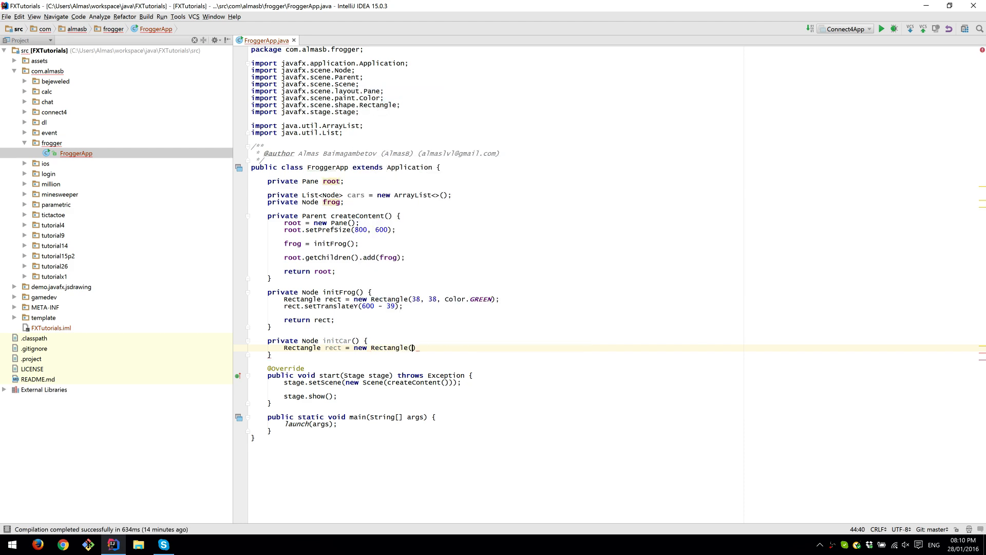
{"action": "type", "text": "40, 4"}
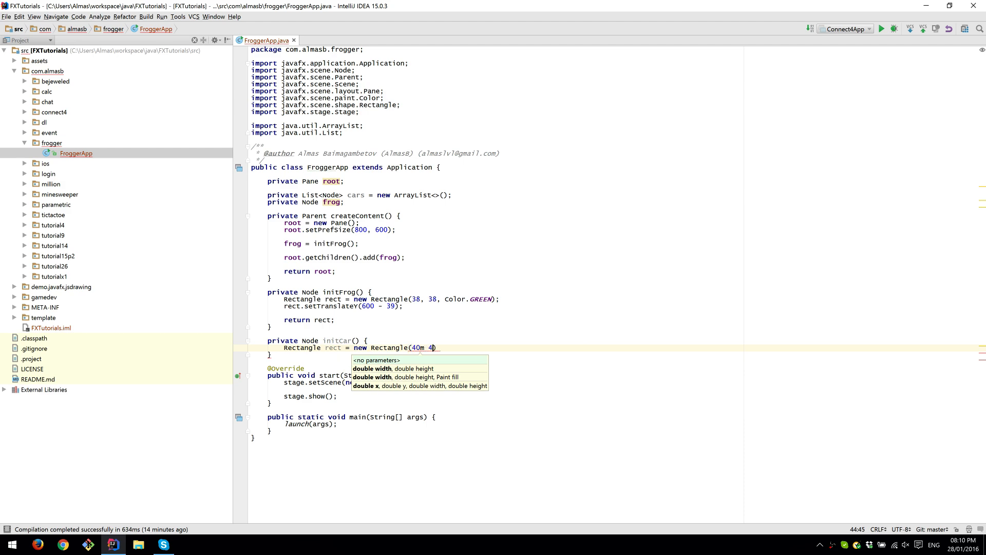
{"action": "type", "text": ", 40, Color.RED"}
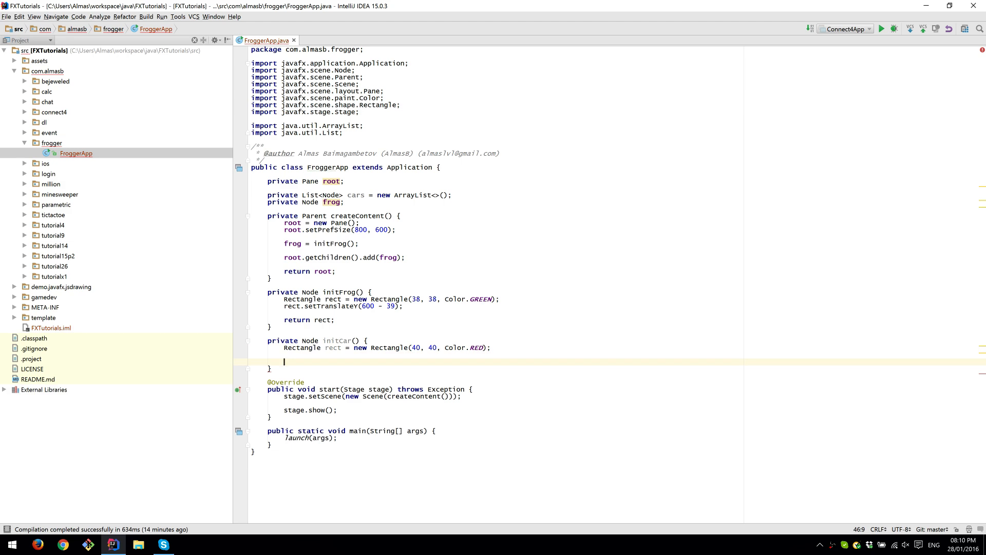
{"action": "type", "text": "return rect;"}
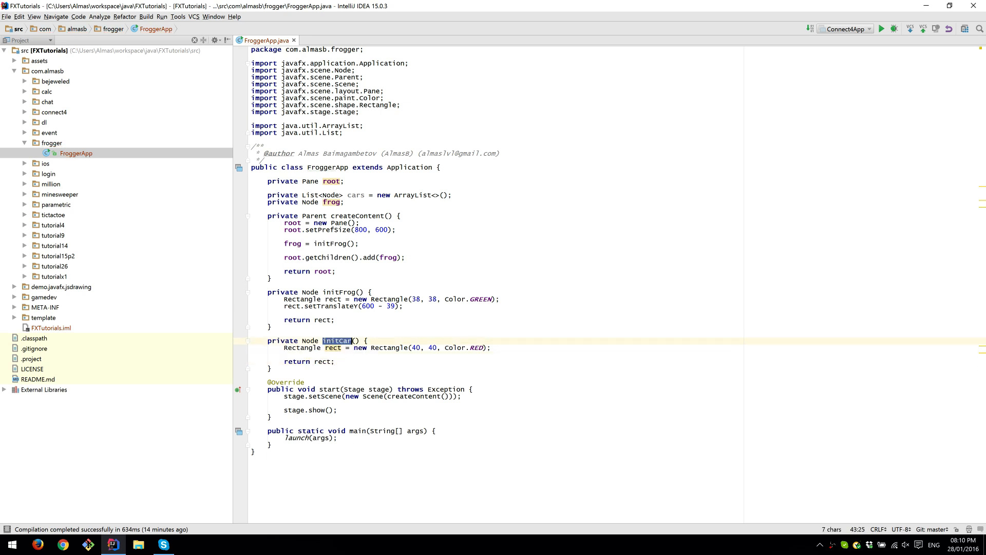
{"action": "type", "text": "spawnCar"}
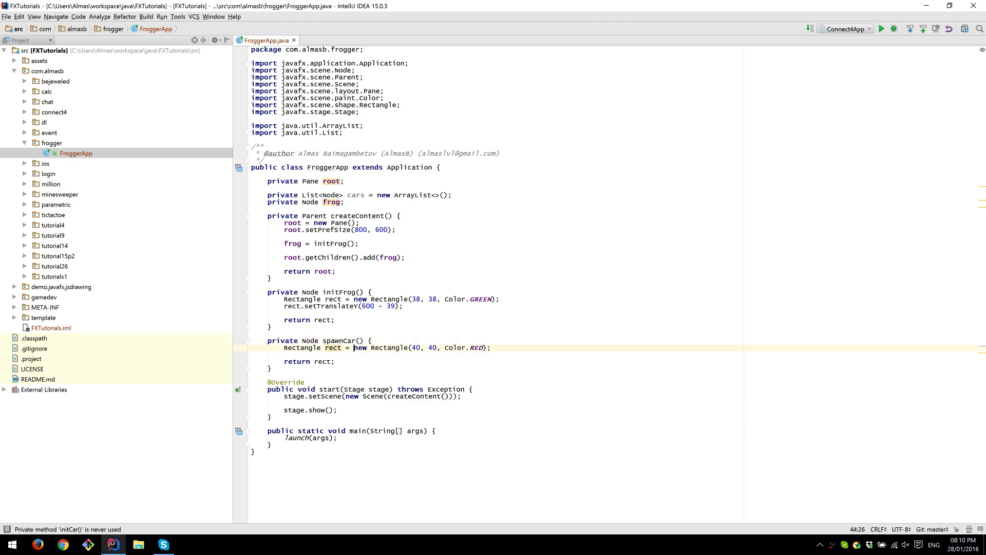
{"action": "type", "text": "root.getChildren().add(rect);"}
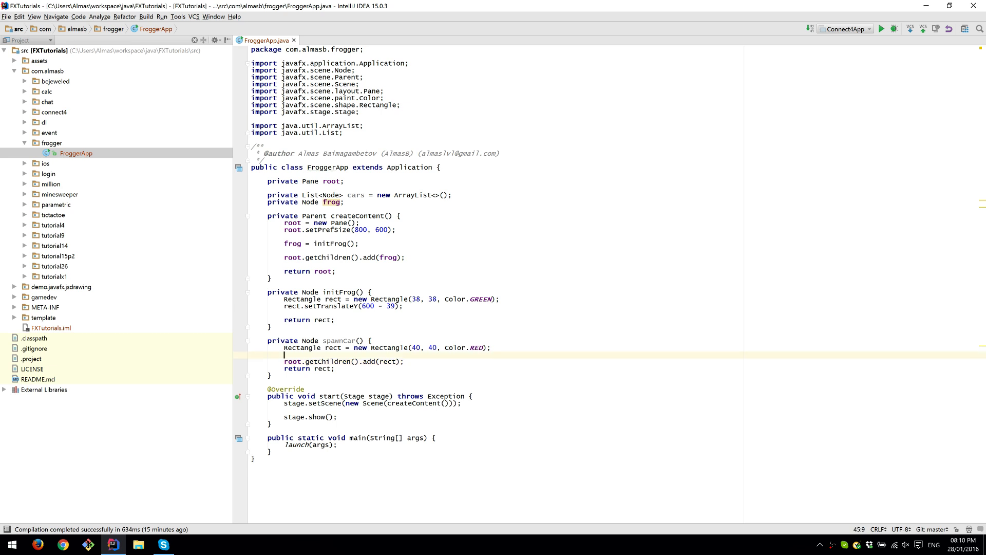
- In spawnCar, set the car's translateY to (int)(Math.random() * 14) * 40
{"action": "type", "text": "rect."}
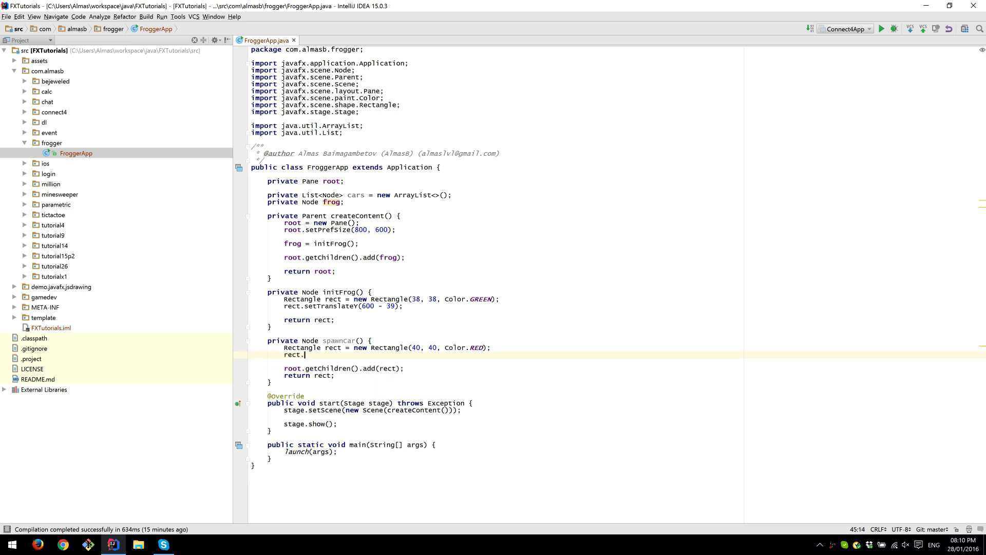
{"action": "type", "text": "setT"}
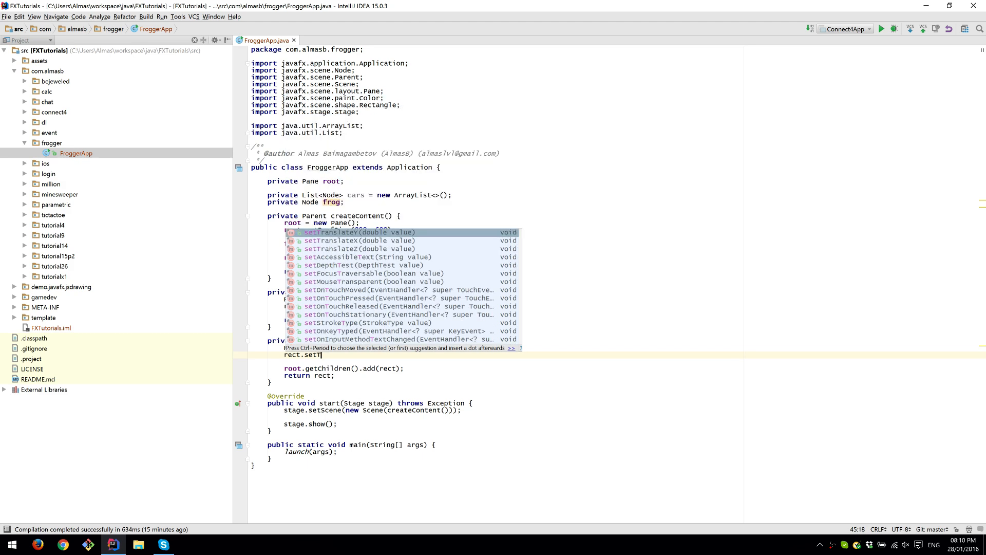
{"action": "key", "text": "Down"}
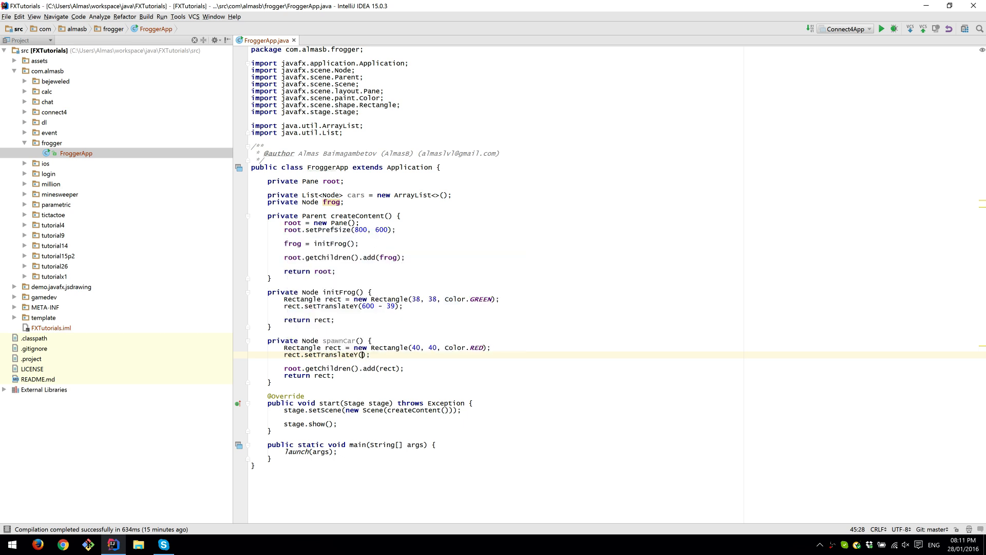
{"action": "type", "text": "int)(Math.random() *"}
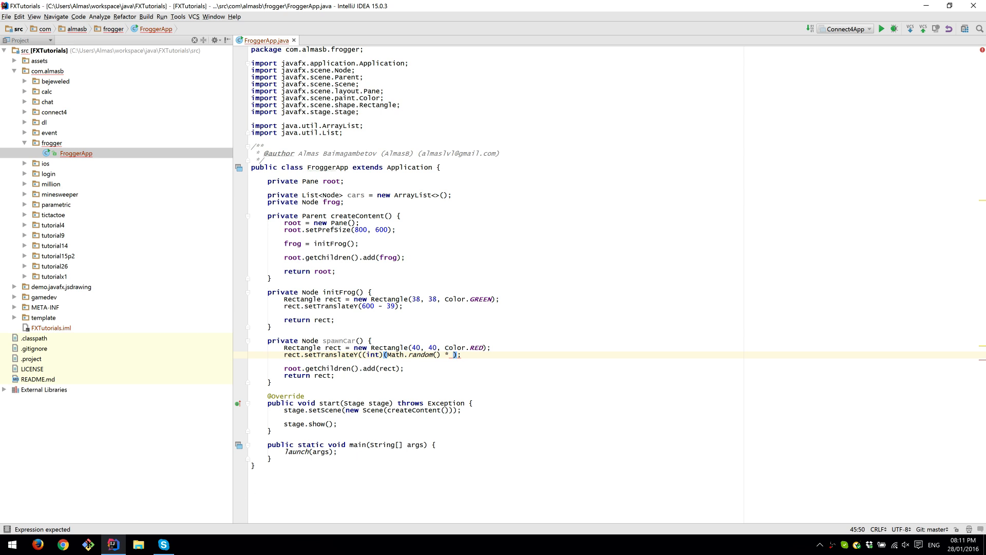
{"action": "type", "text": "14) *"}
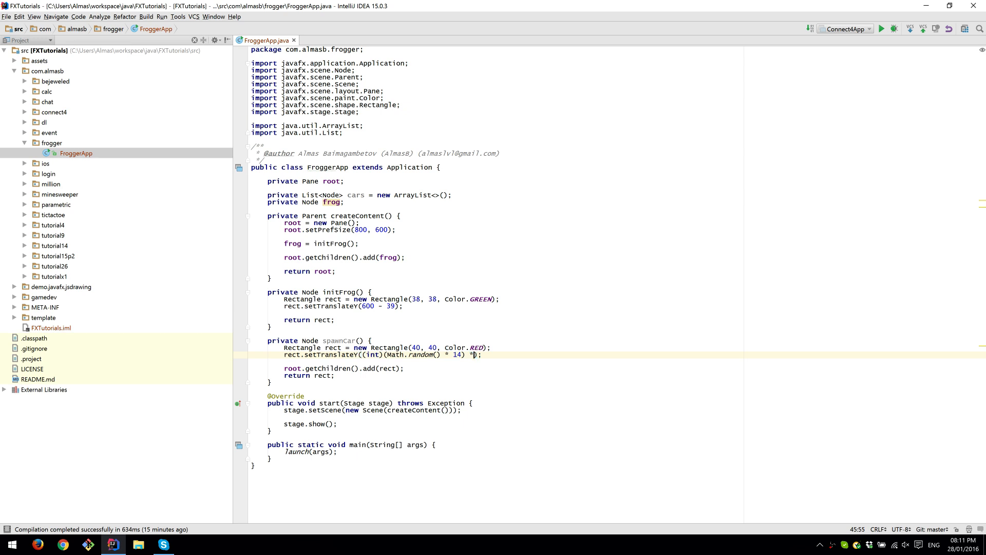
{"action": "type", "text": "_40"}
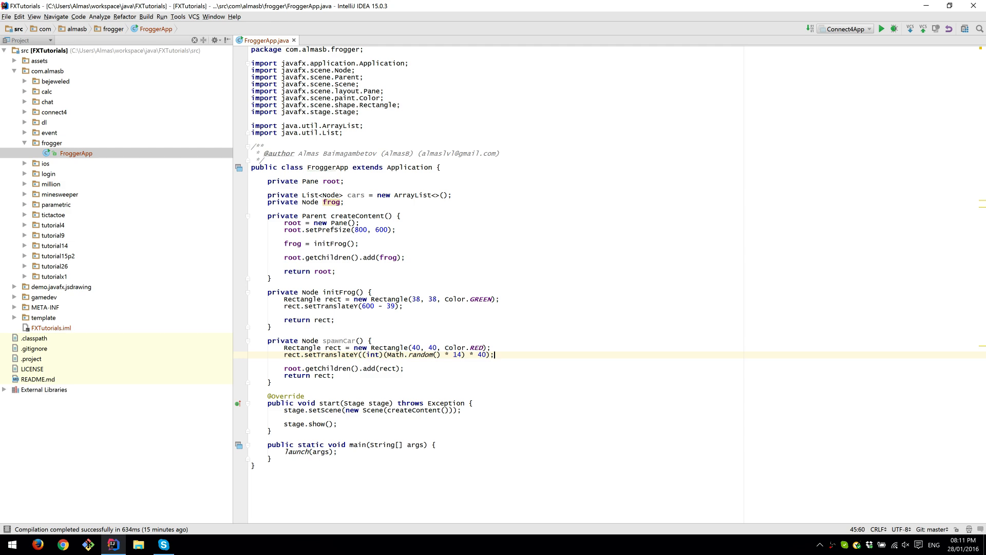
{"action": "double_click", "coordinate": [453, 355]}
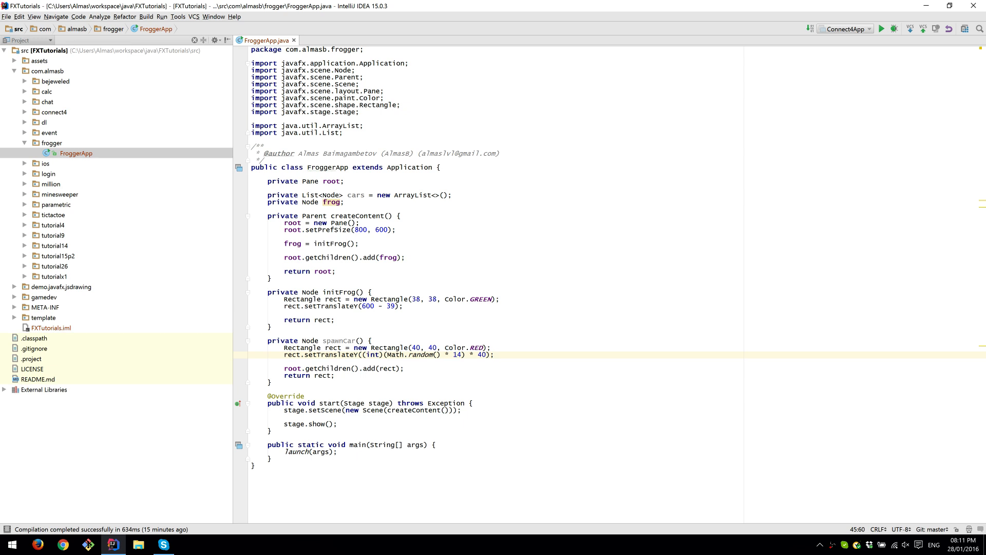
{"action": "left_click", "coordinate": [271, 381]}
{"action": "type", "text": "private AnimationTimer timer;"}
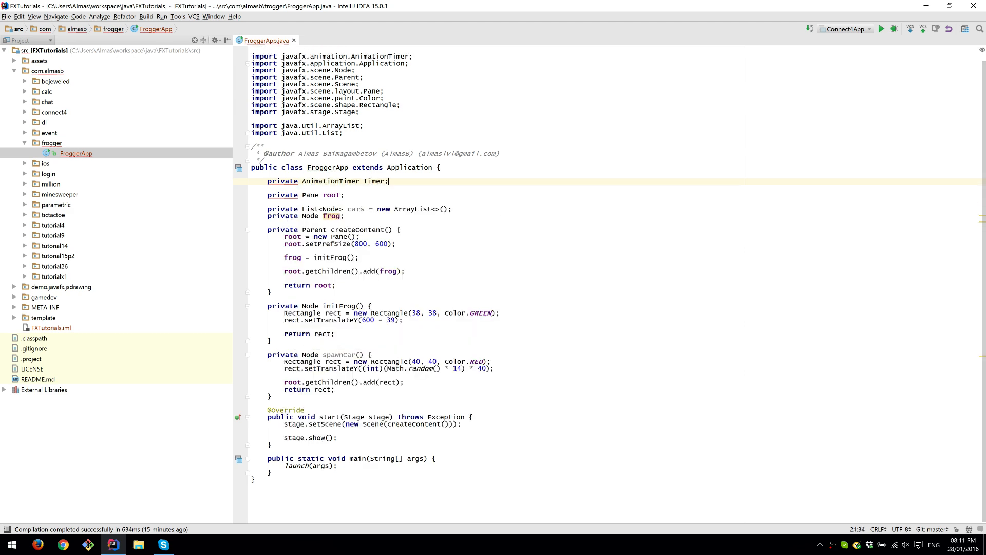
- Create the timer in createContent with a handle override calling onUpdate(), and begin a private onUpdate method
{"action": "left_click", "coordinate": [407, 271]}
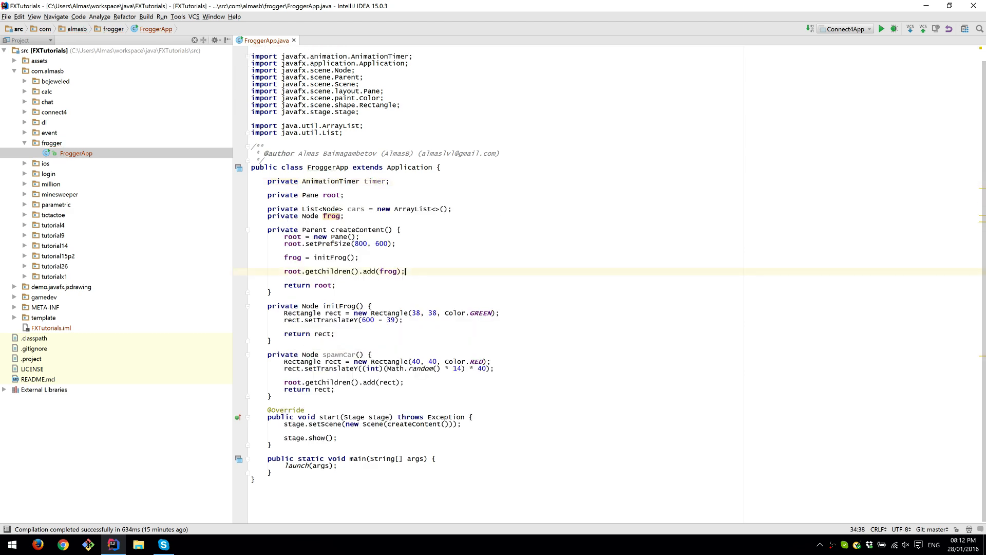
{"action": "type", "text": "timer = new AnimationTimer() {"}
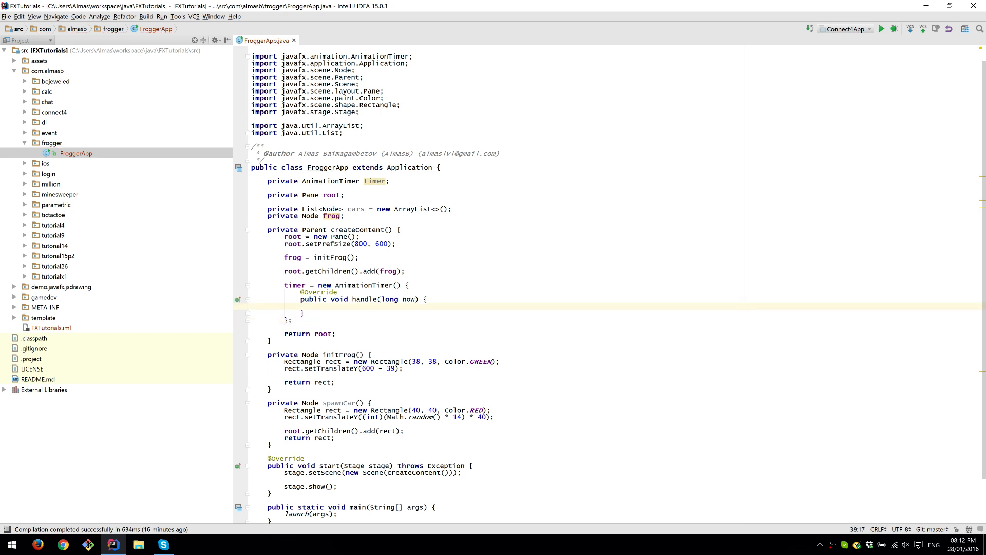
{"action": "left_click", "coordinate": [316, 307]}
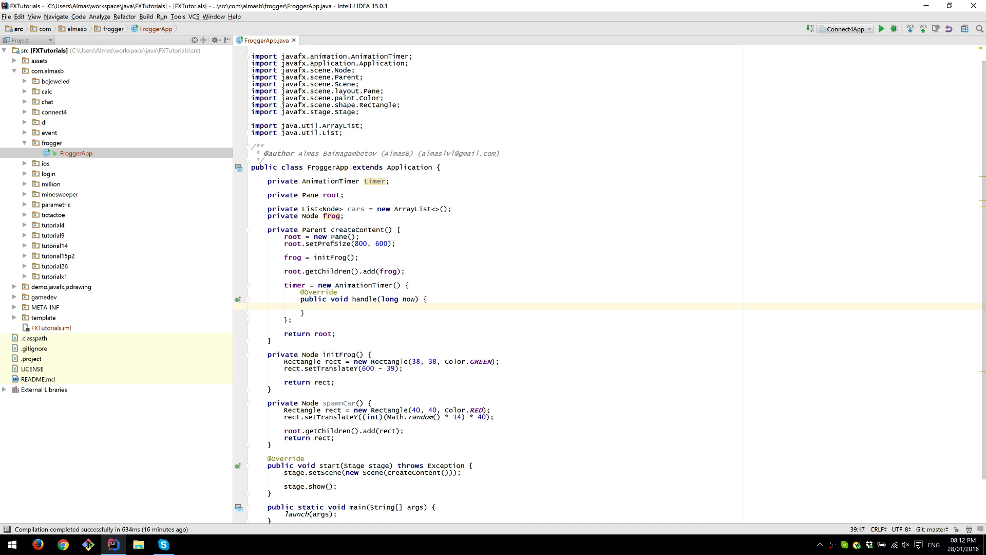
{"action": "type", "text": "onU"}
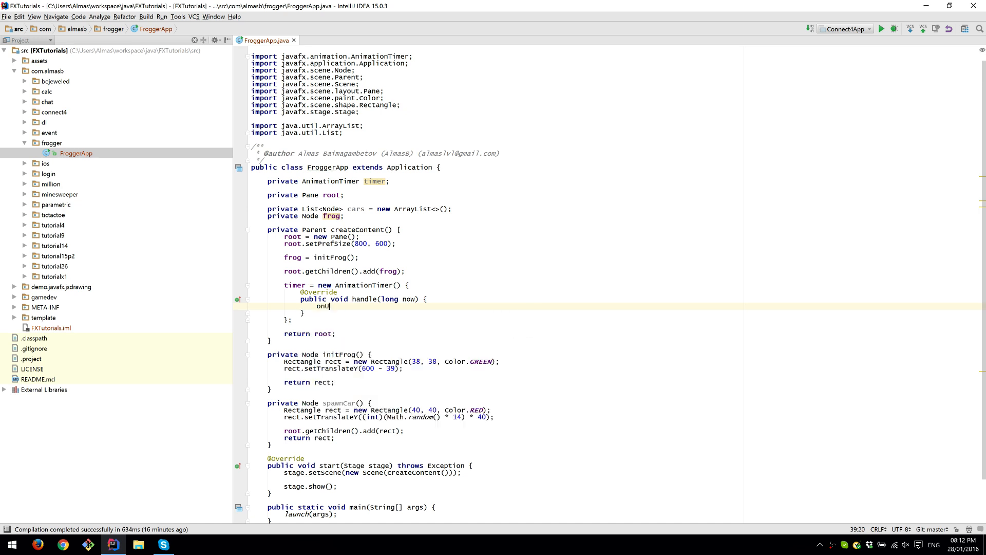
{"action": "type", "text": "pdate();"}
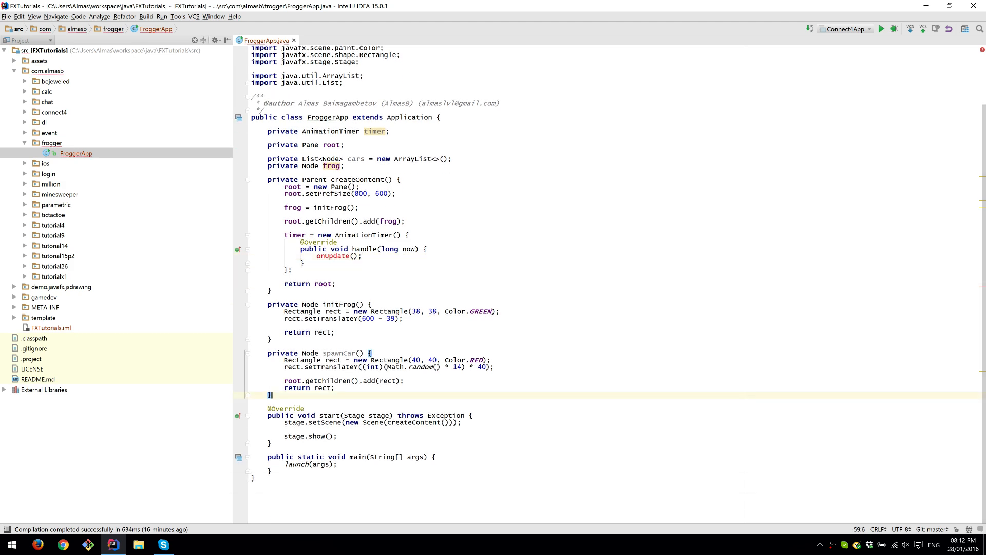
{"action": "type", "text": "private vodi onUpdate() {"}
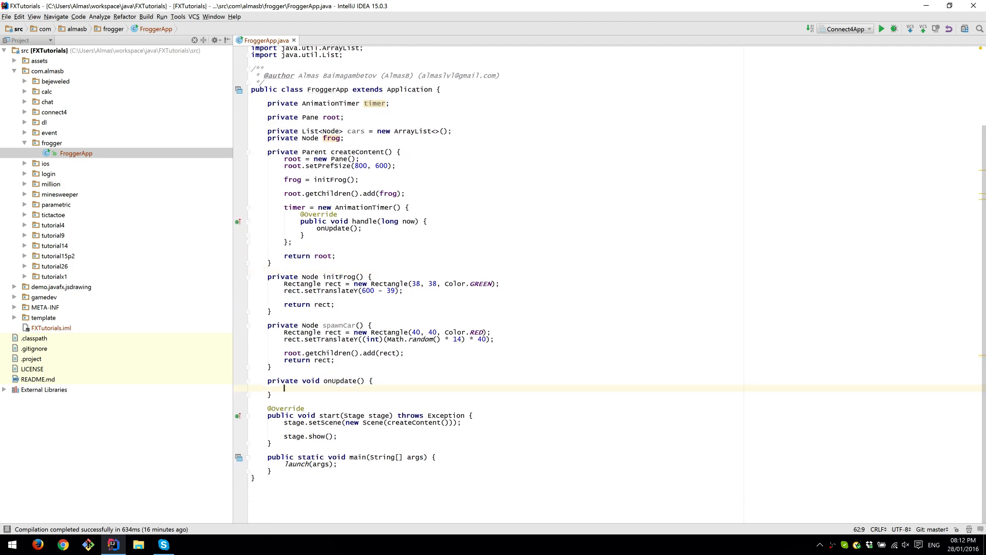
- Make onUpdate loop over cars, adding Math.random() * 10 to each car's translateX
{"action": "type", "text": "for"}
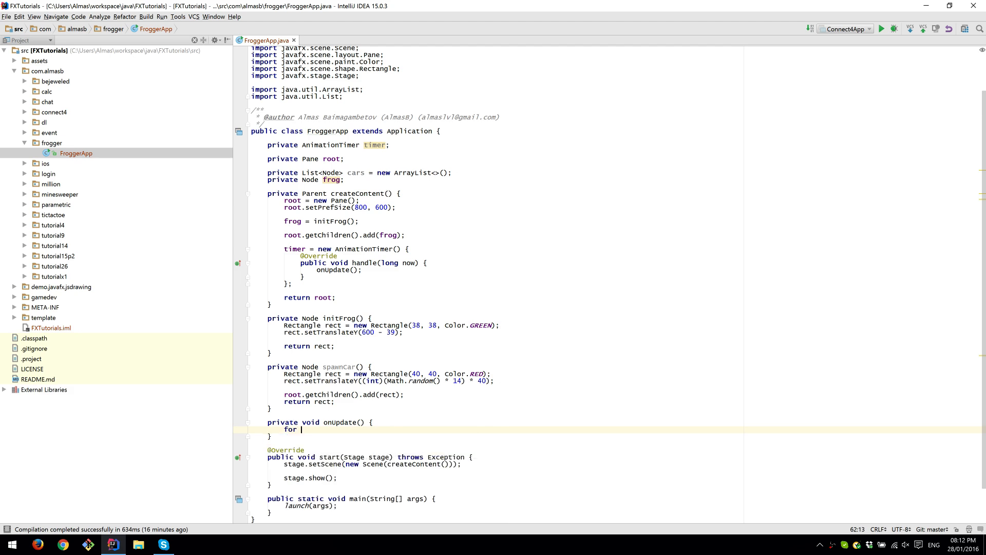
{"action": "type", "text": "(c"}
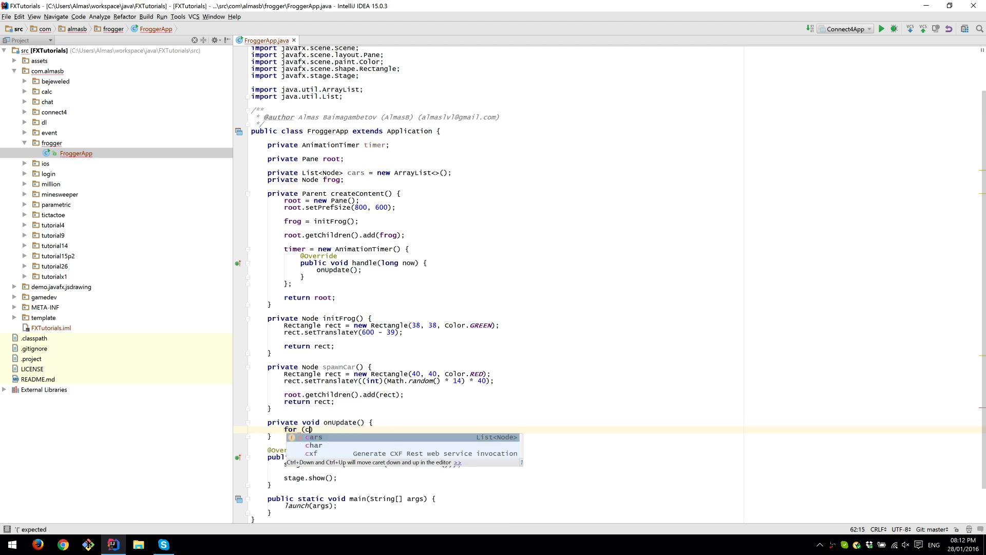
{"action": "type", "text": "Node car : ca"}
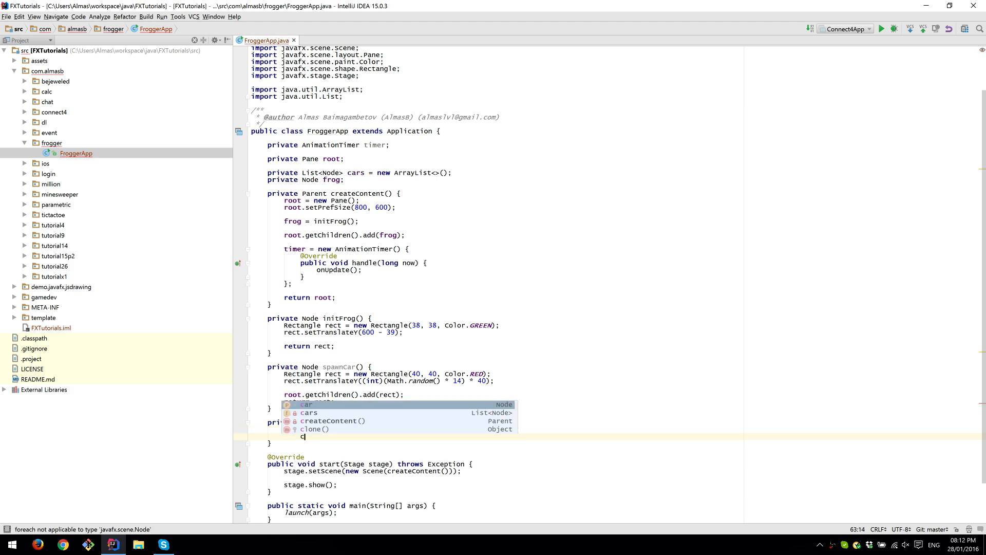
{"action": "type", "text": "ar.setTranslateX();"}
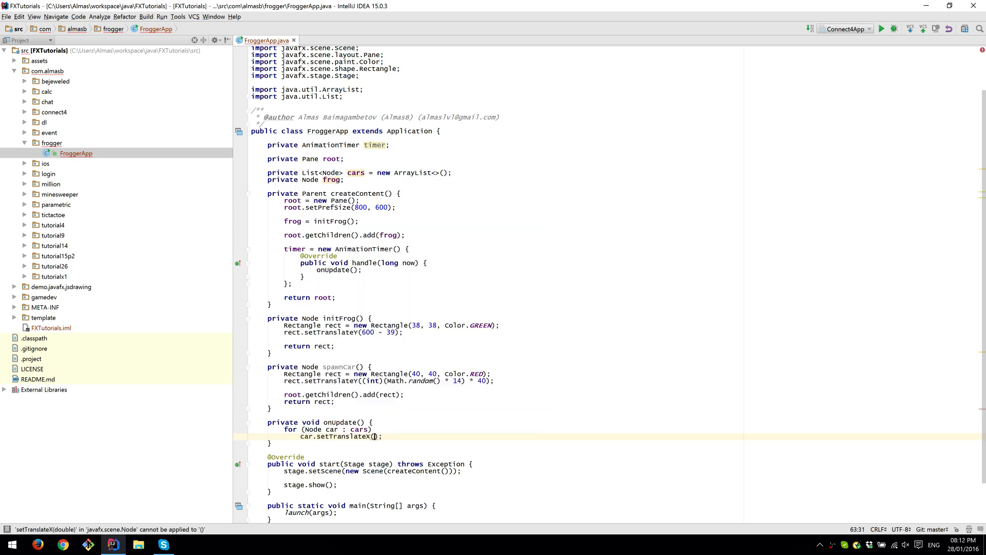
{"action": "type", "text": "car.getTranslateX() +"}
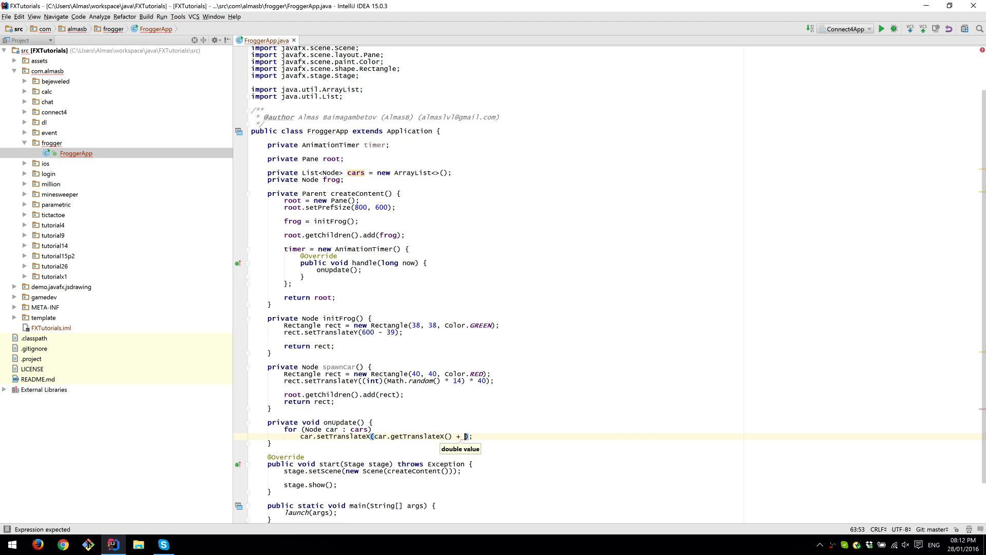
{"action": "type", "text": "M"}
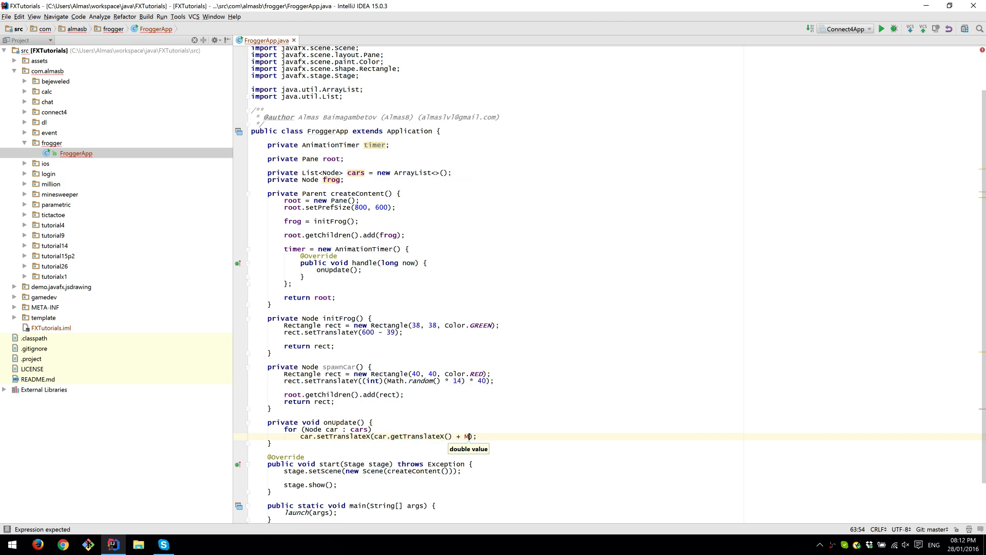
{"action": "type", "text": "ath.random()"}
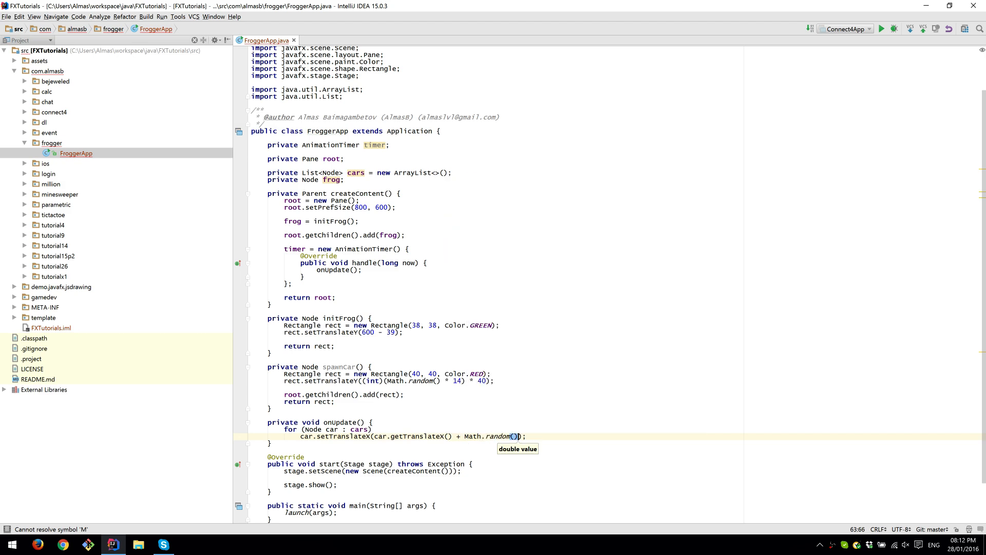
{"action": "type", "text": "*"}
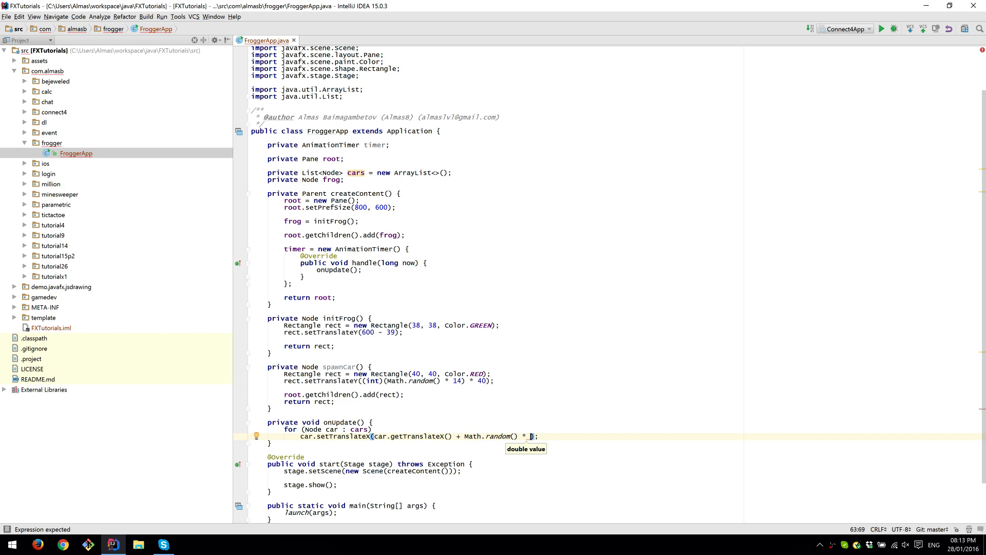
{"action": "type", "text": "10"}
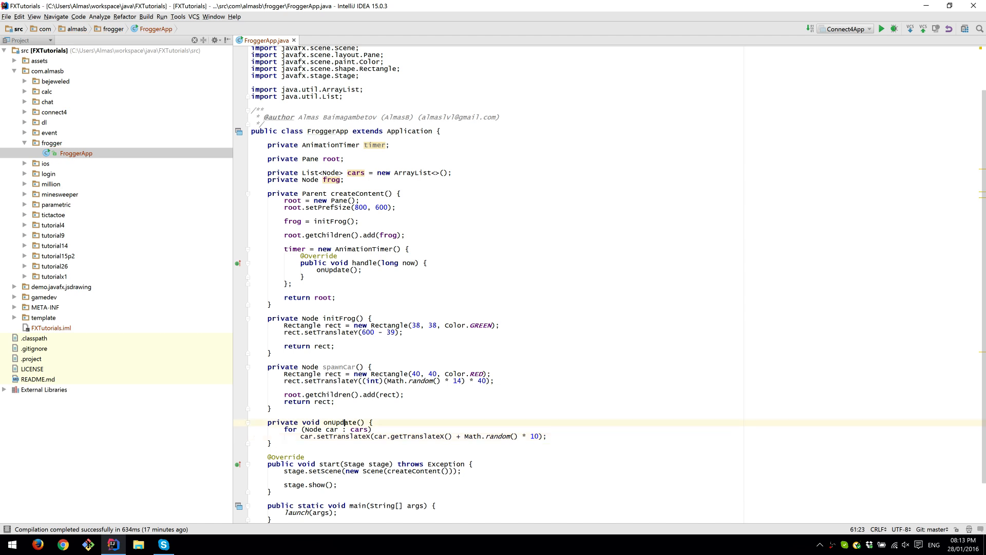
{"action": "double_click", "coordinate": [344, 422]}
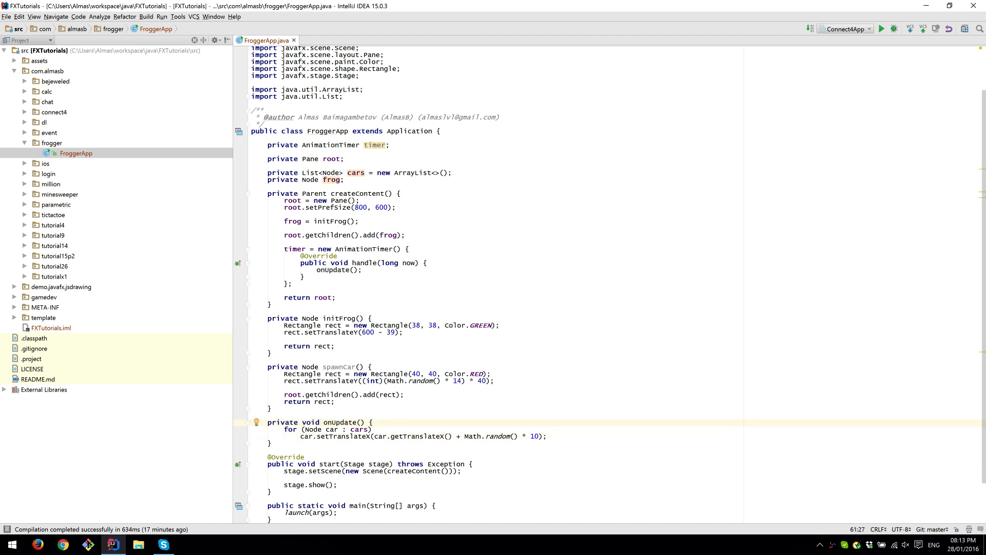
{"action": "left_click", "coordinate": [547, 436]}
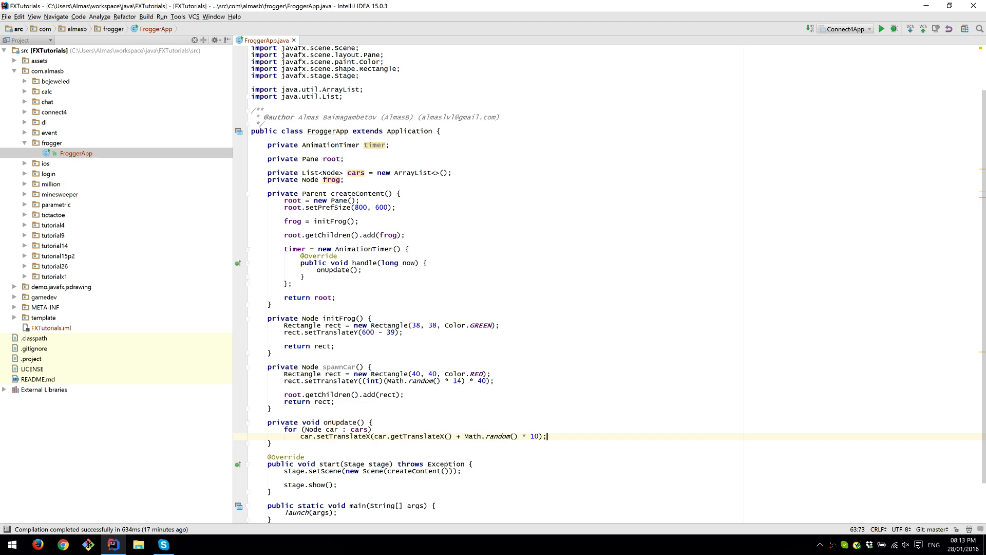
{"action": "key", "text": "enter"}
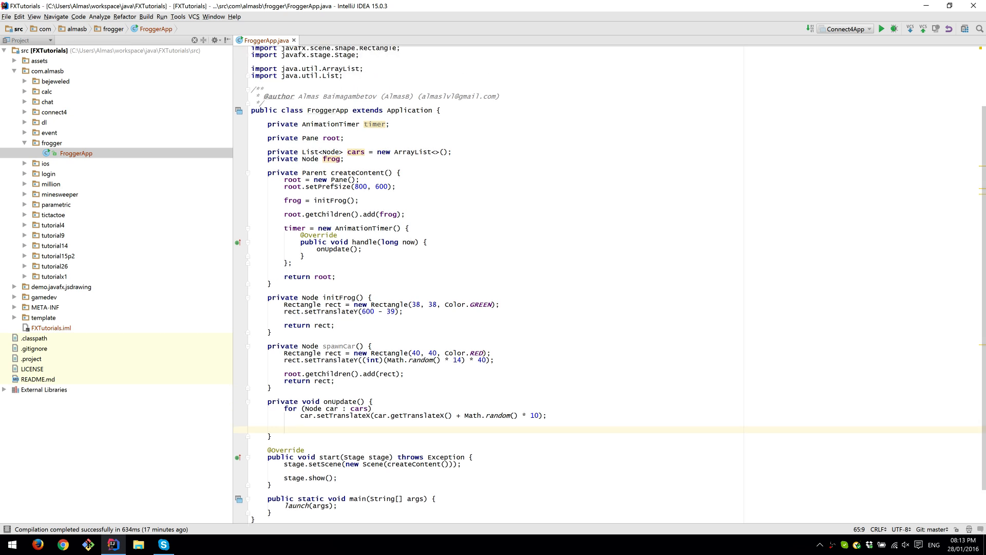
- Below the loop, add if (Math.random() < 0.075) { cars.add(spawnCar()); }
{"action": "left_click", "coordinate": [284, 428]}
{"action": "type", "text": "if (Math.random() < 0"}
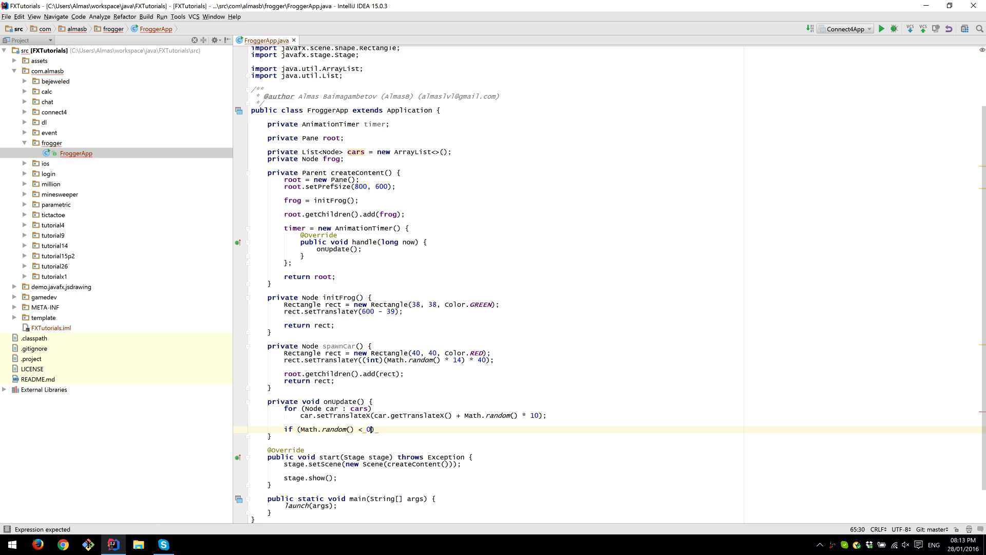
{"action": "type", "text": ".075"}
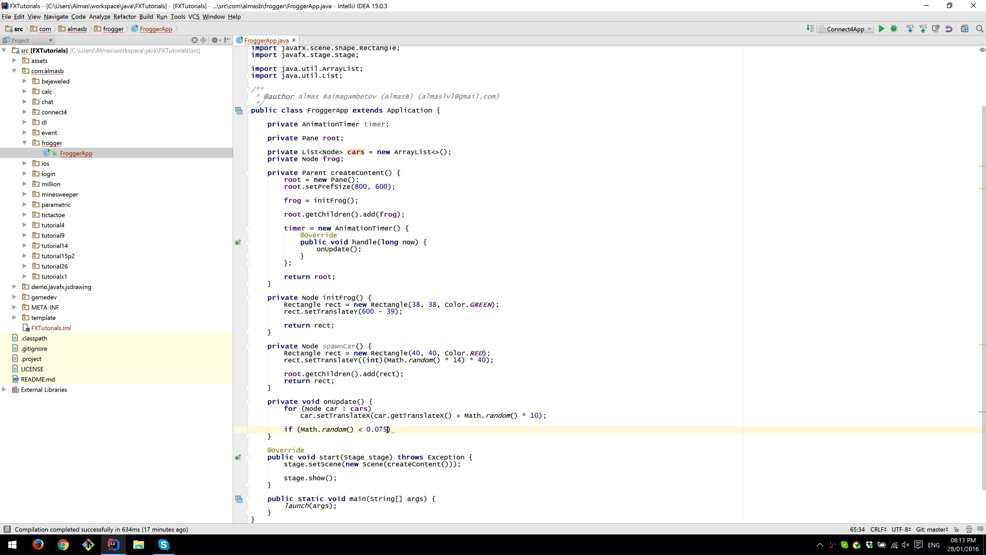
{"action": "type", "text": "{"}
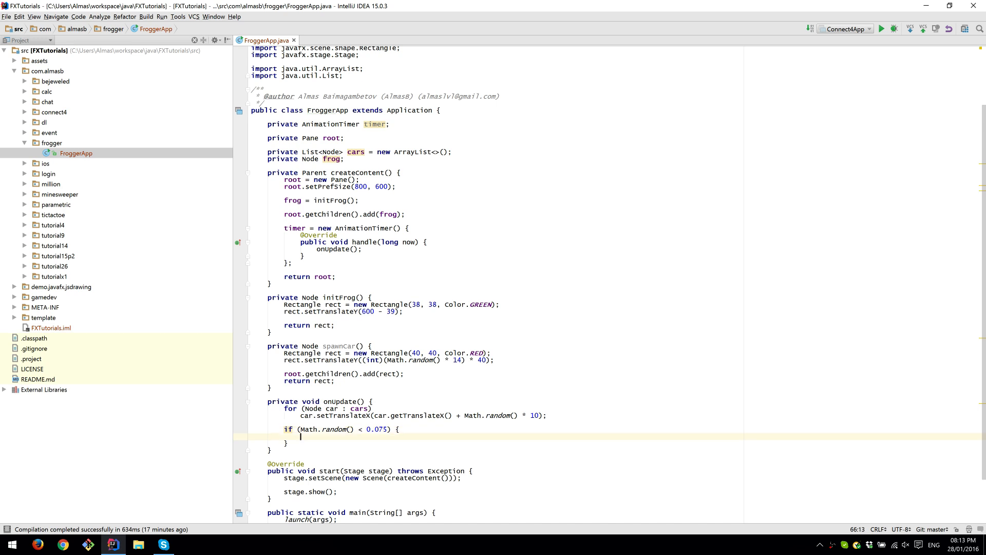
{"action": "type", "text": "spawnCar();"}
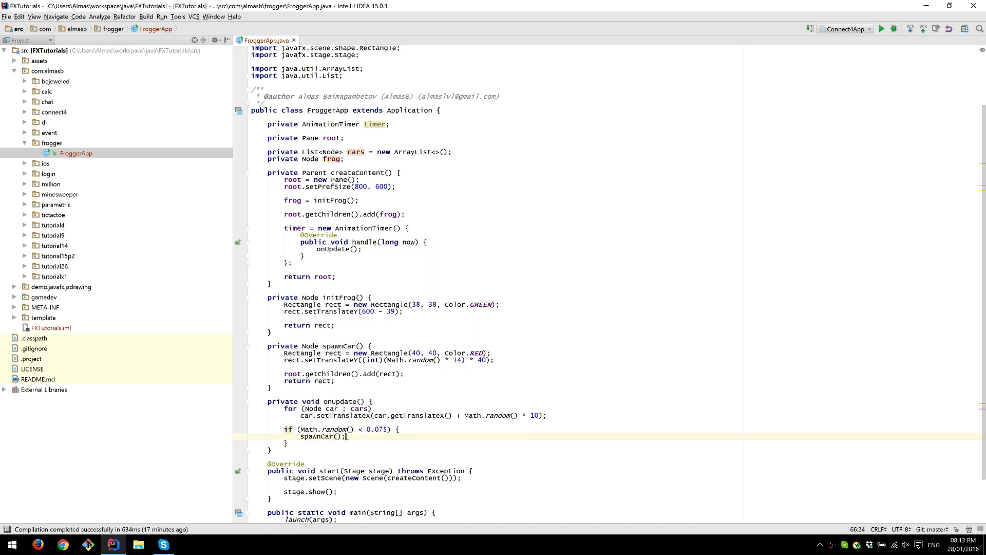
{"action": "key", "text": "Backspace"}
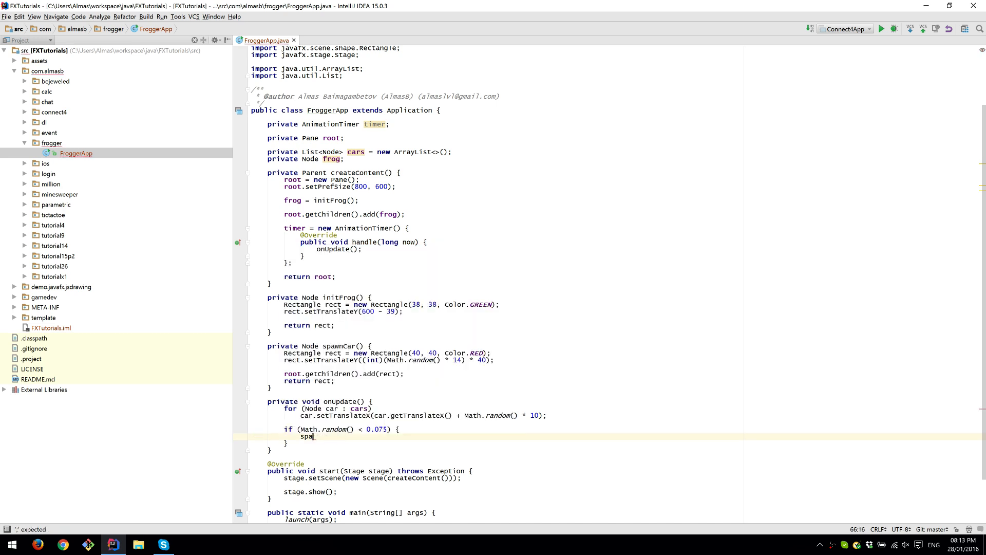
{"action": "type", "text": "cars.add("}
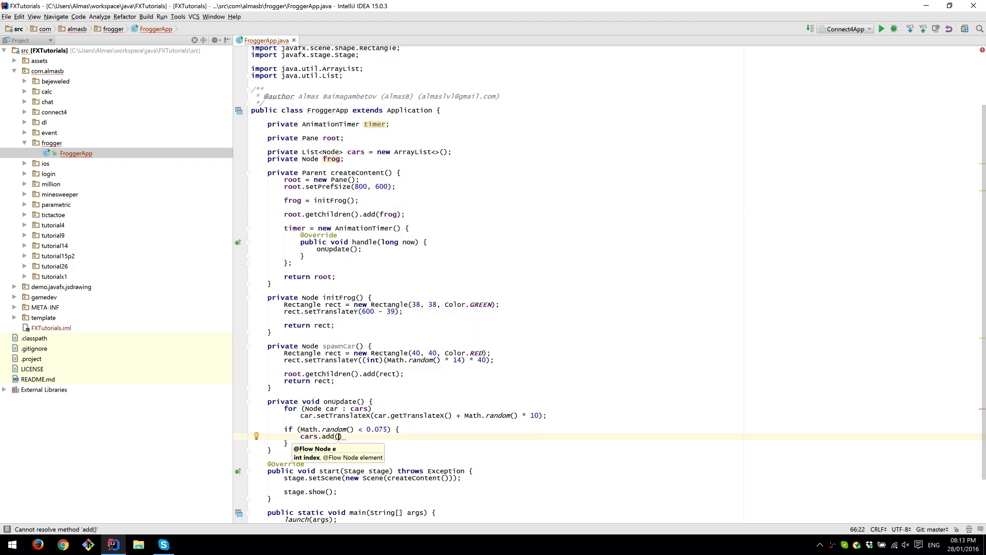
{"action": "type", "text": "spawnCar());"}
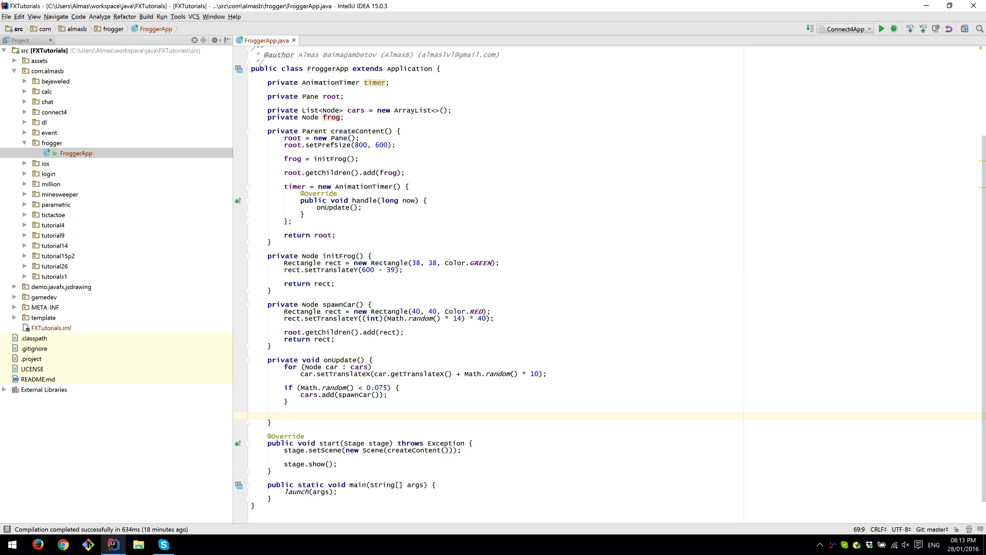
- Call checkState() from onUpdate and declare a private void checkState() method
{"action": "type", "text": "chec"}
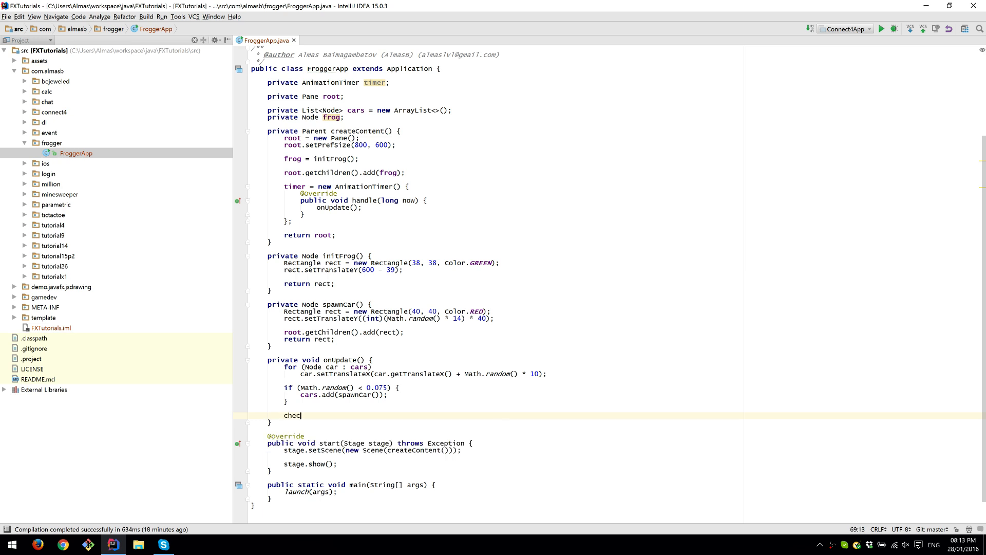
{"action": "type", "text": "kState();"}
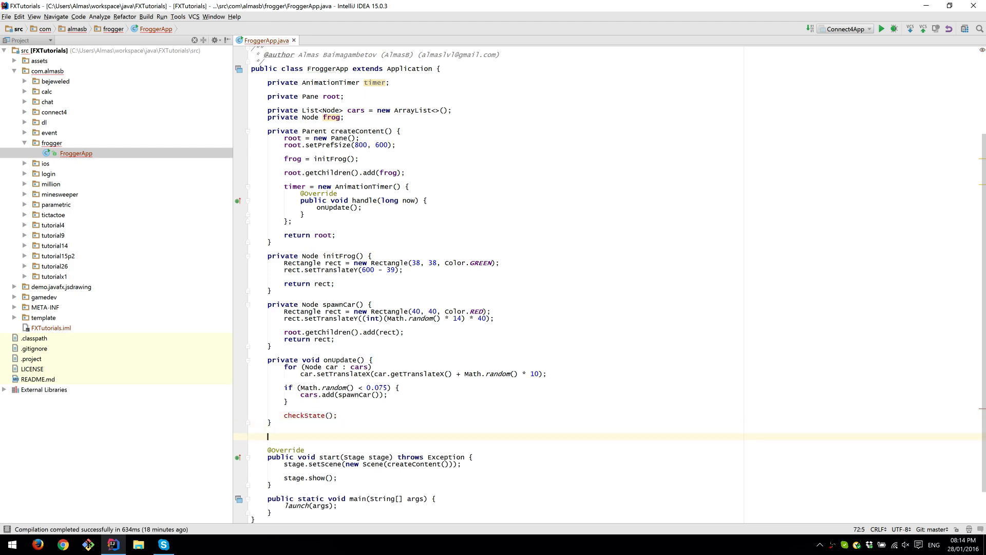
{"action": "type", "text": "private vodi"}
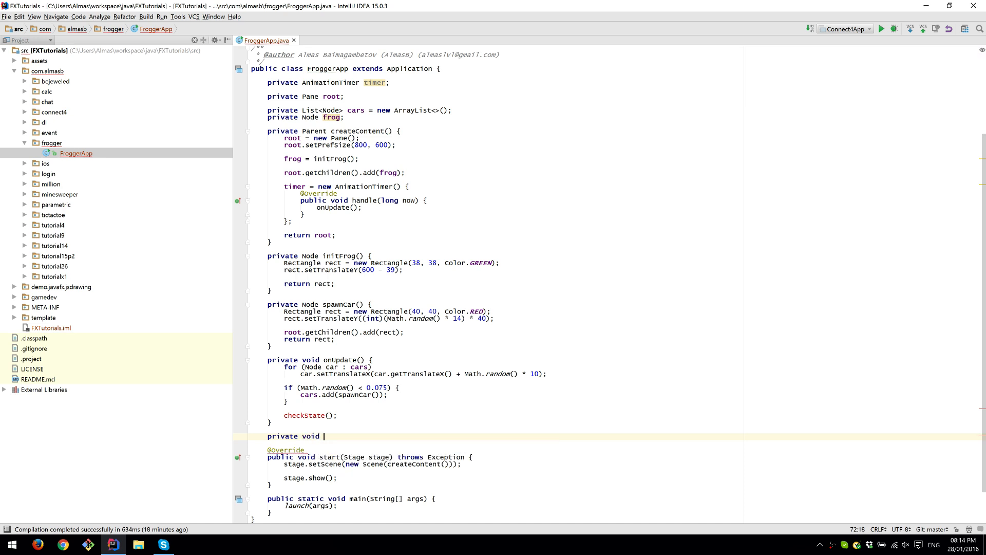
{"action": "type", "text": "checkState"}
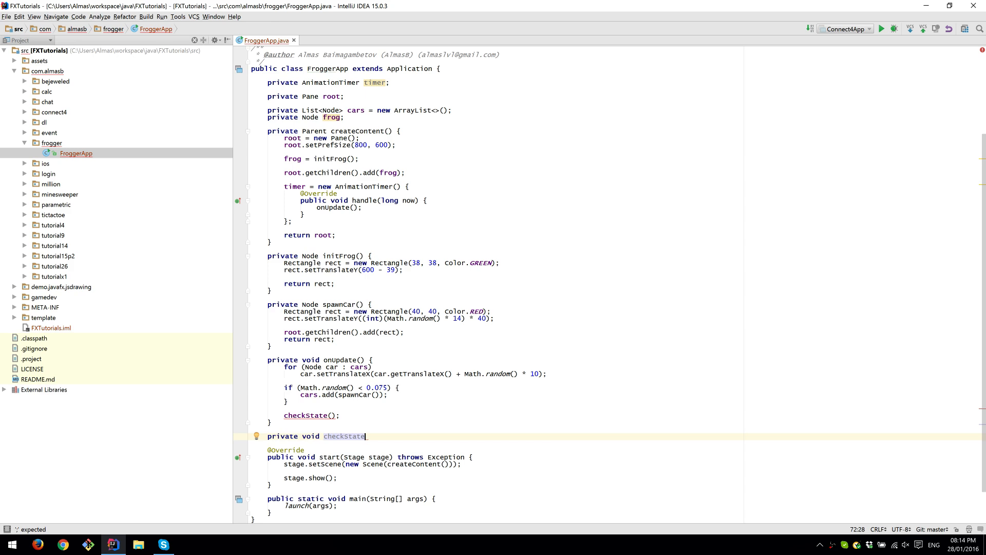
{"action": "type", "text": "() {"}
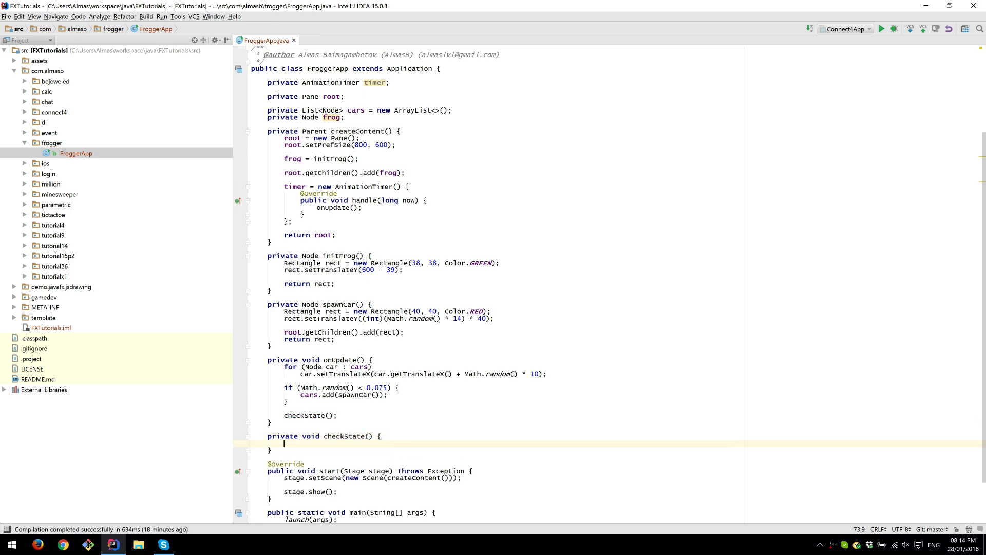
- In checkState, loop over cars and test car.getBoundsInParent().intersects(frog.getBoundsInParent())
{"action": "type", "text": "if"}
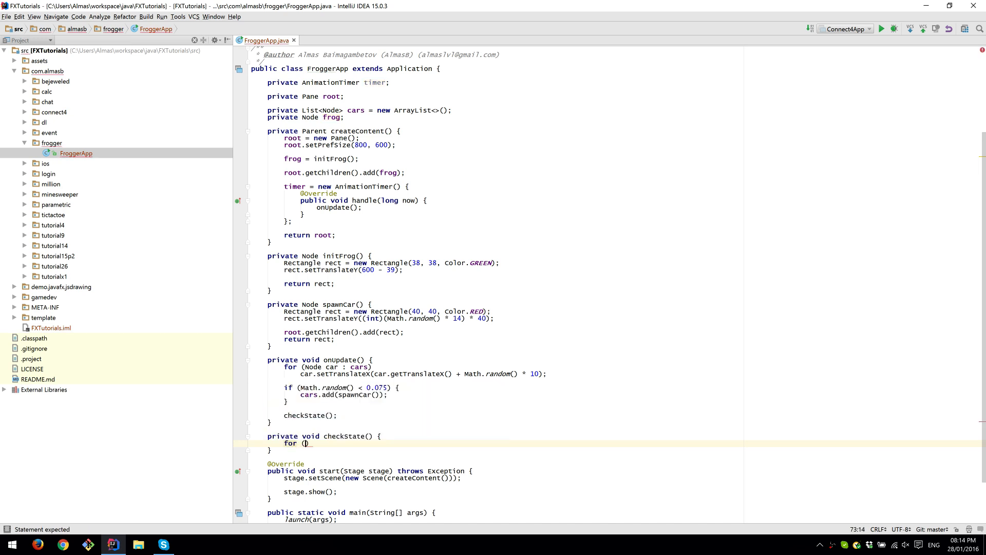
{"action": "type", "text": "C"}
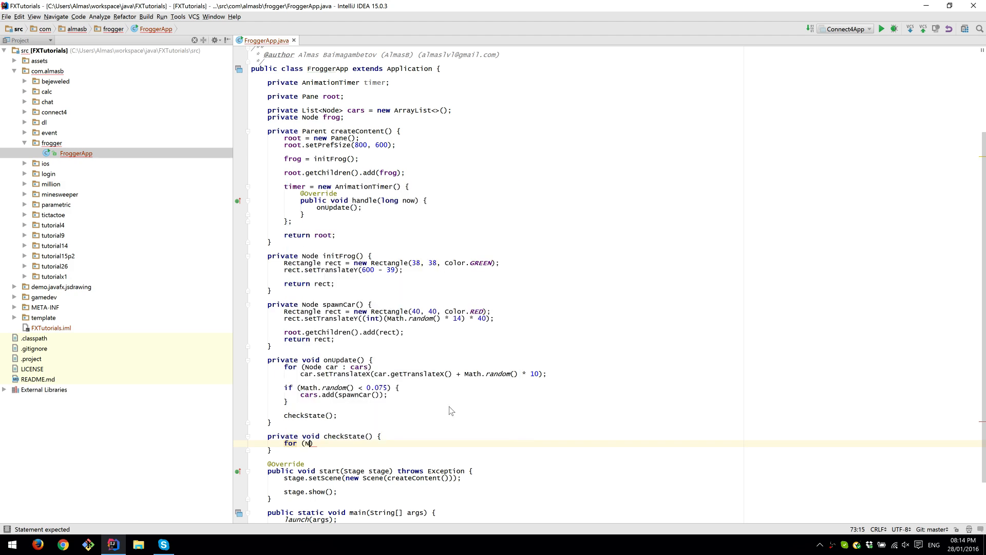
{"action": "type", "text": "ode_car : cars"}
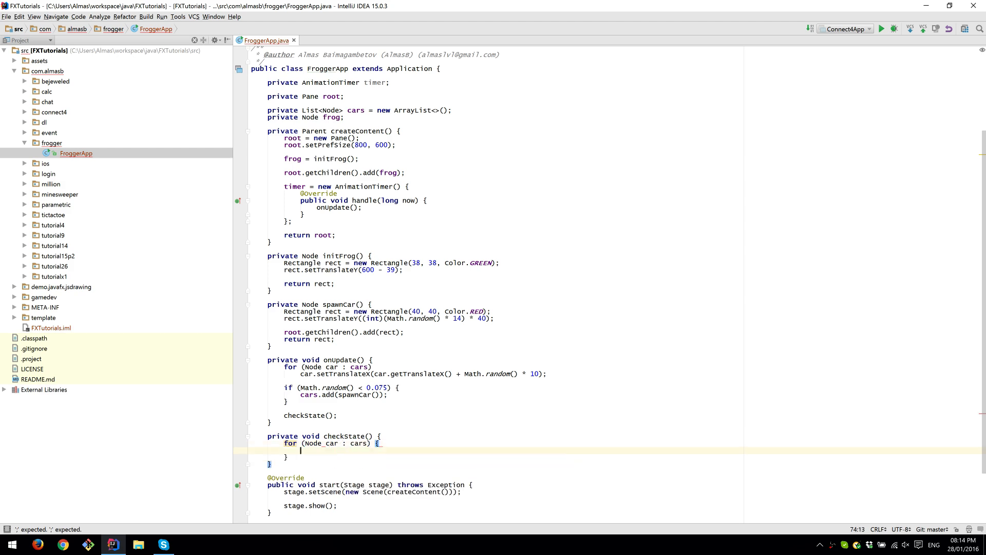
{"action": "type", "text": "if (car.)"}
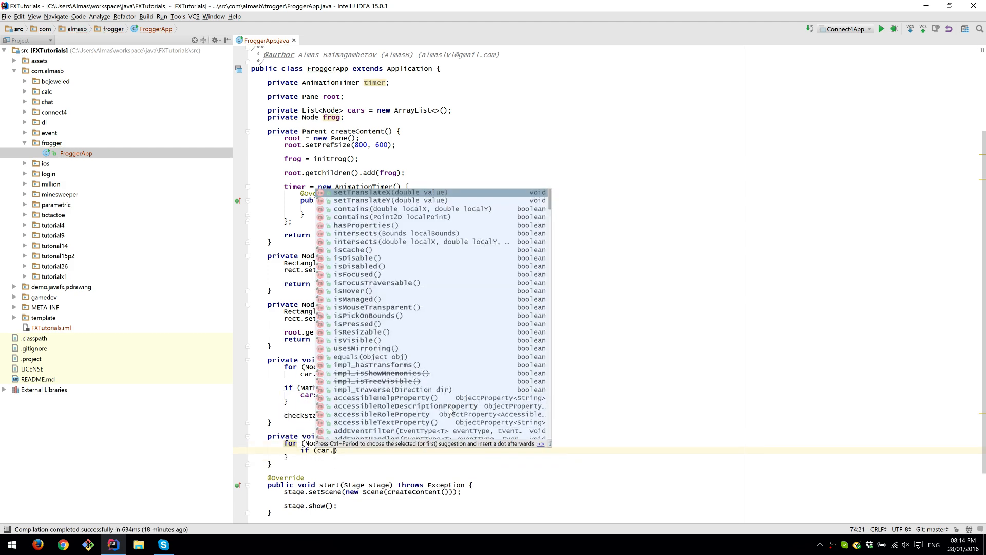
{"action": "type", "text": "getBoundsInParent("}
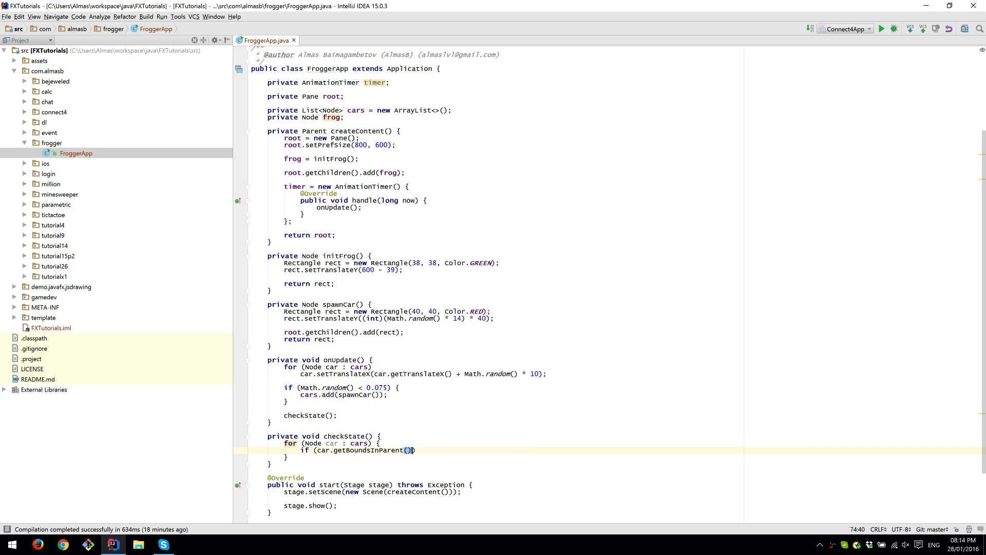
{"action": "type", "text": ".intersects()"}
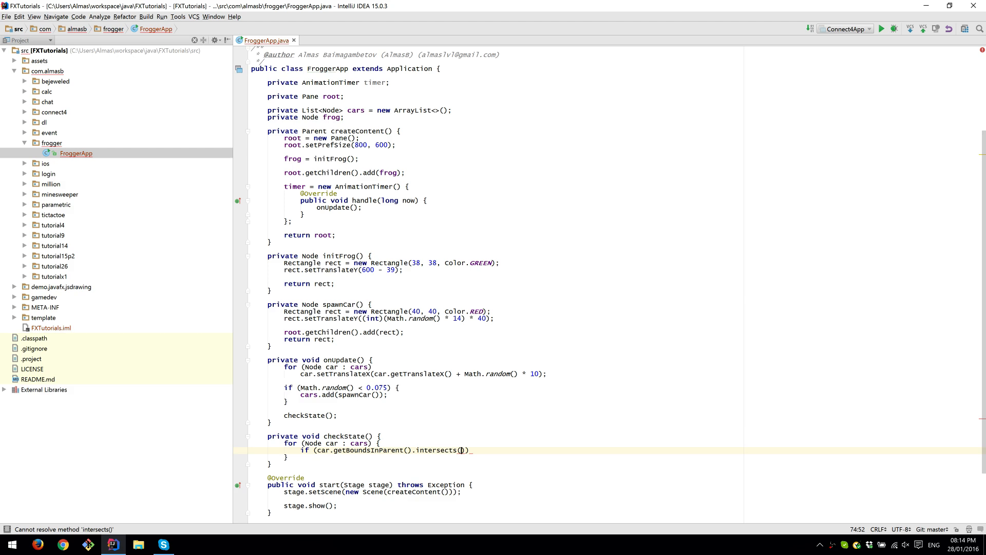
{"action": "type", "text": "frog.getBoundsInParent("}
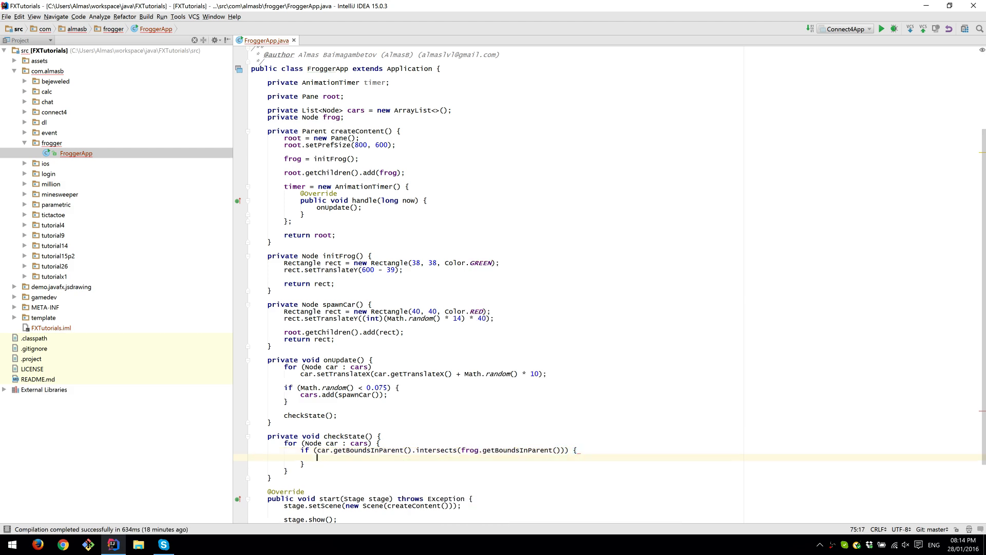
{"action": "scroll", "scroll_direction": "down", "scroll_amount": 3}
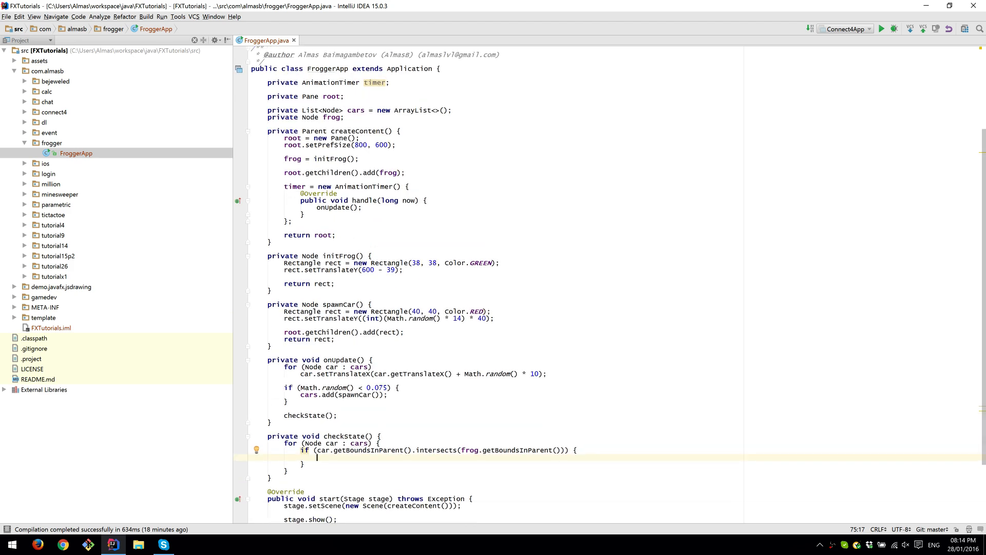
{"action": "scroll", "scroll_direction": "down", "scroll_amount": 3}
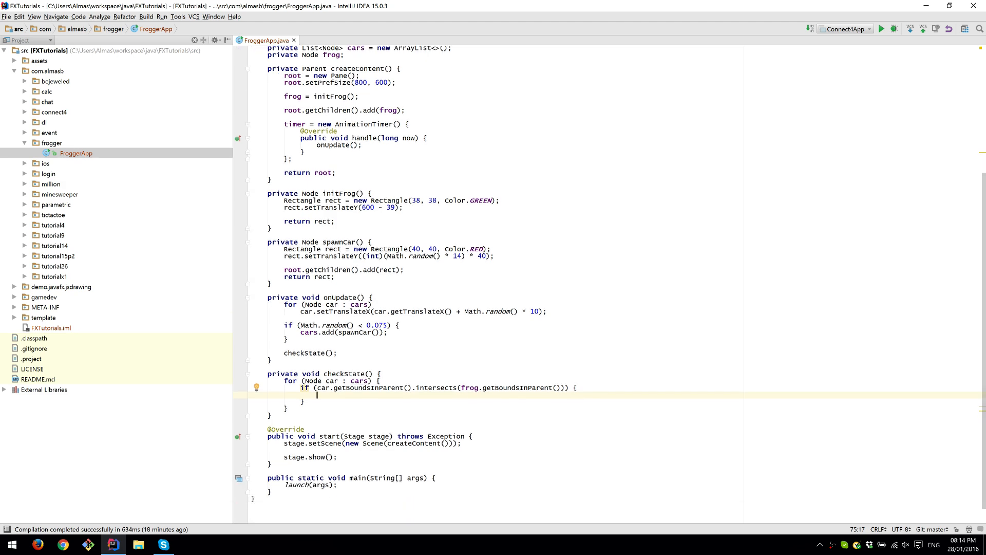
- On collision, set the frog's translate X to 0 and Y to 600 - 39, then return
{"action": "type", "text": "frog.setTranslateY();"}
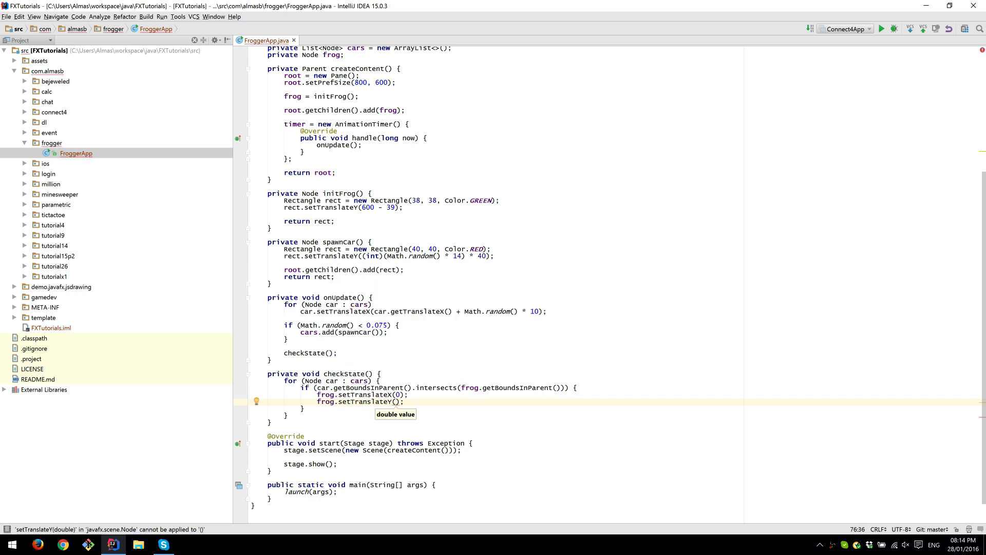
{"action": "type", "text": "600 -"}
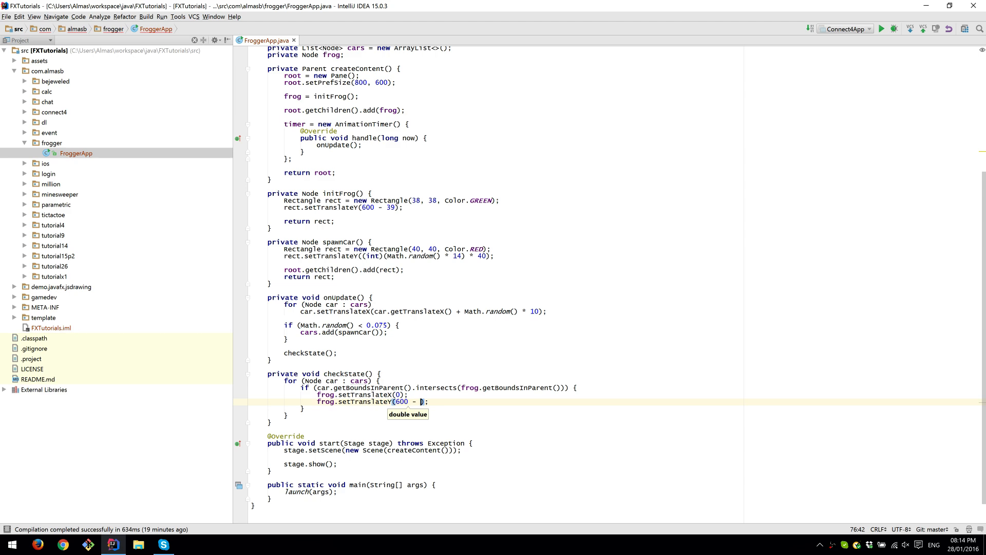
{"action": "type", "text": "39"}
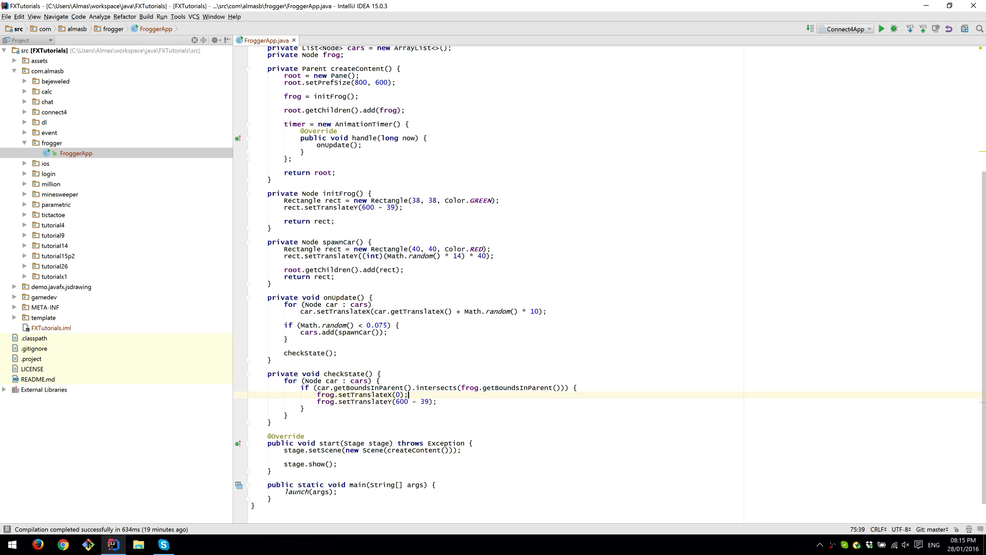
{"action": "left_click", "coordinate": [438, 401]}
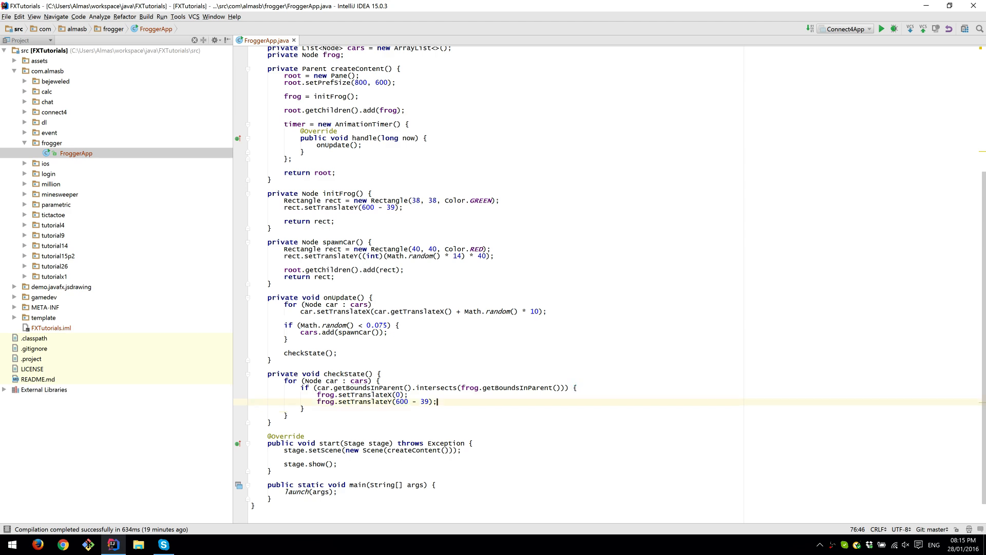
{"action": "type", "text": "return;"}
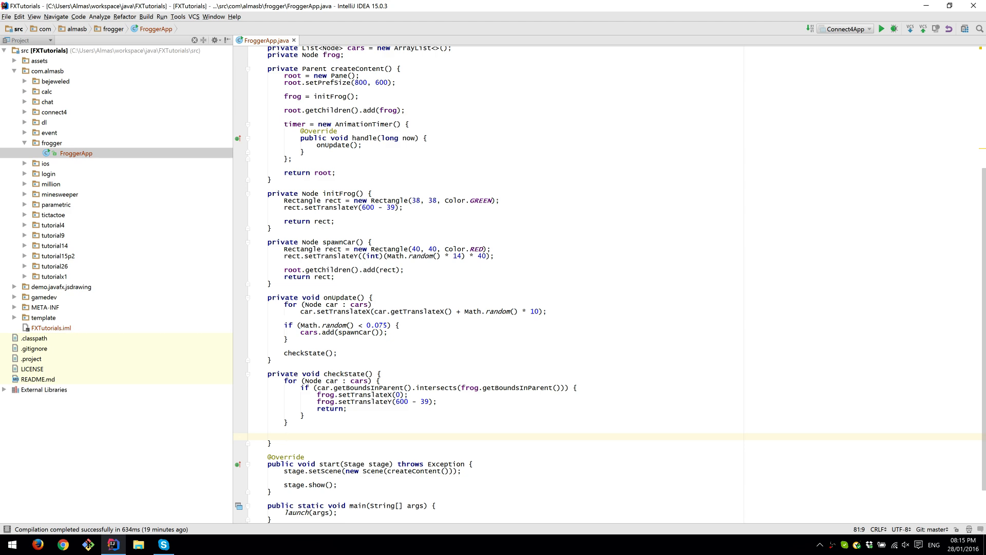
- Add an if (frog.getTranslateY() <= 0) block declaring String win = "YOU WIN"
{"action": "type", "text": "if ("}
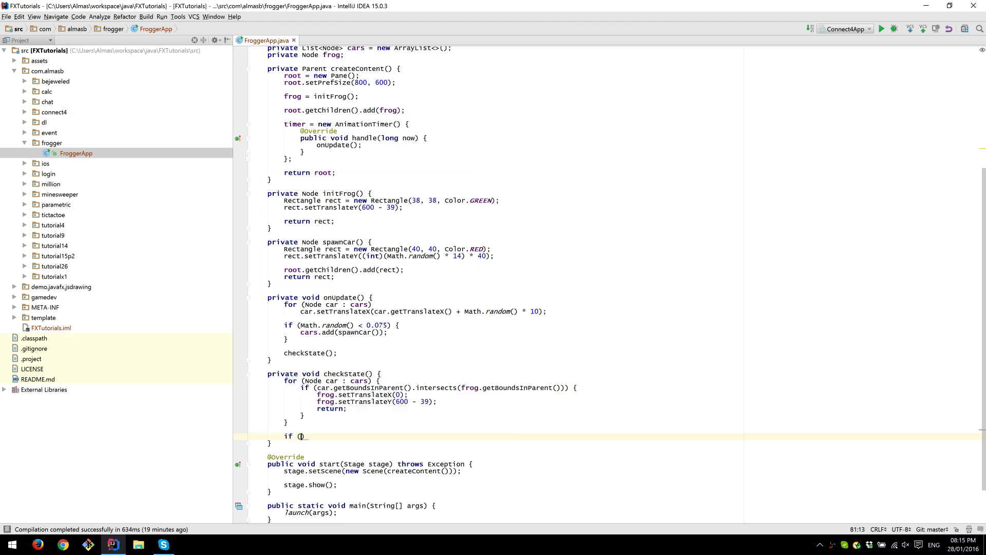
{"action": "type", "text": "frog.getTranslateY("}
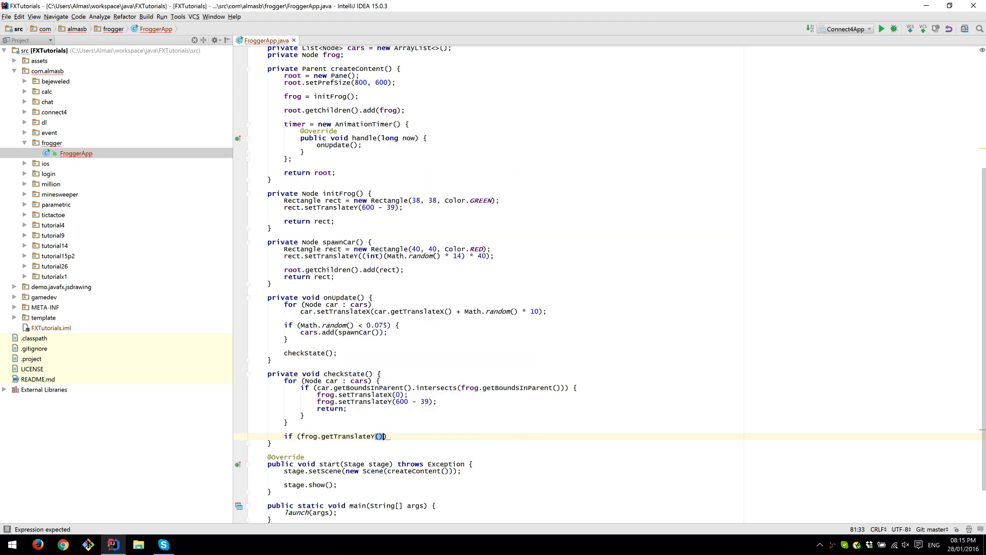
{"action": "type", "text": "<= 0) {"}
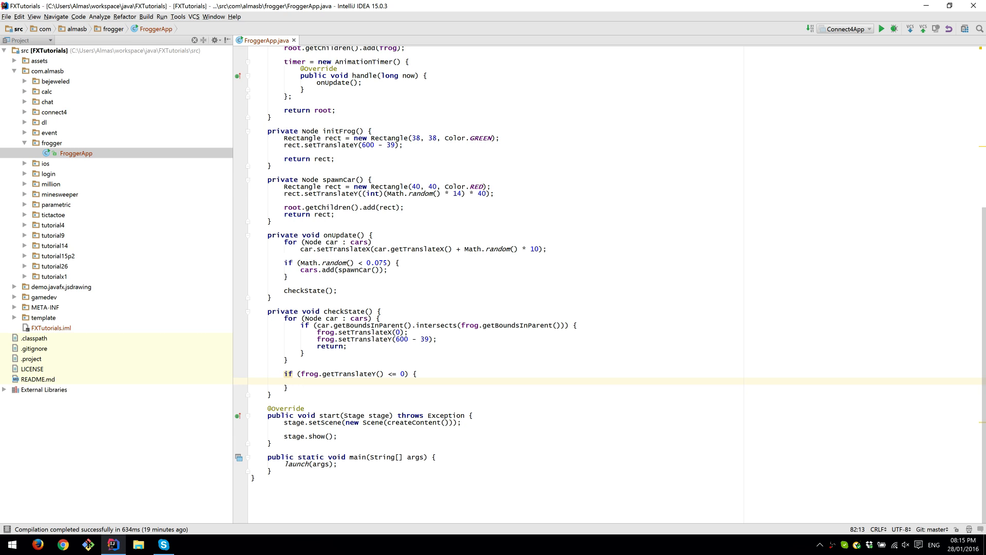
{"action": "type", "text": "s"}
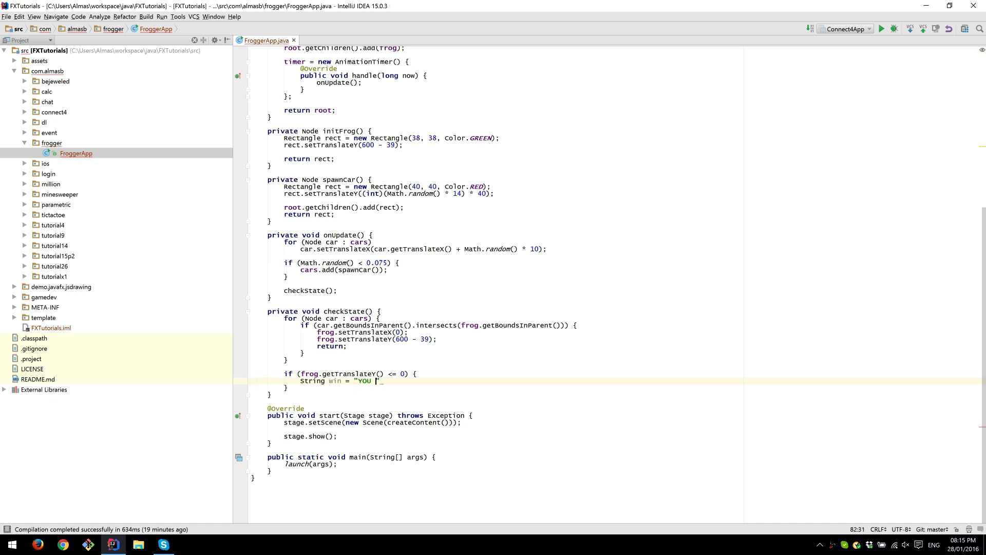
{"action": "type", "text": "WIN\";"}
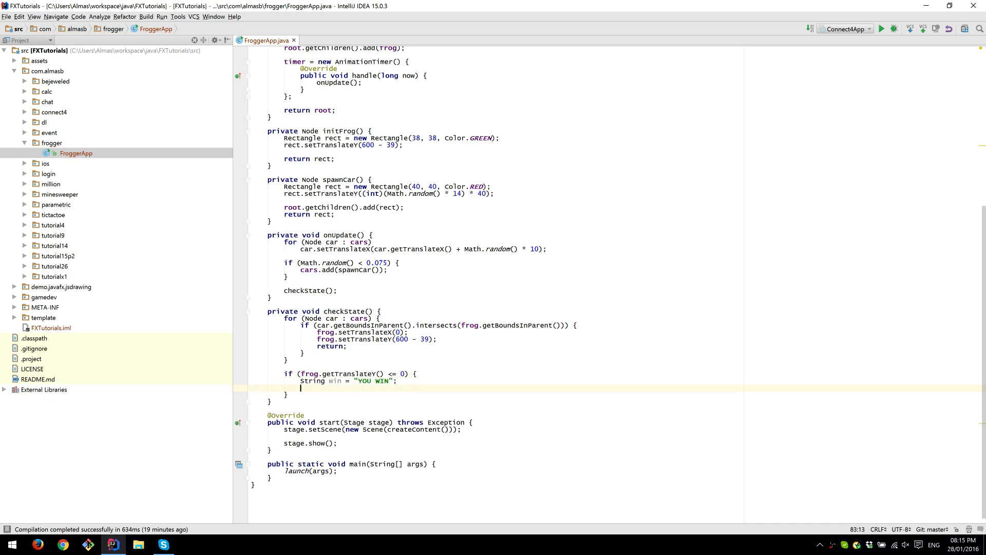
- Loop over win.toCharArray(), creating a Text for each letter with Font.font(48)
{"action": "type", "text": "for (char"}
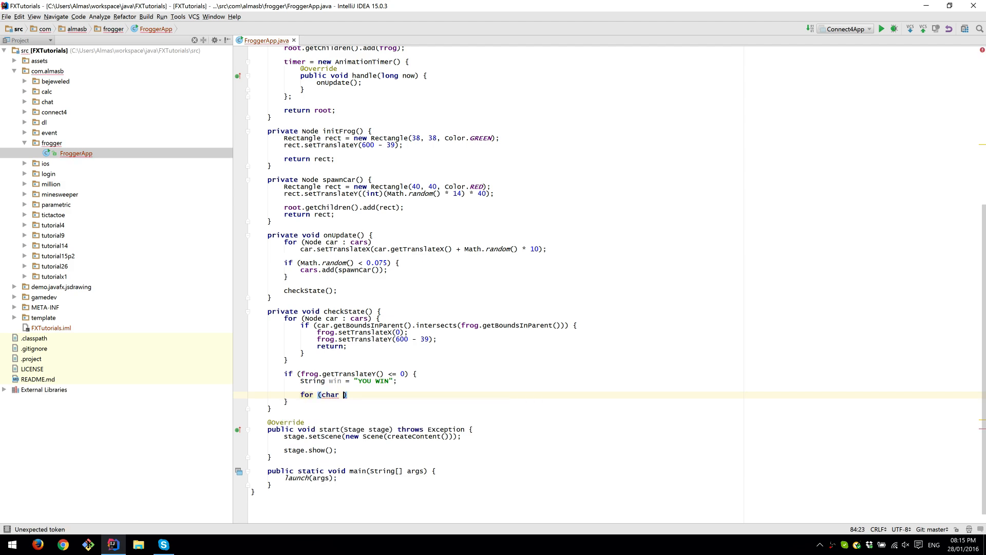
{"action": "type", "text": "letter :"}
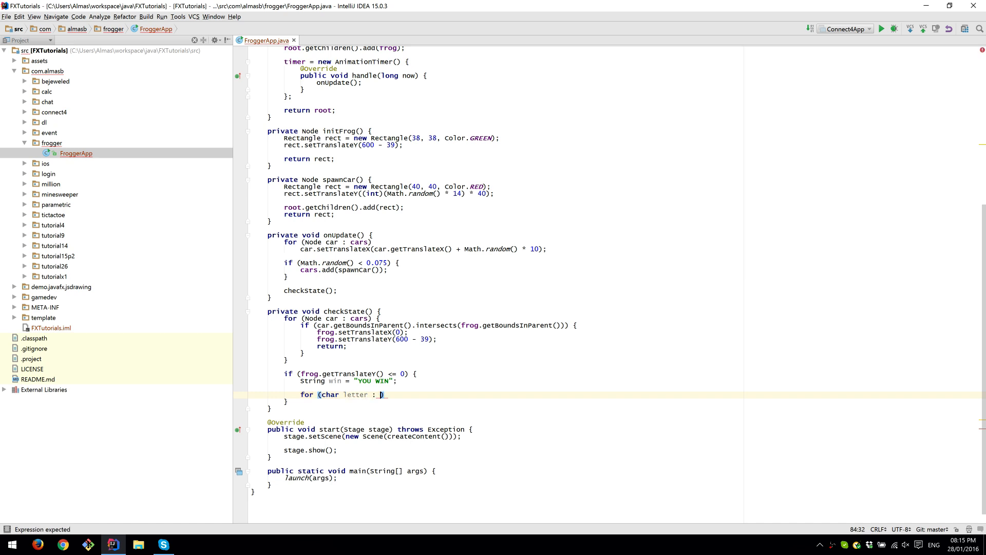
{"action": "type", "text": "int i = 0; i <"}
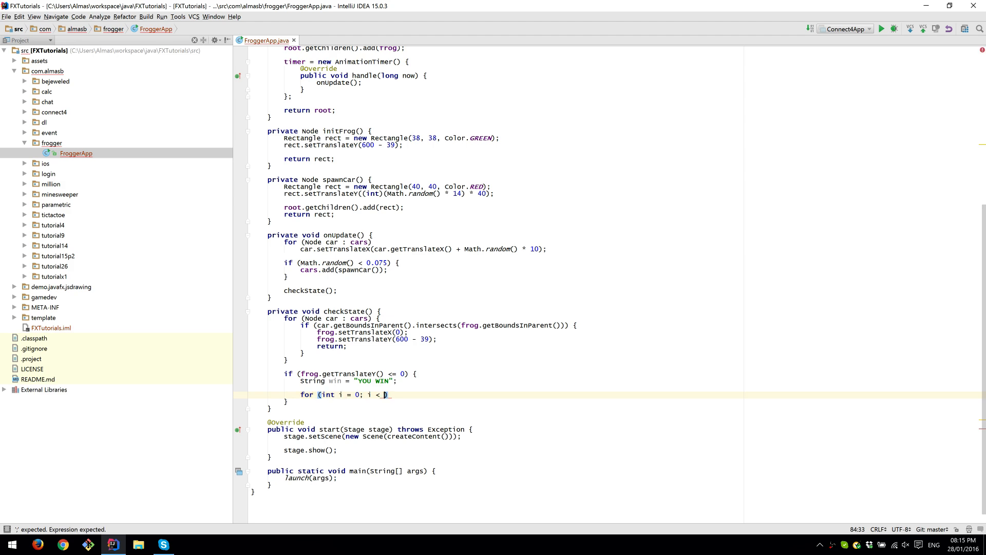
{"action": "type", "text": "win.c"}
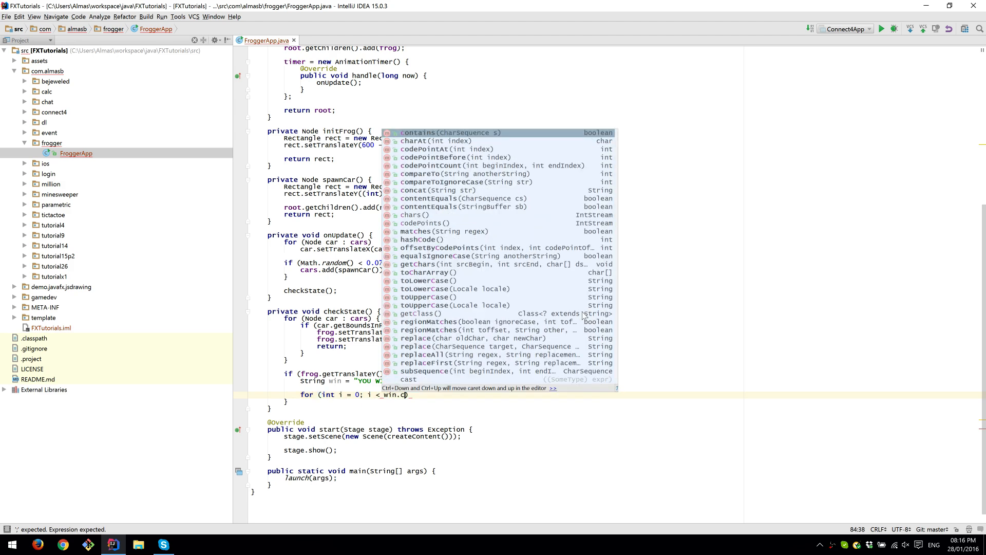
{"action": "type", "text": "t"}
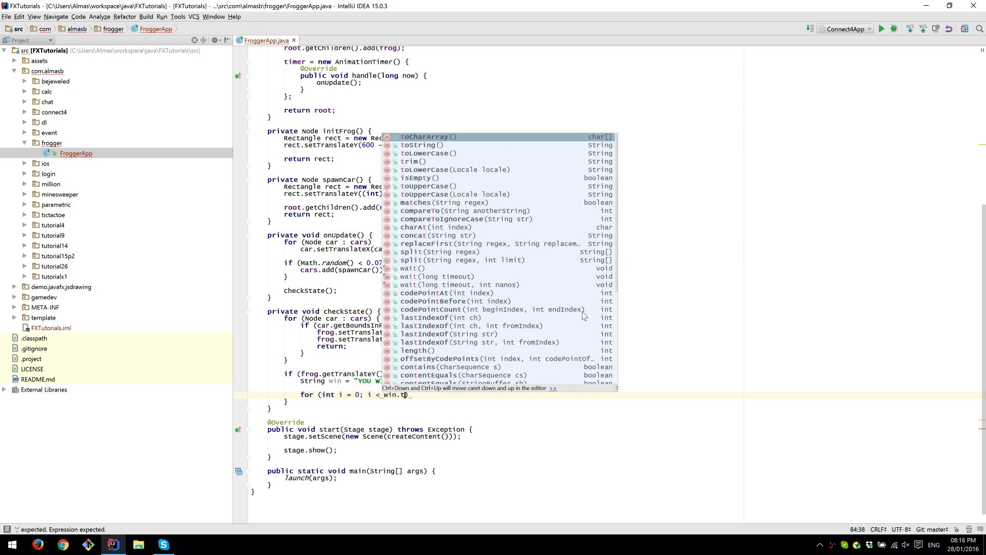
{"action": "type", "text": "toCharArray().length; i++) {"}
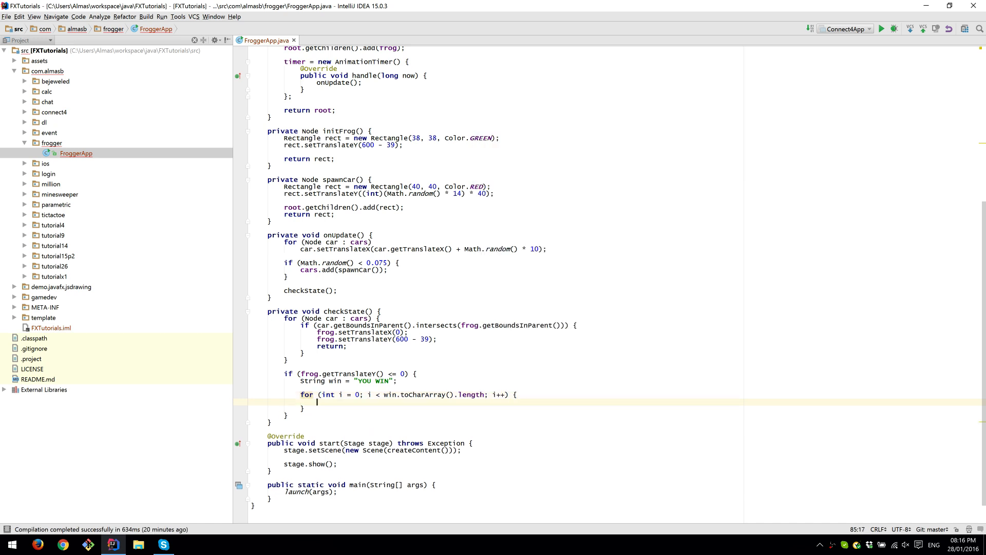
{"action": "type", "text": "char letter = win.charAt(i);"}
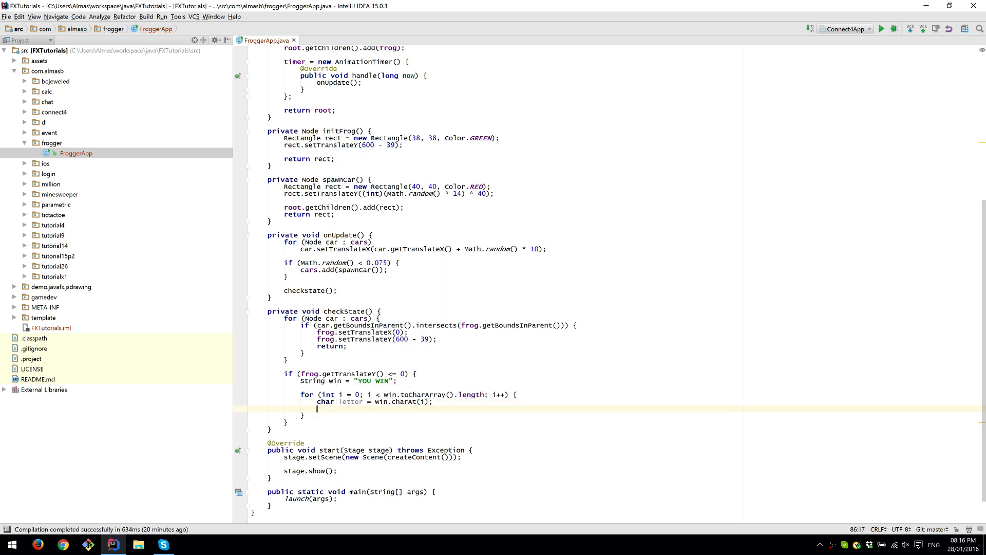
{"action": "type", "text": "Text"}
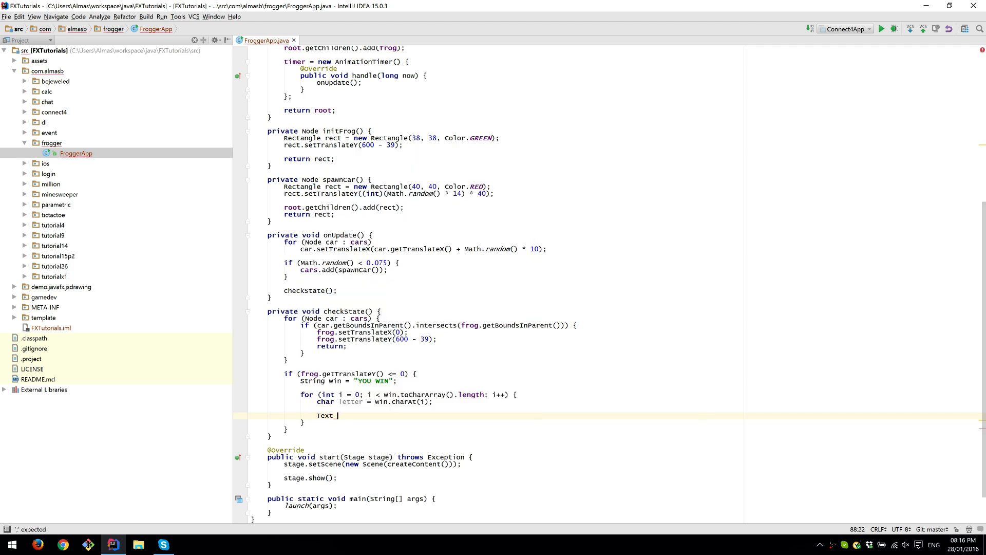
{"action": "type", "text": "te"}
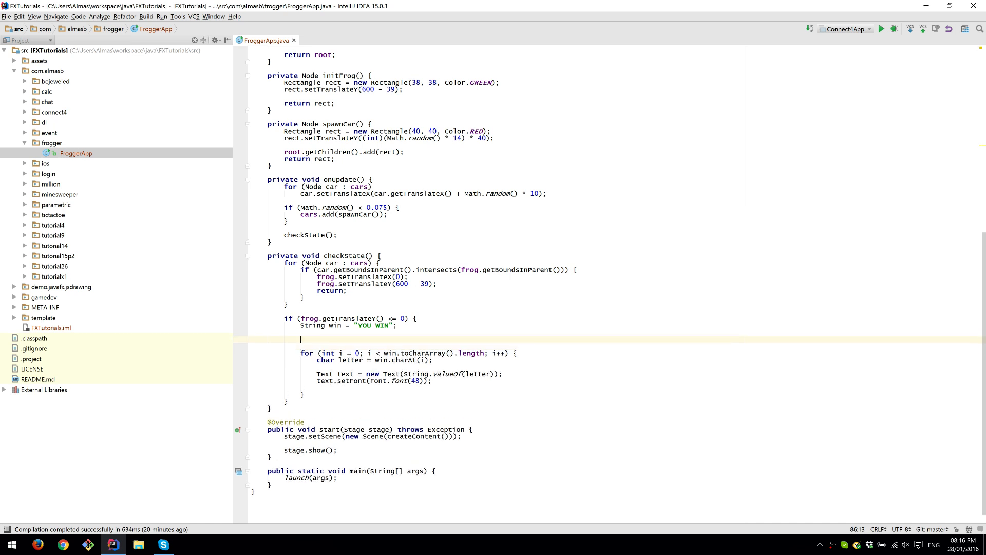
- Create HBox hBox with translate X 350 and translate Y 250
{"action": "type", "text": "H"}
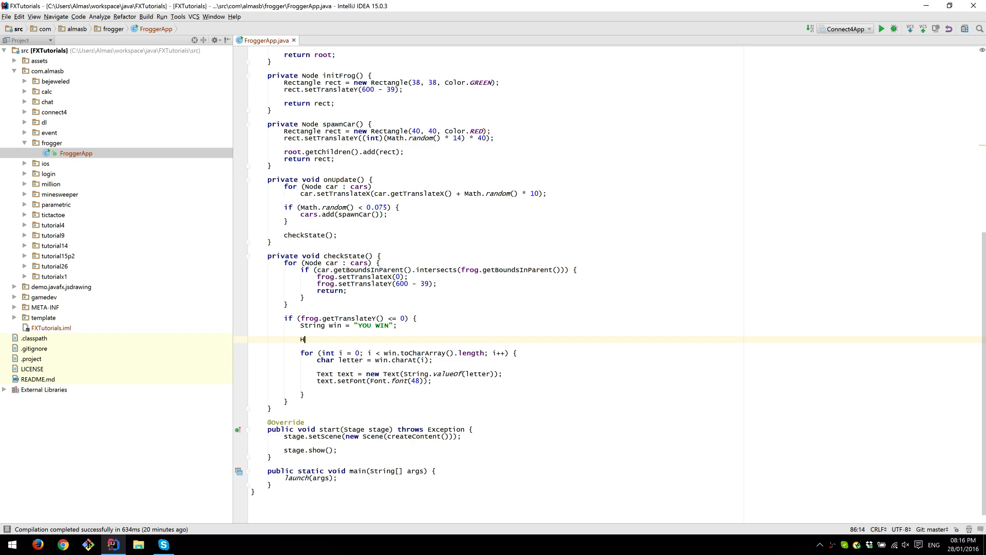
{"action": "type", "text": "Box"}
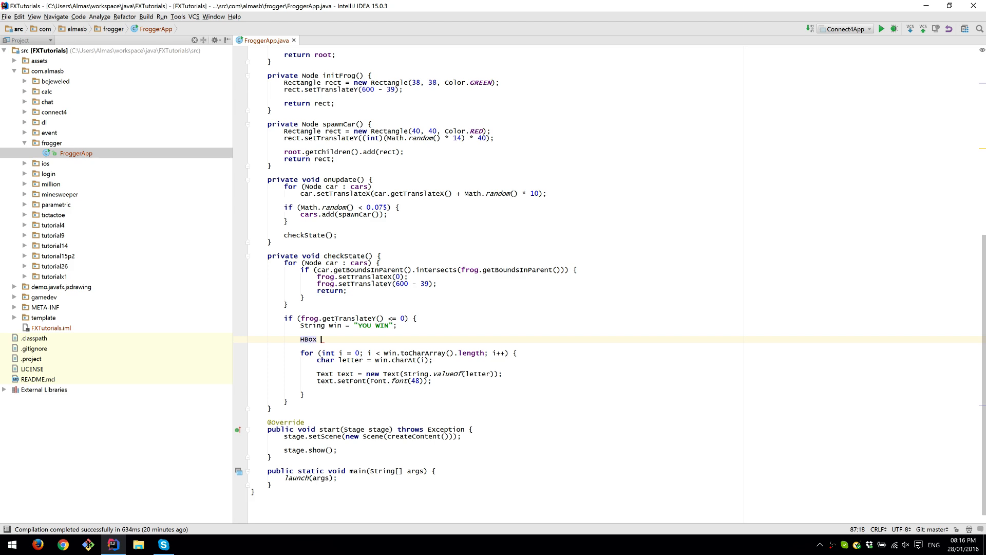
{"action": "type", "text": "hBox = new HB"}
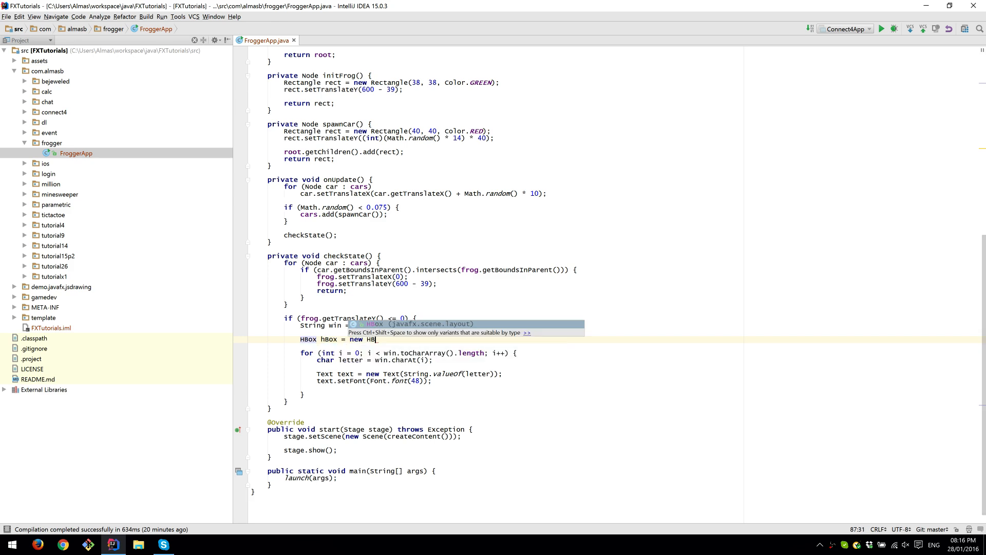
{"action": "type", "text": "h"}
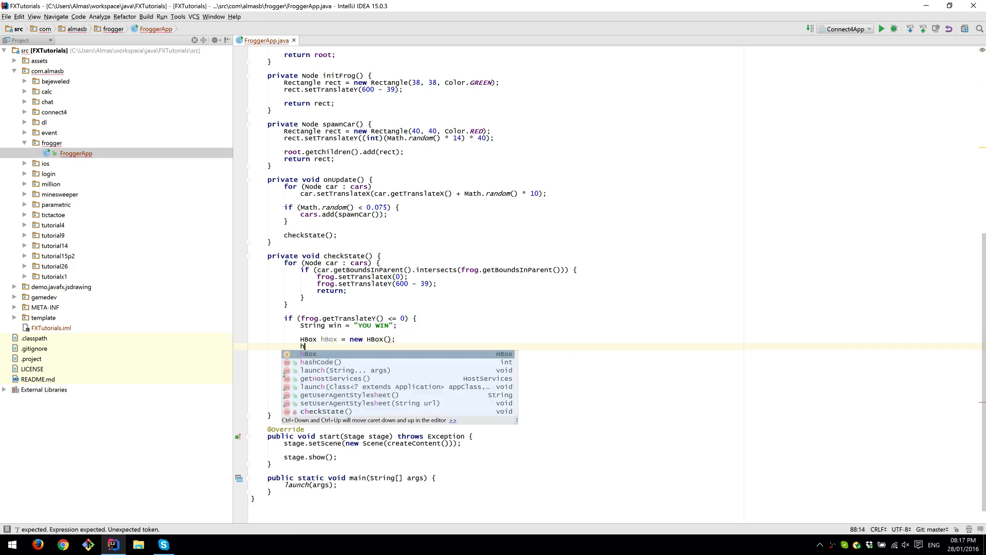
{"action": "type", "text": ".setTranslateX();"}
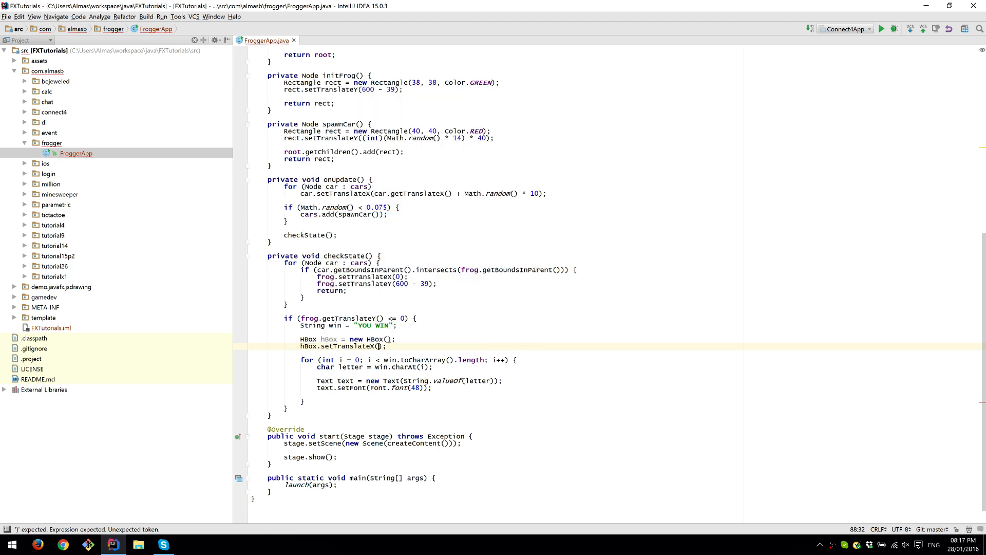
{"action": "type", "text": "350"}
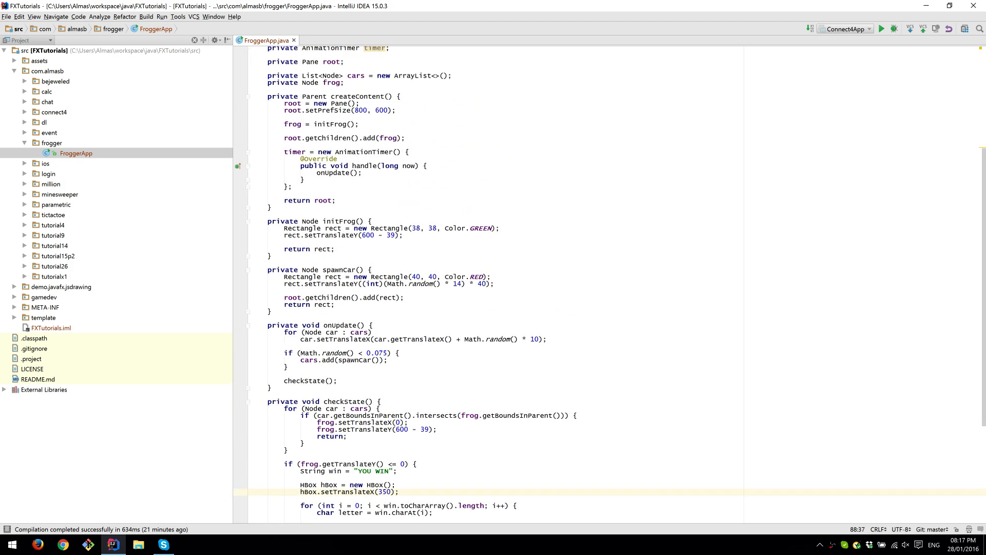
{"action": "left_click", "coordinate": [363, 110]}
{"action": "type", "text": "hBox.setTranslateY();"}
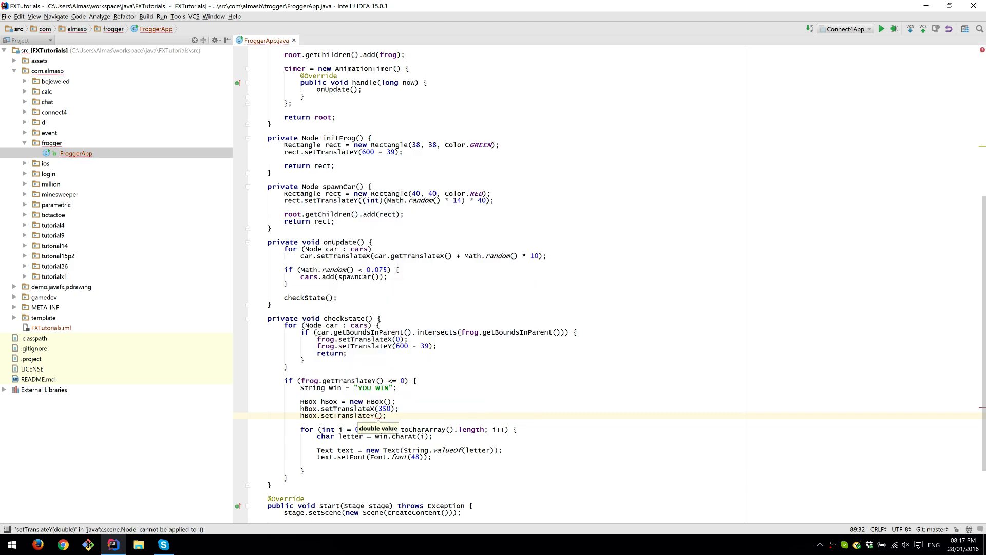
{"action": "type", "text": "250"}
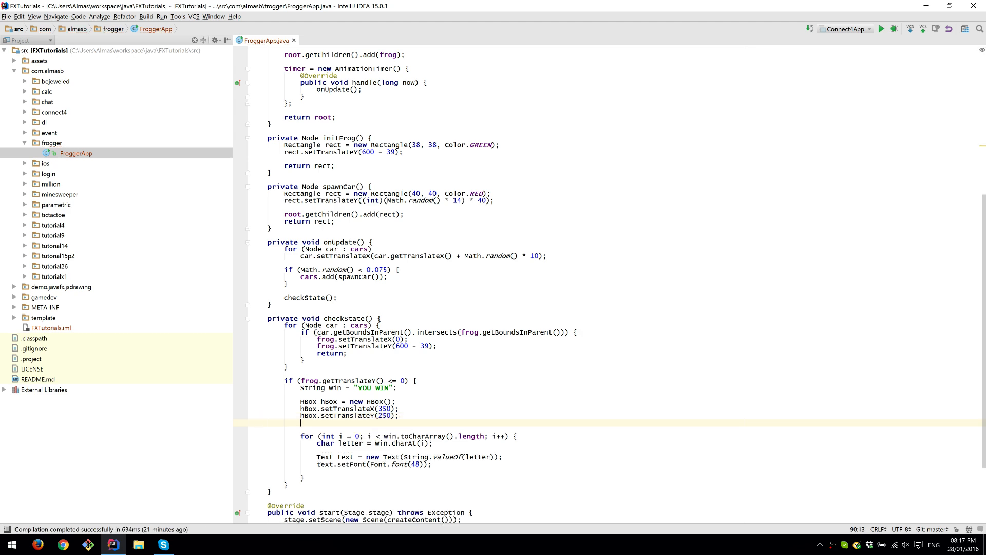
- Add hBox to root's children and each letter's text to hBox's children
{"action": "type", "text": "root.getc"}
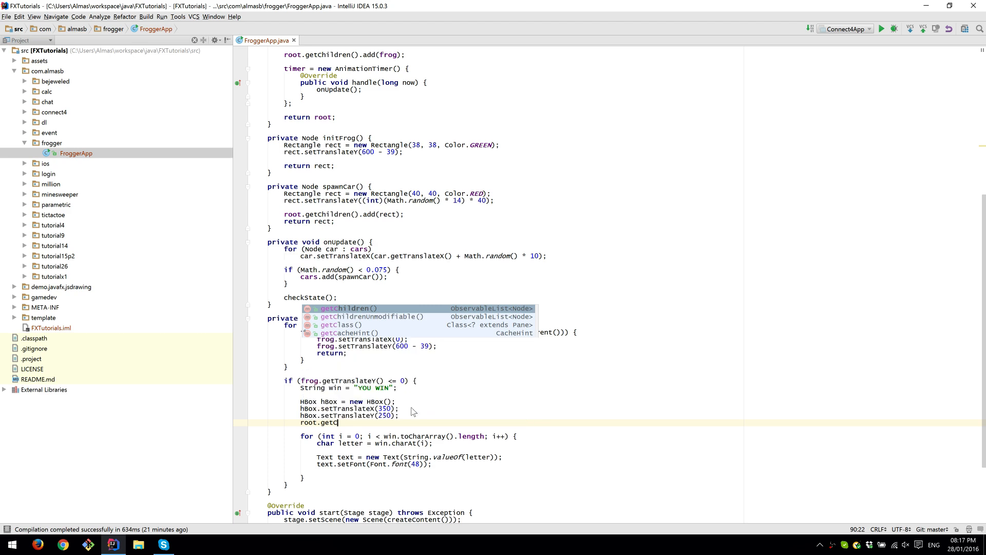
{"action": "type", "text": ".add(hBox);"}
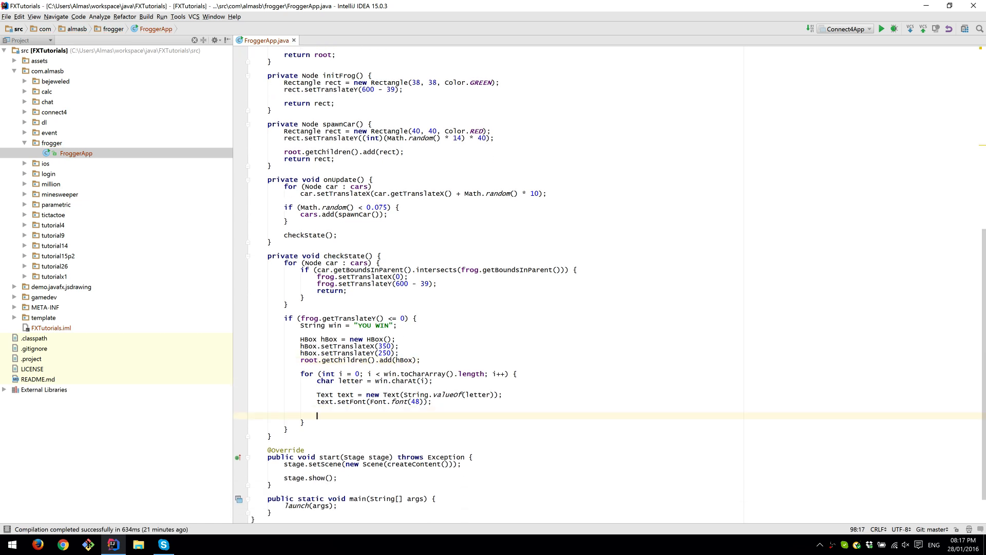
{"action": "type", "text": "hBox.getChildren().add(text);"}
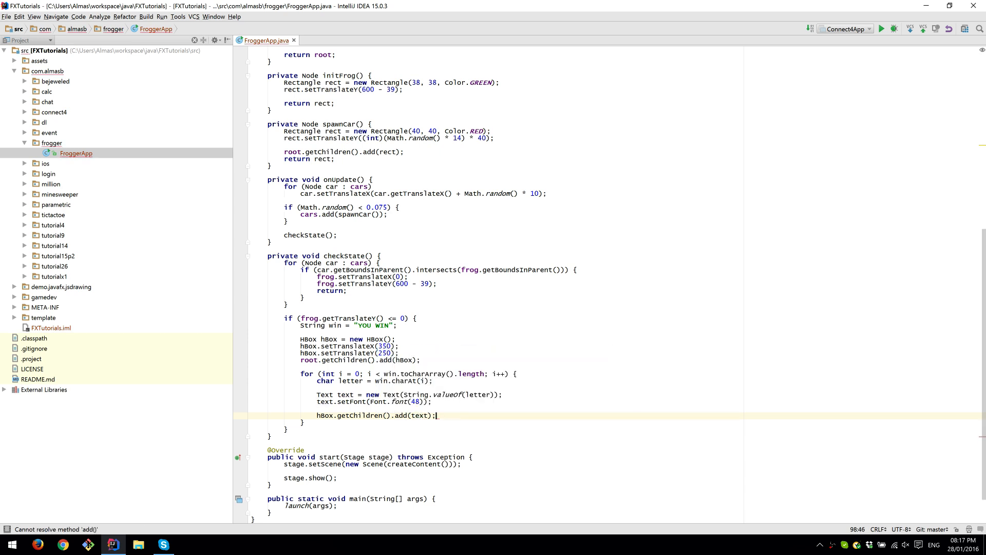
{"action": "key", "text": "enter"}
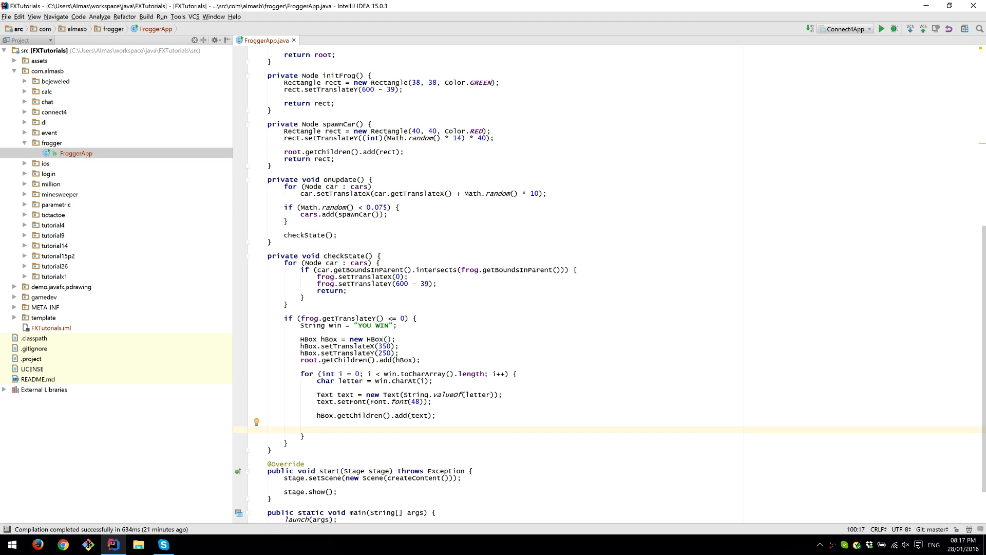
- Set each letter's opacity to 0 and add a 0.66-second FadeTransition with setToValue(1)
{"action": "type", "text": "r"}
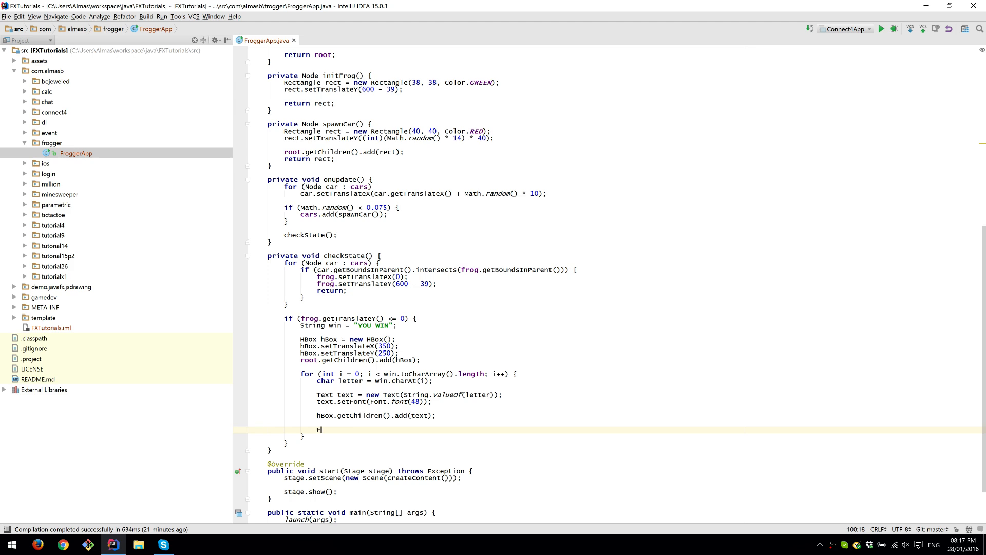
{"action": "type", "text": "FadeTransition_"}
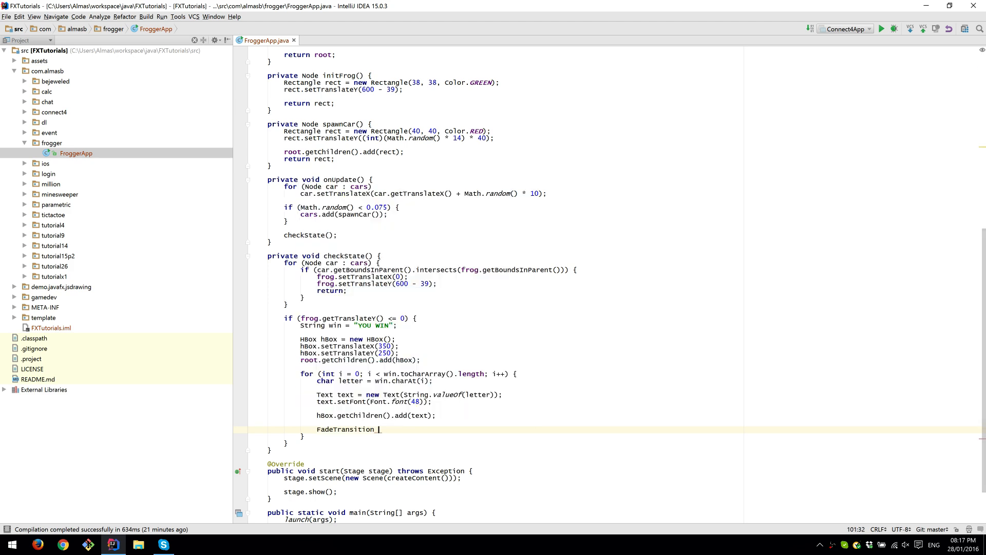
{"action": "type", "text": "ft = new FadeTransition(Duration.seconds(0.66),"}
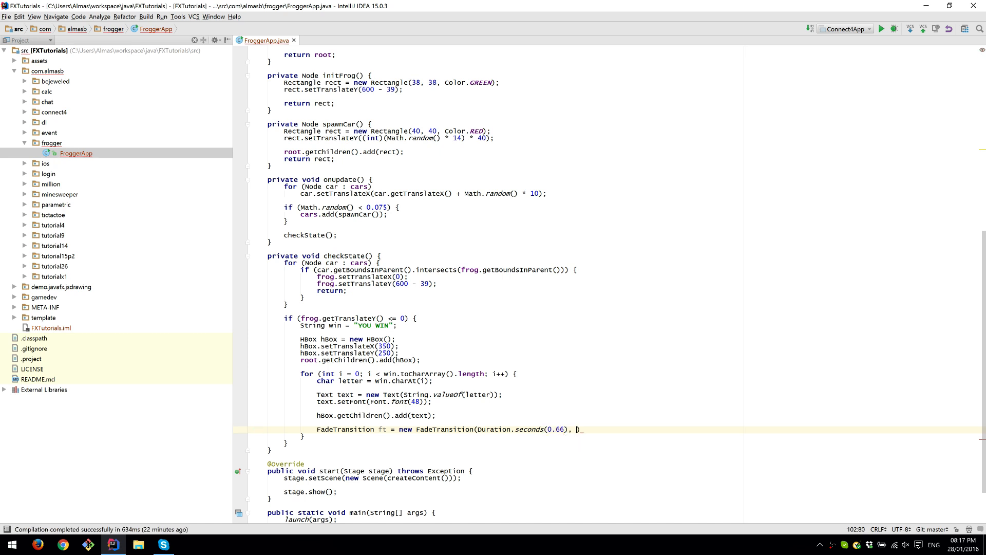
{"action": "type", "text": "text);"}
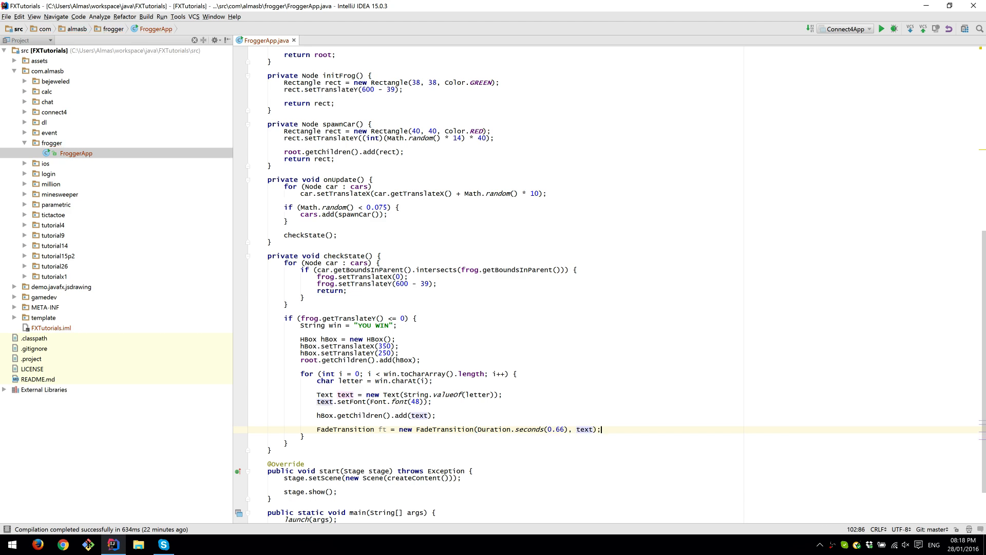
{"action": "type", "text": "ft.setToValue(1);"}
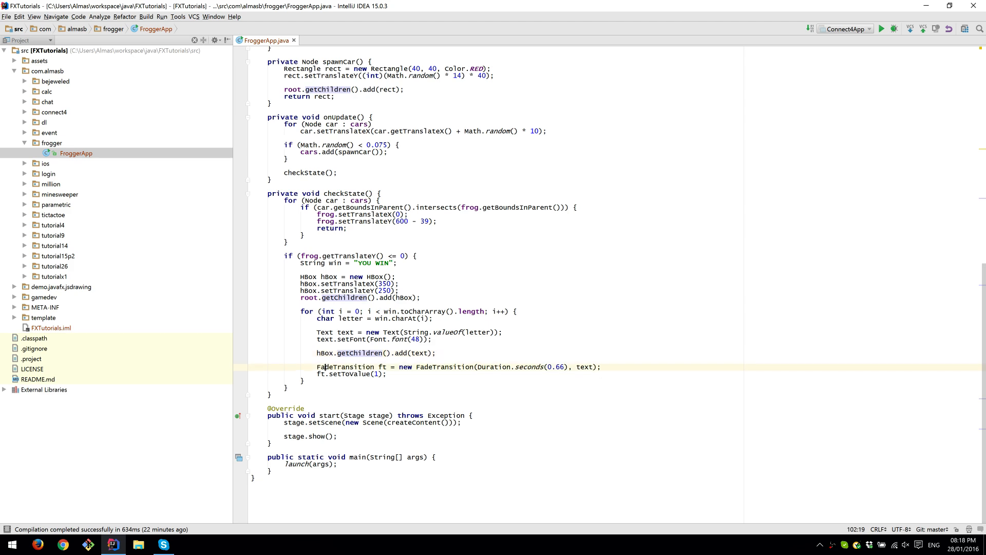
{"action": "scroll", "scroll_direction": "down", "scroll_amount": 3}
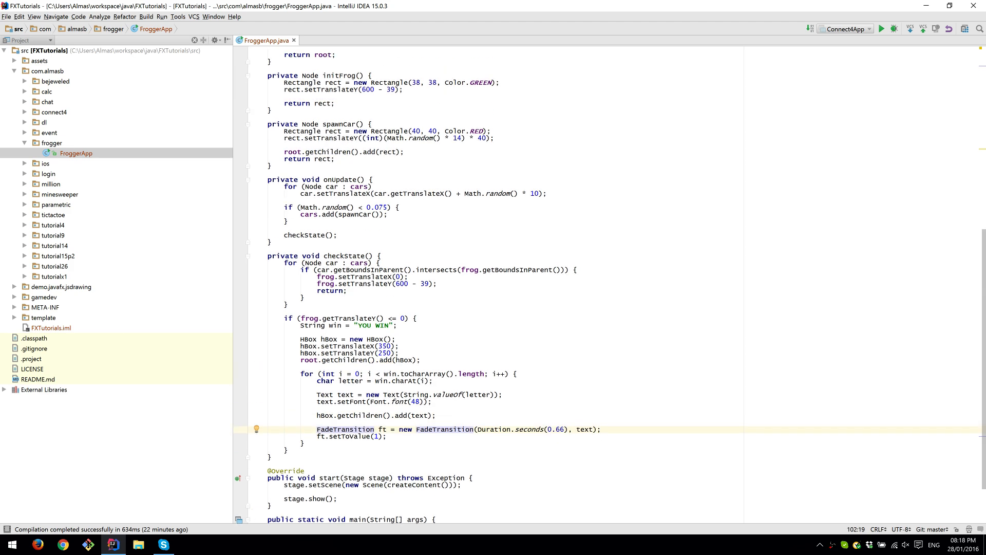
{"action": "type", "text": "text.setOpacity(0);"}
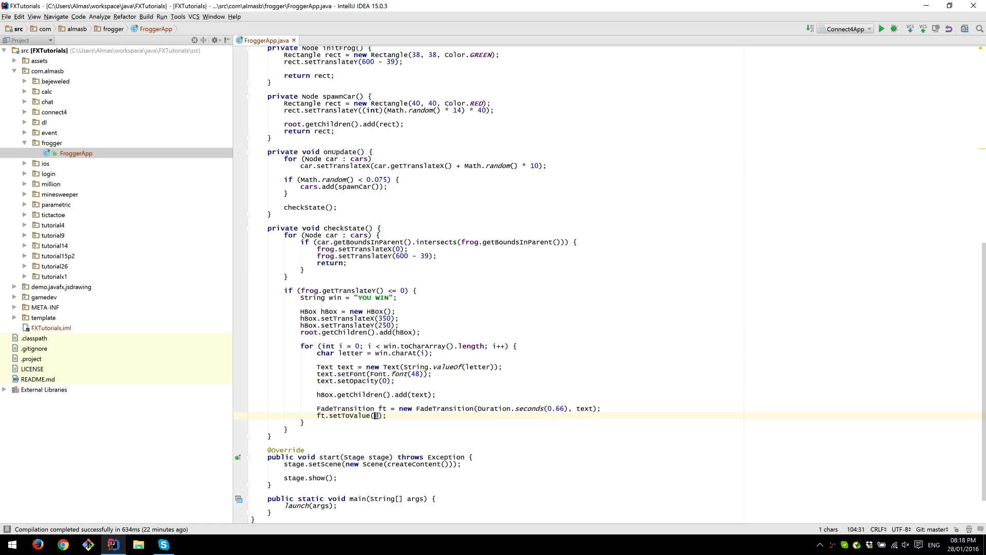
{"action": "type", "text": "1"}
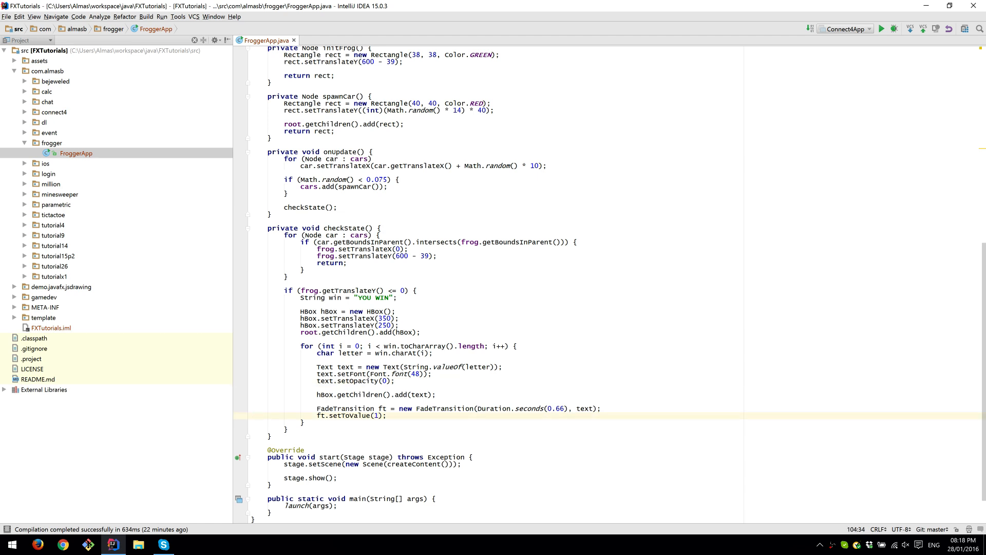
{"action": "double_click", "coordinate": [550, 409]}
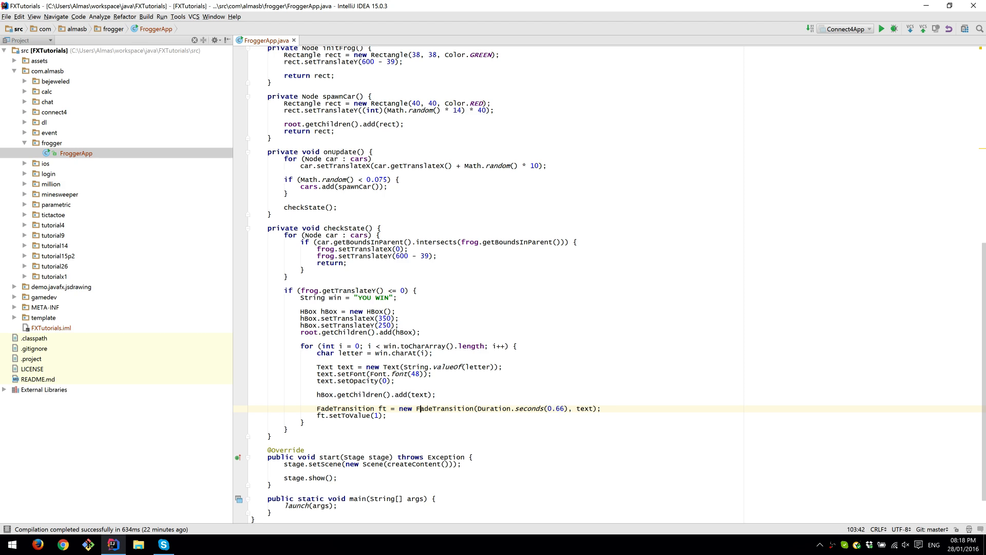
- Add ft.setDelay(Duration.seconds(i * 0.15)) and ft.play() for each letter
{"action": "type", "text": "ft"}
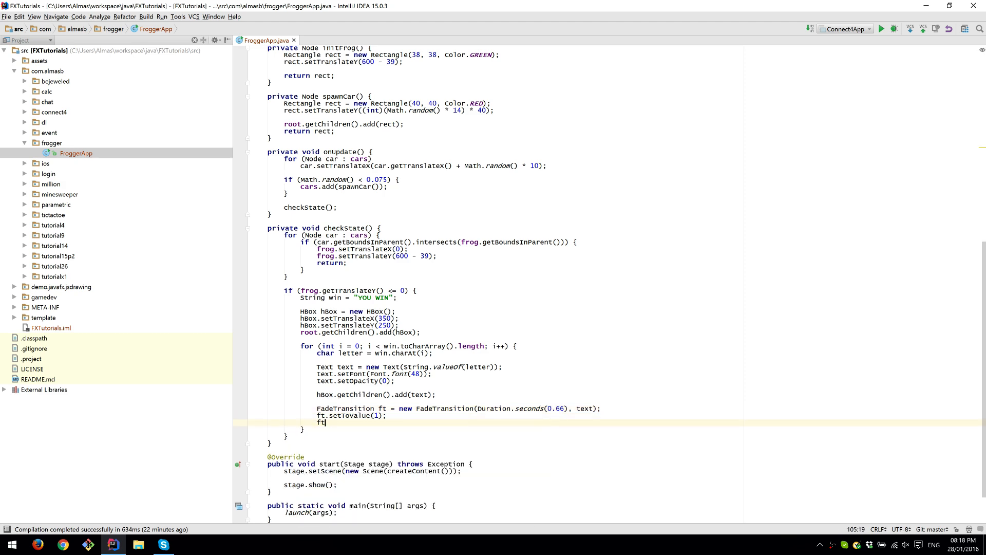
{"action": "type", "text": ".set"}
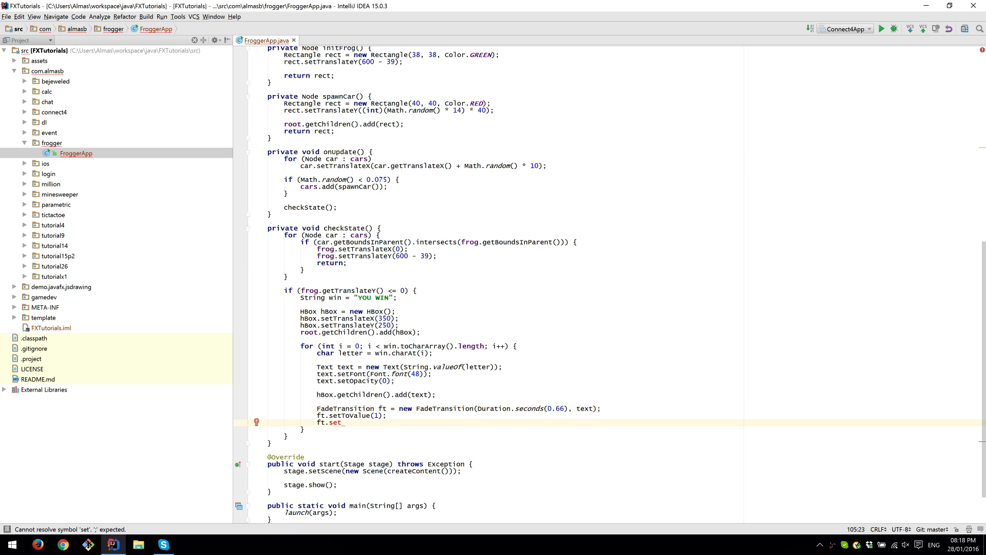
{"action": "type", "text": "Delay(Duration.seconds());"}
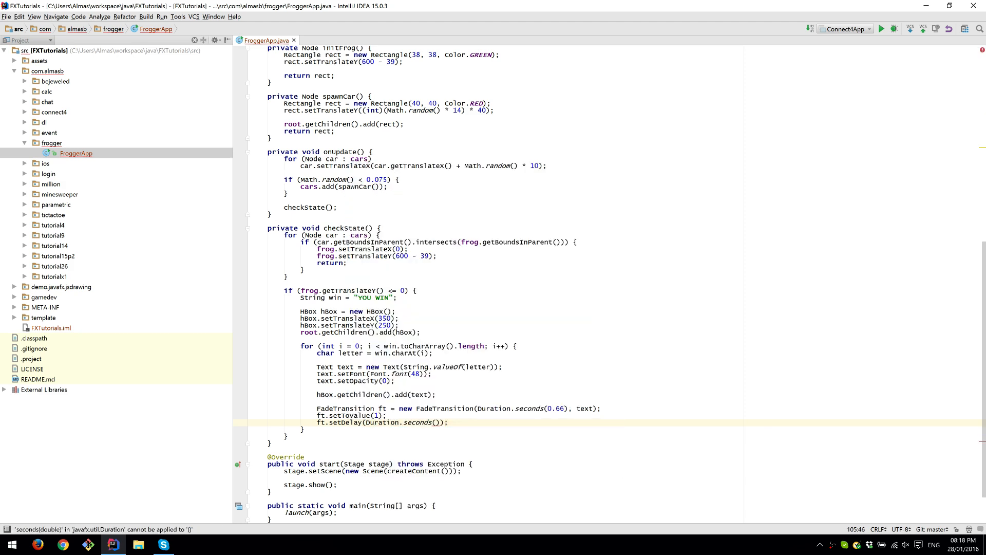
{"action": "type", "text": "i *"}
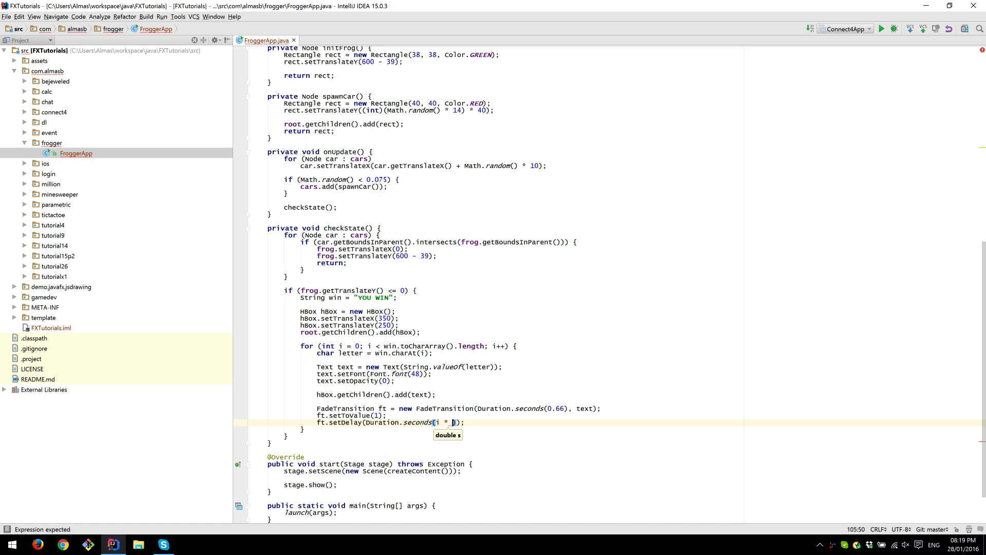
{"action": "type", "text": "0.15"}
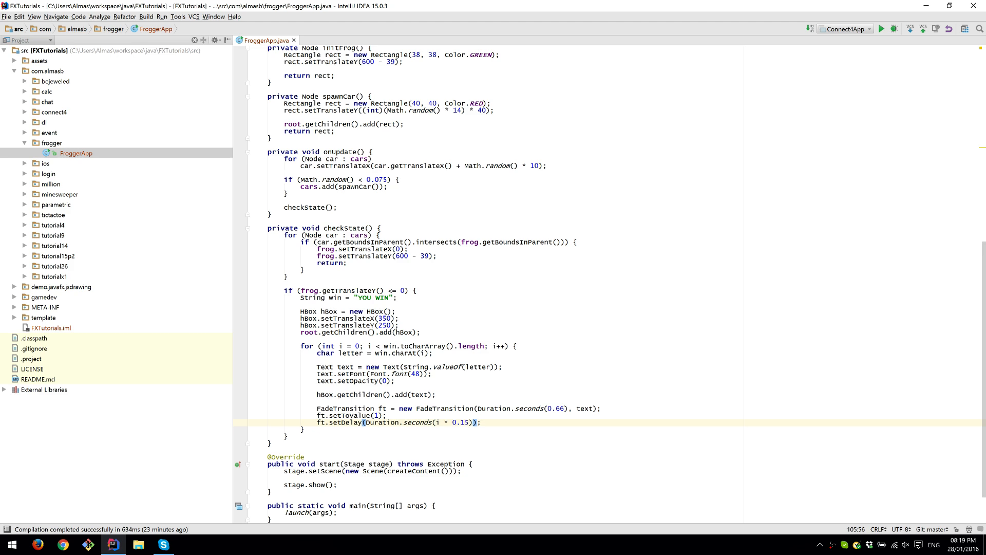
{"action": "double_click", "coordinate": [460, 423]}
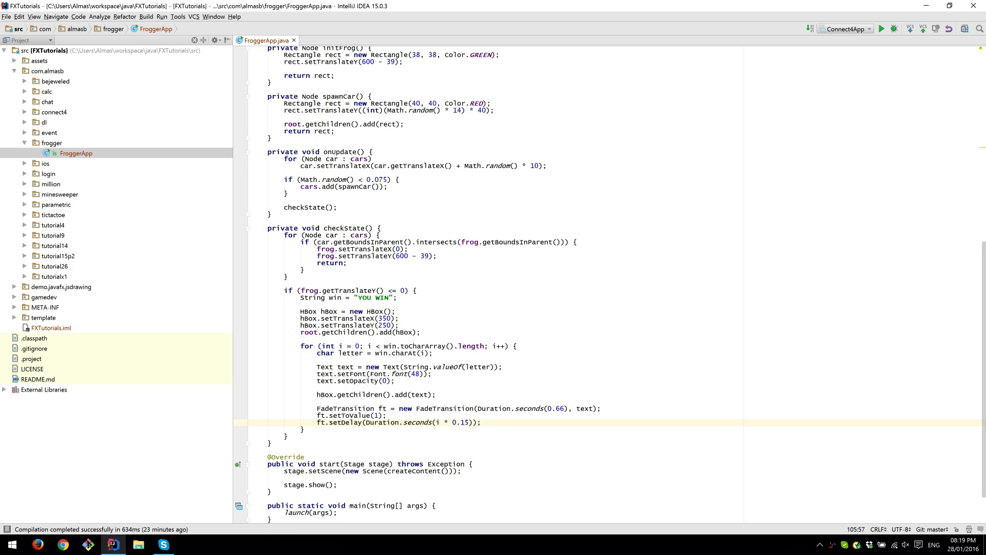
{"action": "type", "text": "t."}
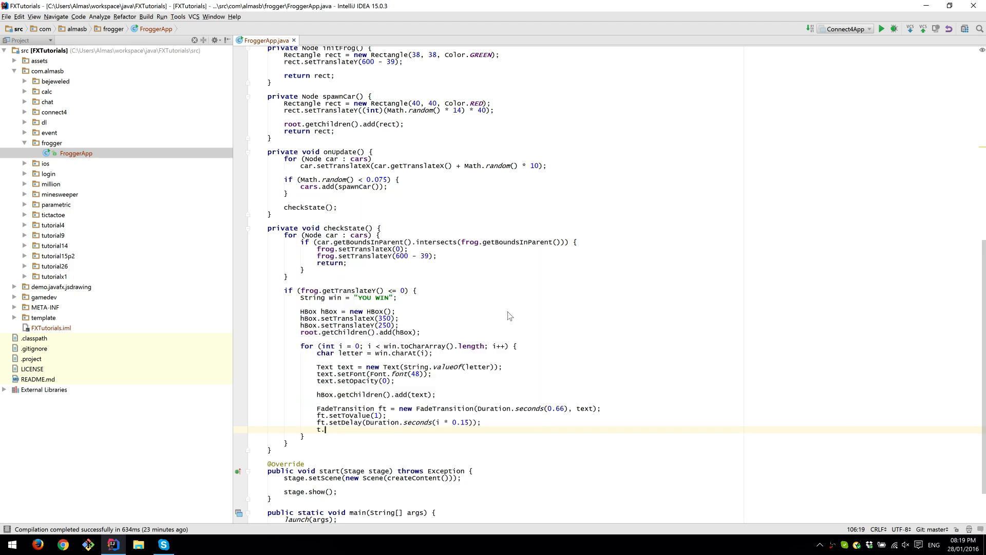
{"action": "type", "text": "play();"}
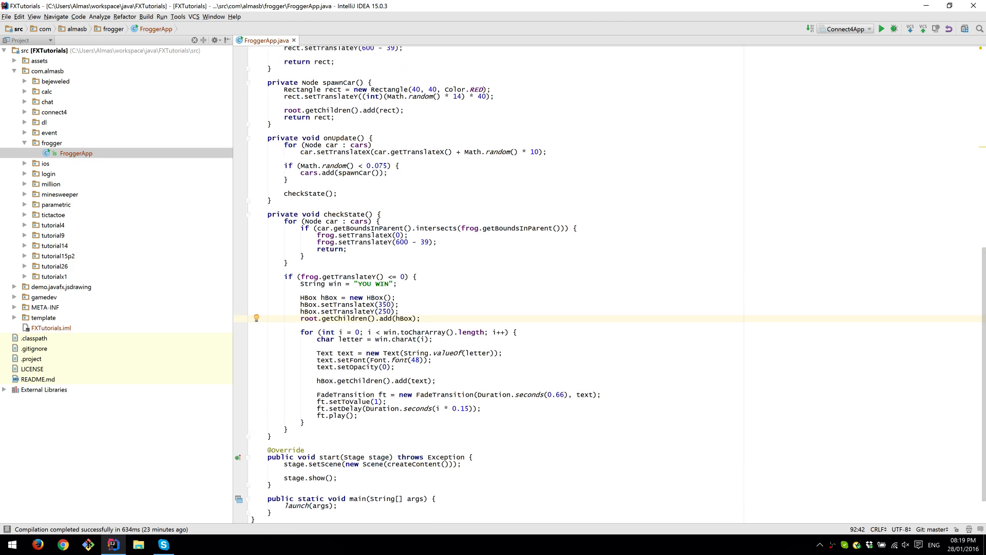
- Switch on event.getCode() with case W, S, A, D and default, each holding break
{"action": "type", "text": "timer.stop();"}
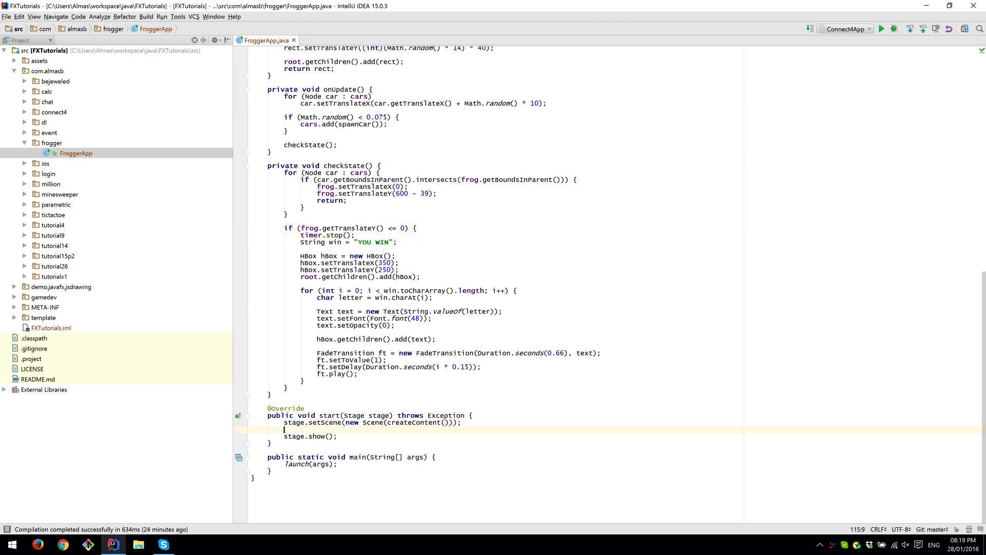
{"action": "type", "text": "ge.getScene("}
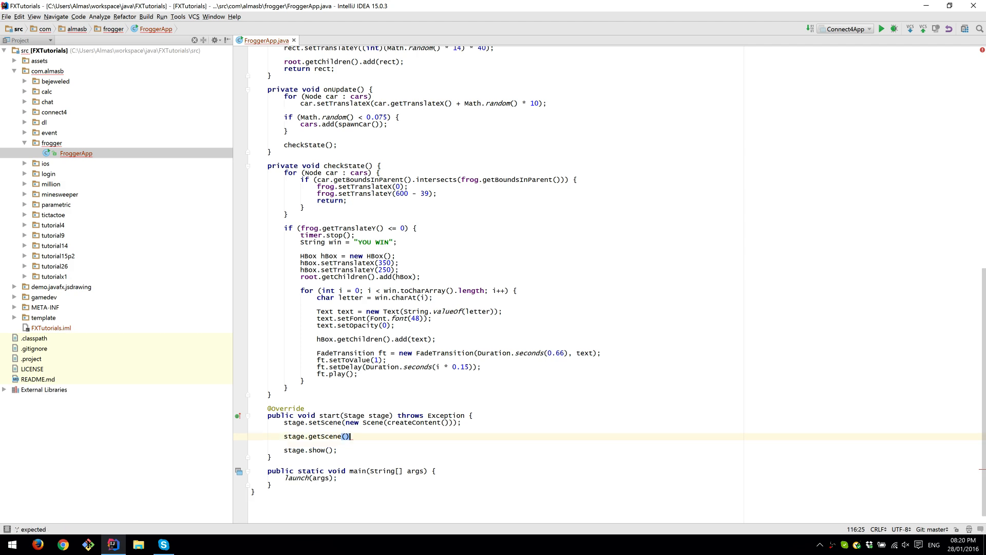
{"action": "type", "text": ".setOnKeyPressed(eve);"}
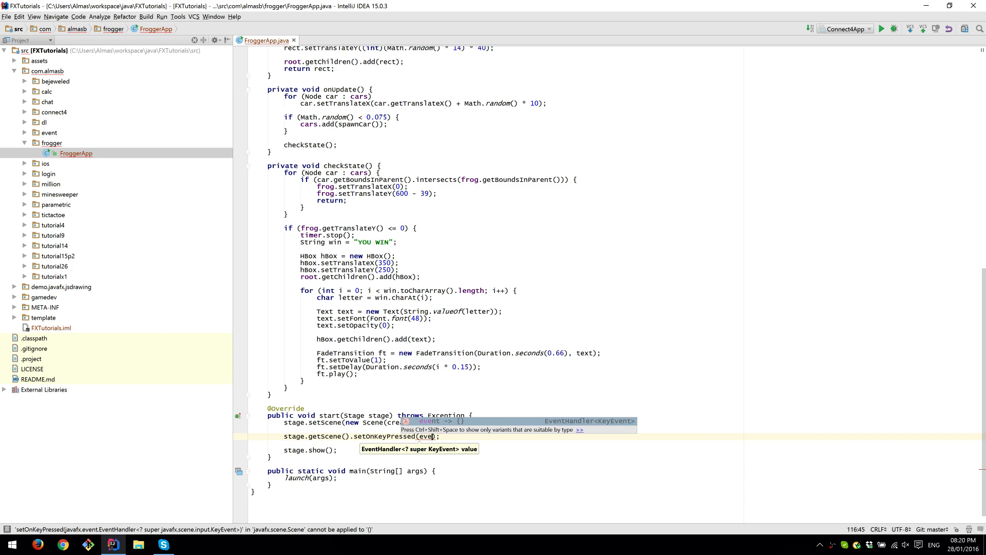
{"action": "type", "text": "switch (event.getCode()) {"}
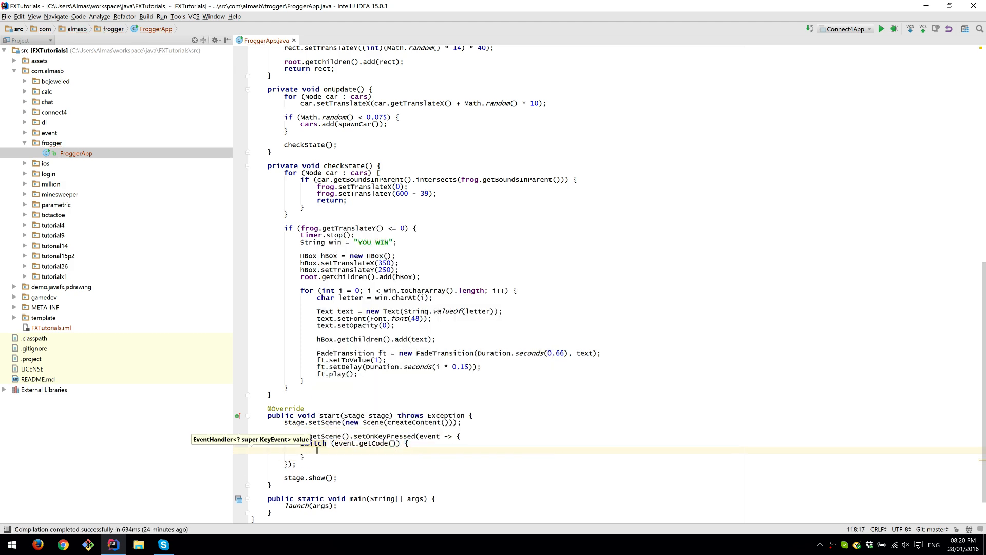
{"action": "type", "text": "case W:"}
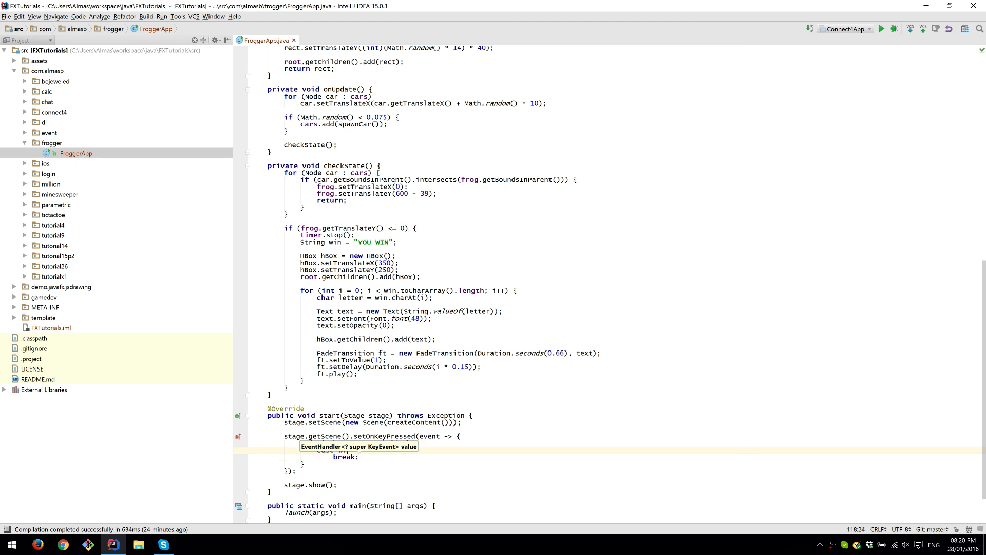
{"action": "type", "text": "case S:"}
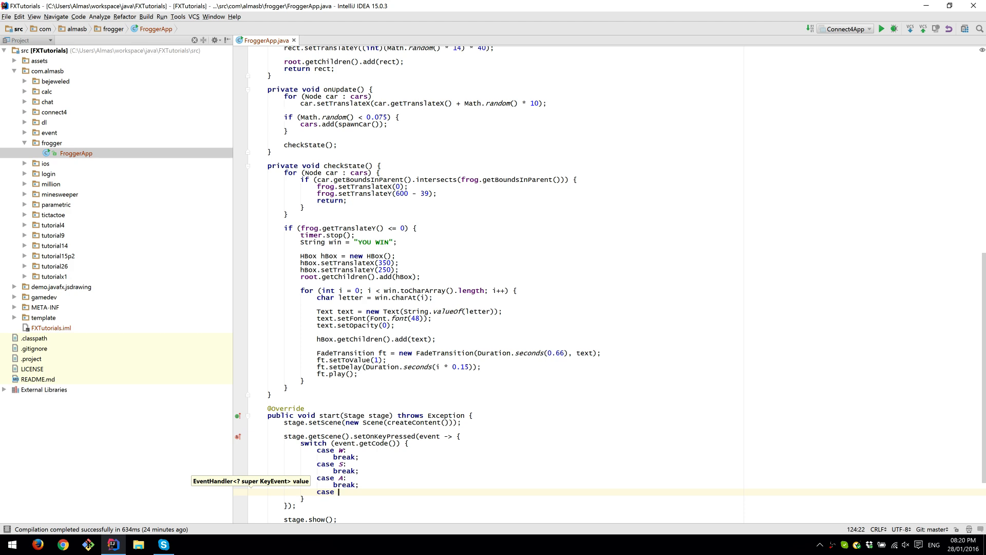
{"action": "type", "text": "break;"}
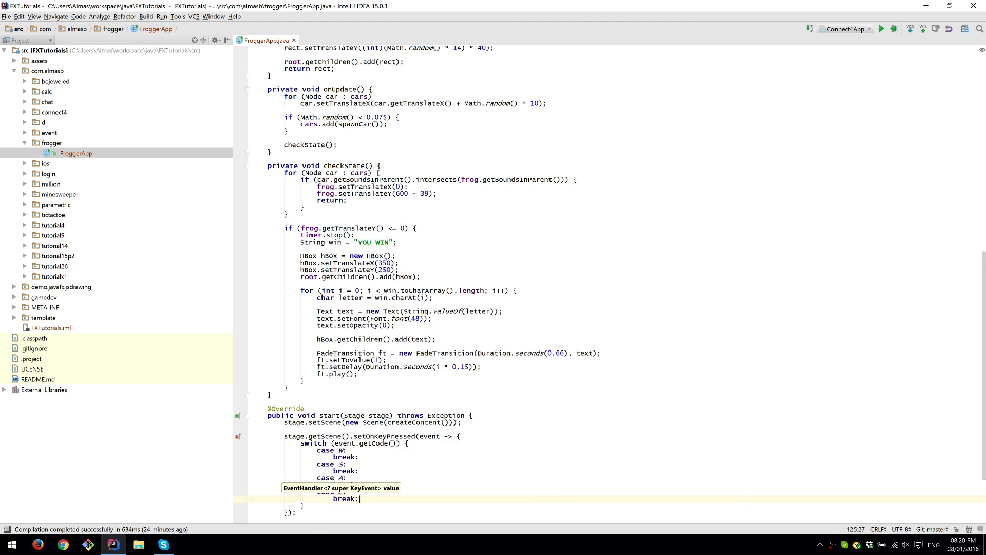
{"action": "type", "text": "default:"}
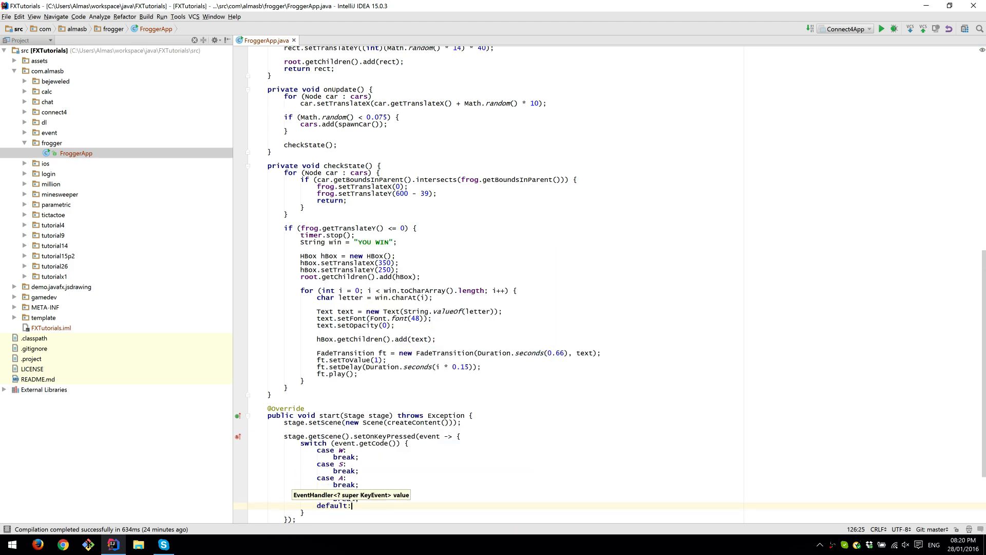
{"action": "type", "text": "case D:"}
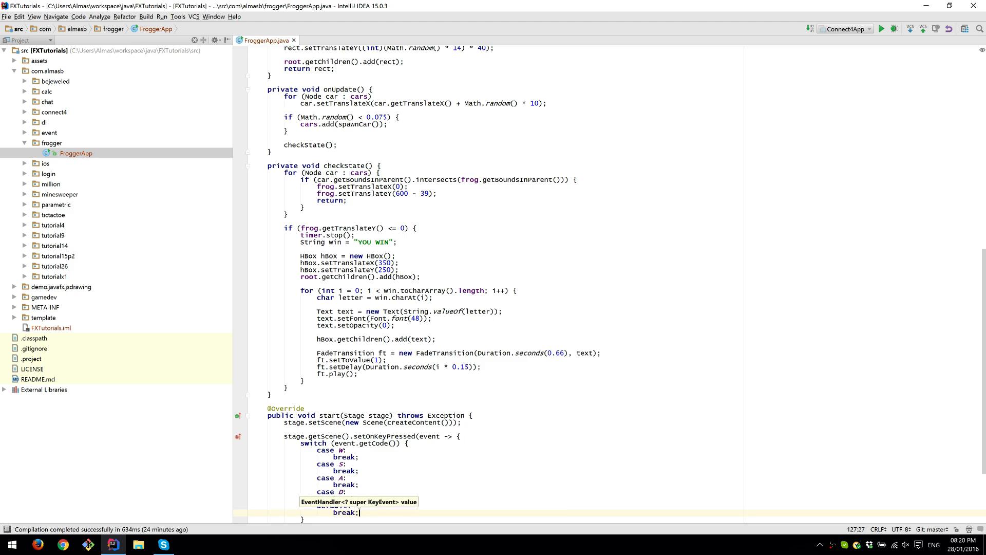
{"action": "type", "text": "default:"}
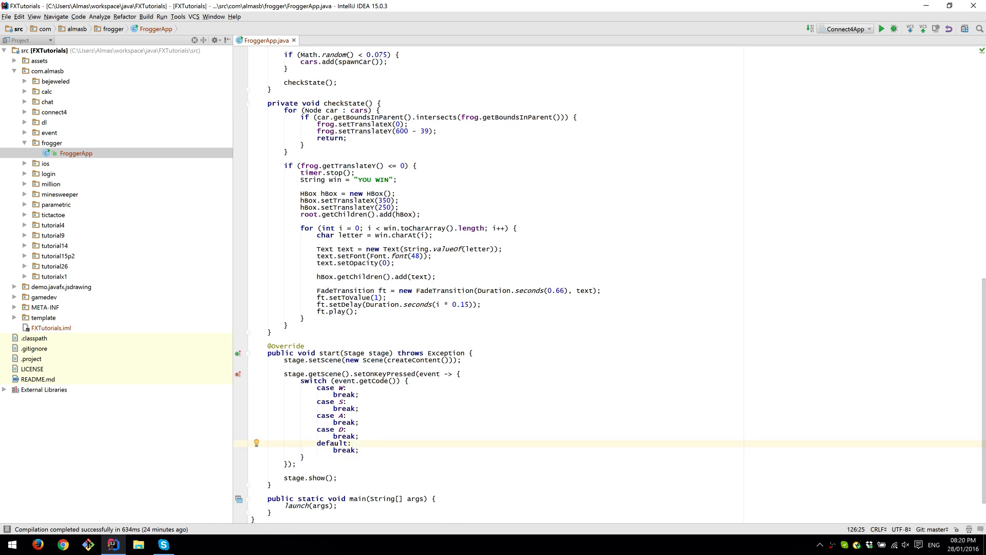
- Make W, S, A and D move the frog 40 up, down, left and right
{"action": "left_click", "coordinate": [345, 388]}
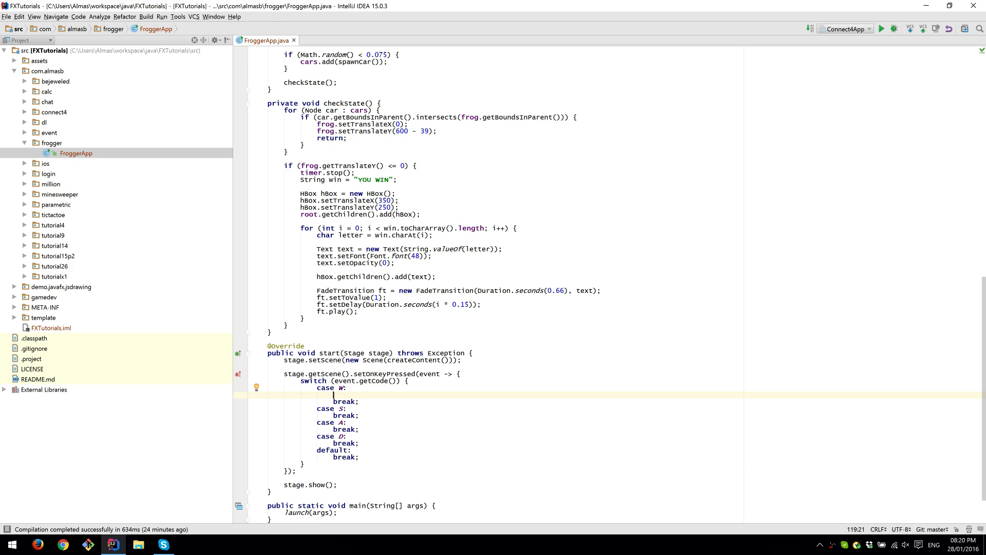
{"action": "type", "text": "frog.setTranslateY();"}
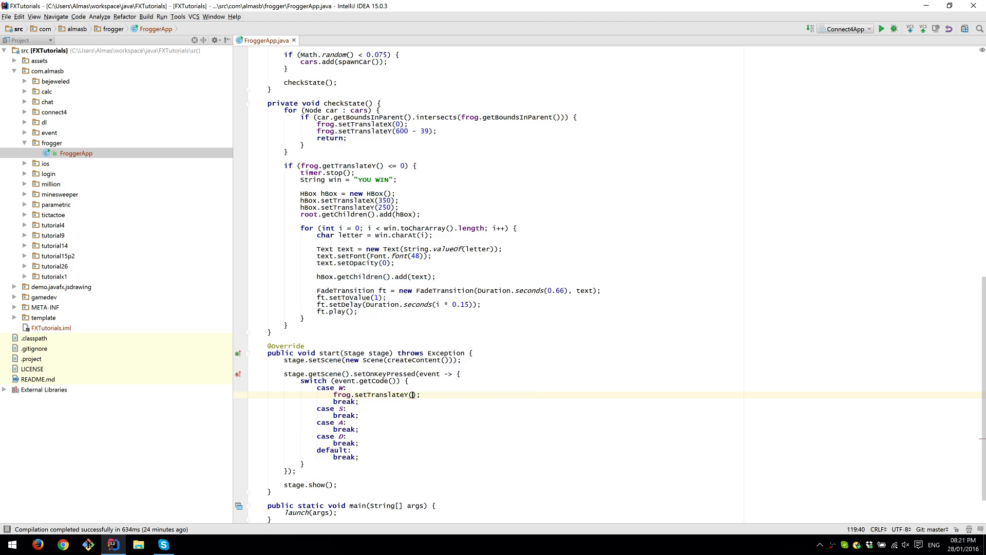
{"action": "type", "text": "frog.getTranslateY("}
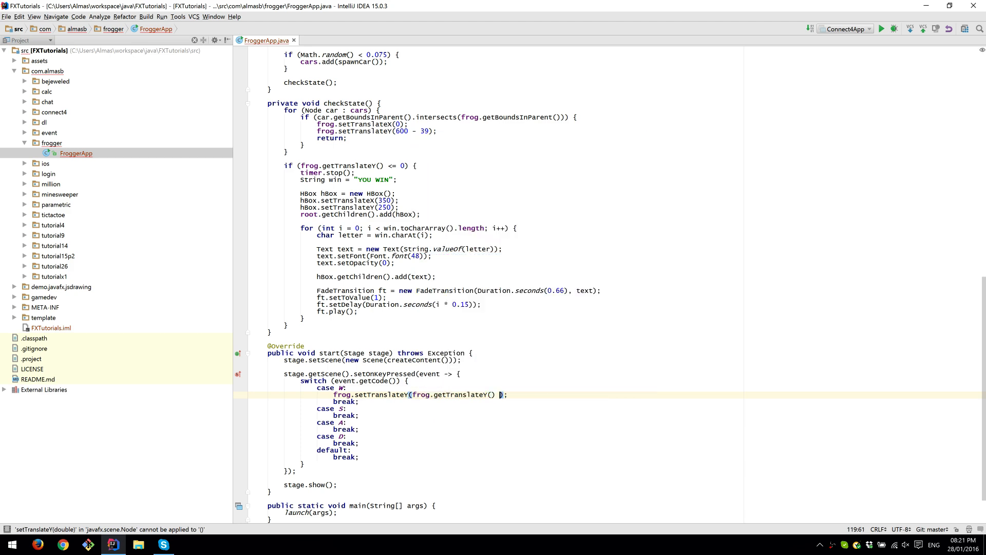
{"action": "type", "text": "- 40"}
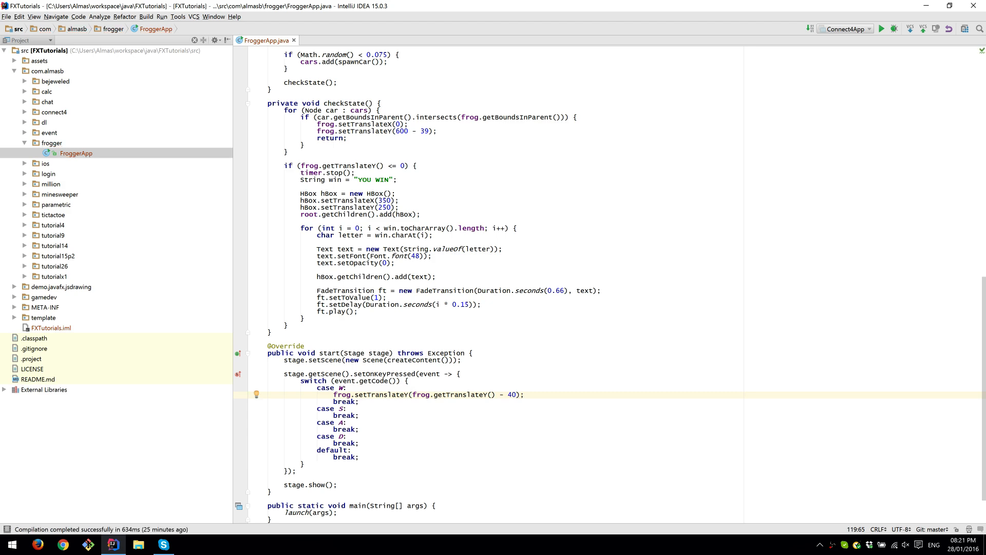
{"action": "triple_click", "coordinate": [428, 394]}
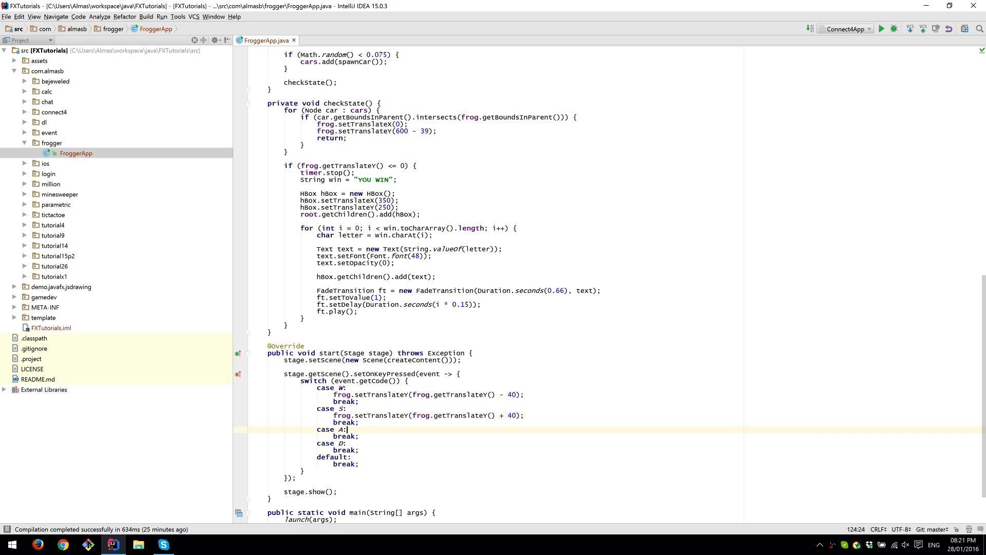
{"action": "type", "text": "frog.setTranslateY(frog.getTranslateY() - 40);"}
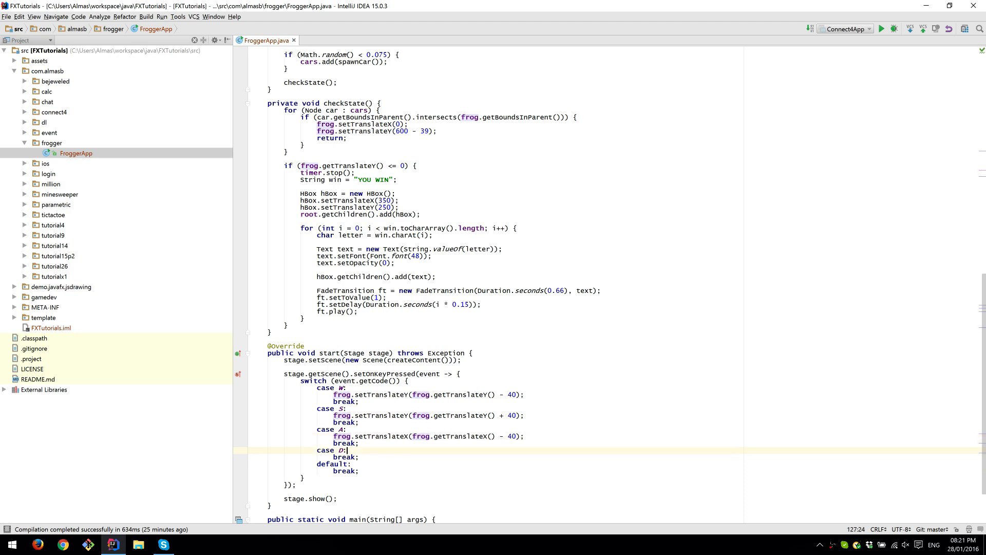
{"action": "type", "text": "frog.setTranslateX(frog.getTranslateX() - 40);"}
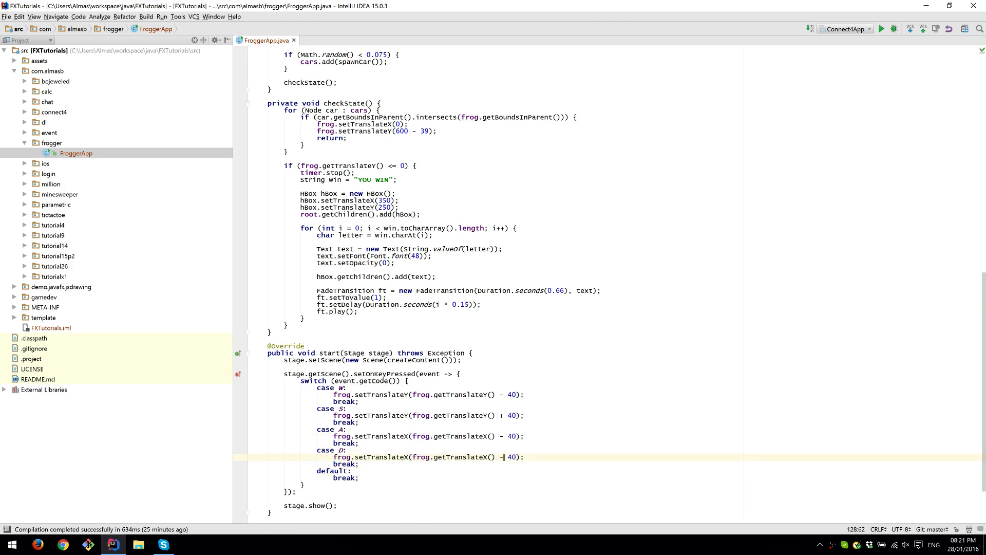
{"action": "key", "text": "Backspace"}
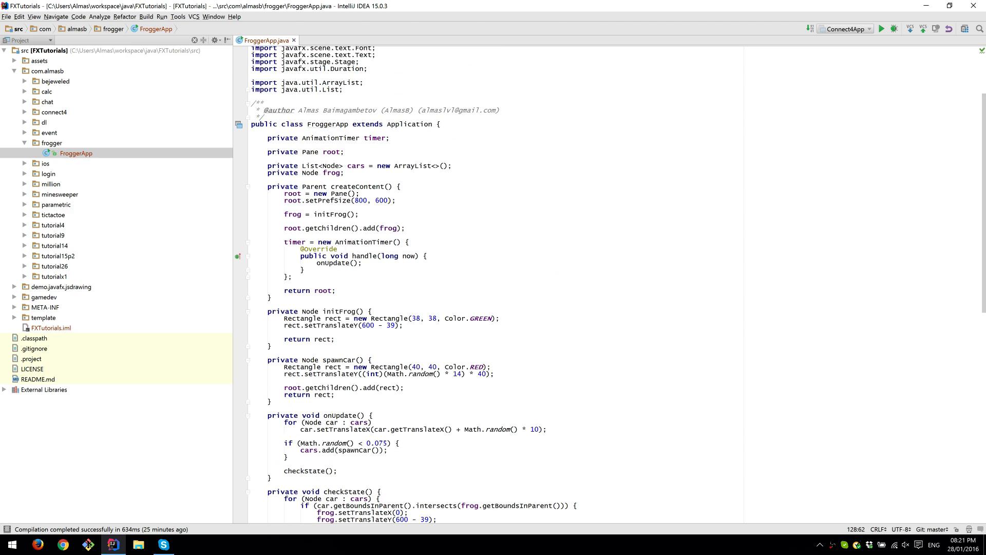
- Run FroggerApp.main(), view the frog-only game window, then close it
{"action": "scroll", "scroll_direction": "down", "scroll_amount": 3}
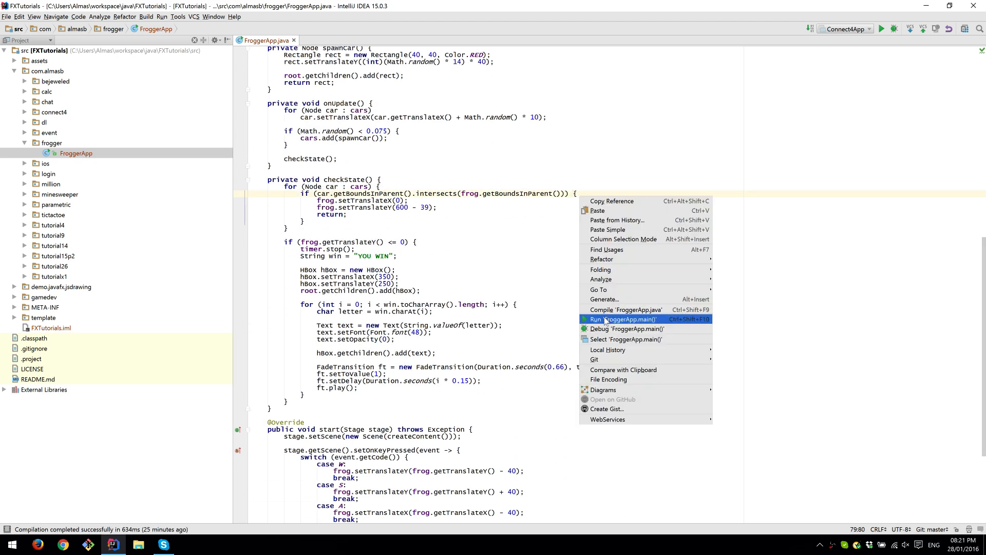
{"action": "left_click", "coordinate": [620, 319]}
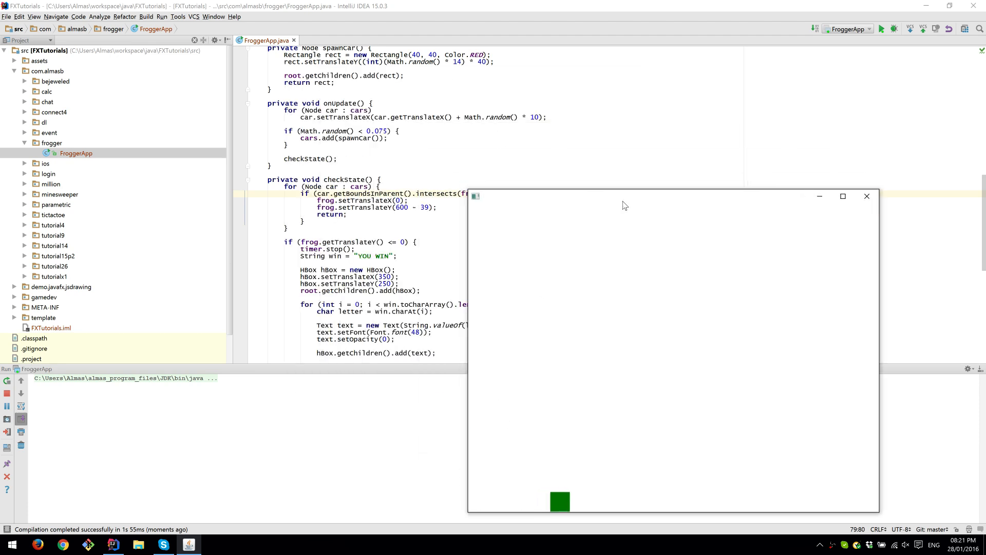
{"action": "left_click_drag", "start_coordinate": [626, 196], "coordinate": [510, 125]}
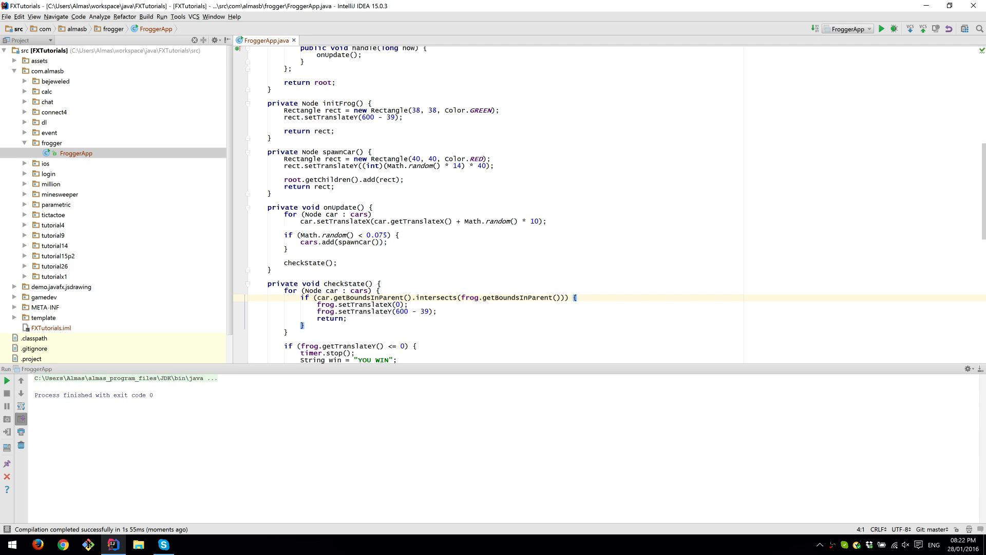
- Add timer.start(); below the AnimationTimer block in createContent()
{"action": "left_click", "coordinate": [344, 152]}
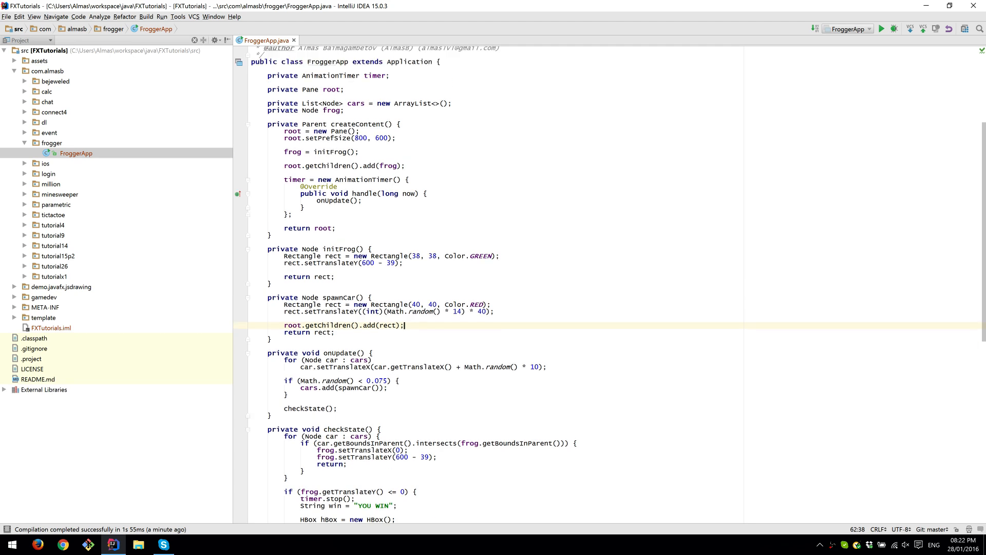
{"action": "type", "text": "t"}
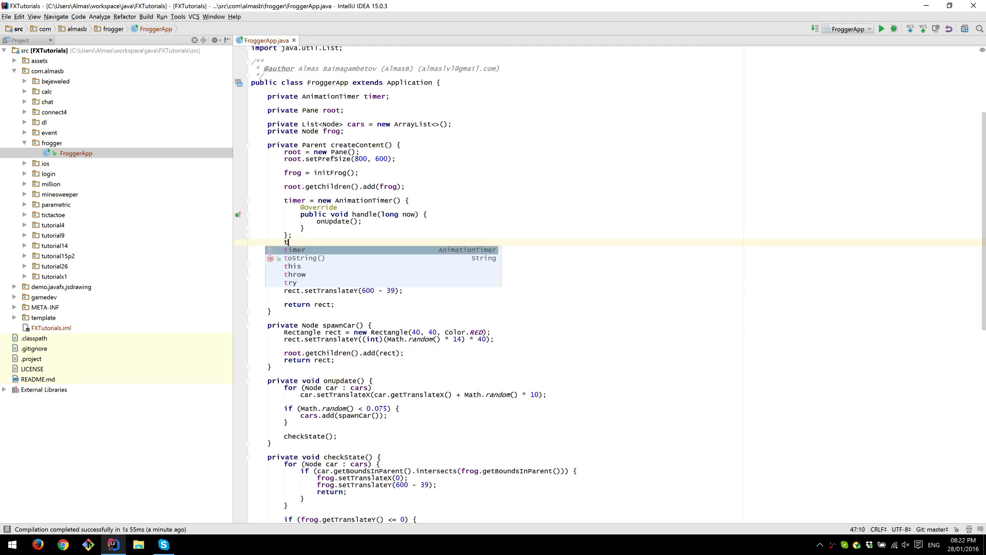
{"action": "type", "text": "imer.start();"}
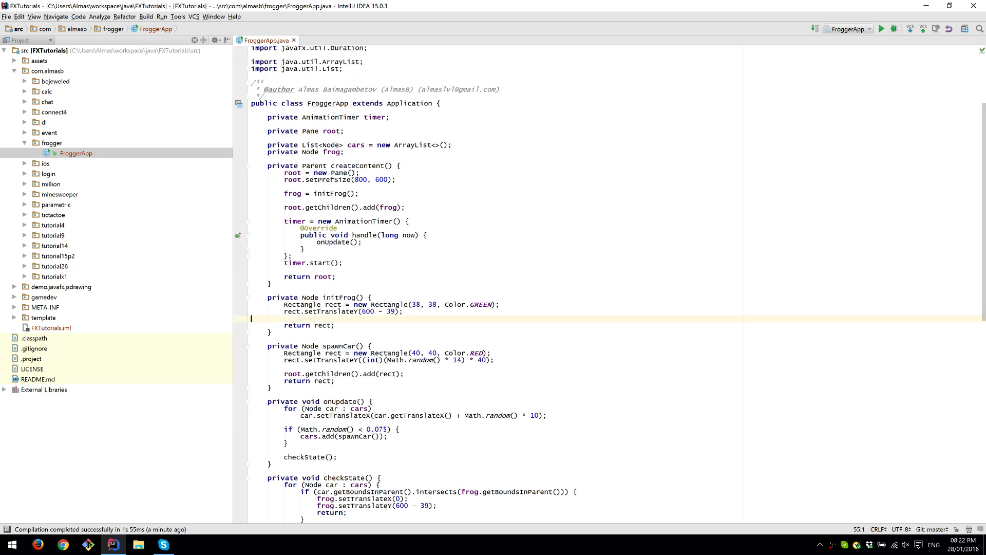
{"action": "right_click", "coordinate": [270, 200]}
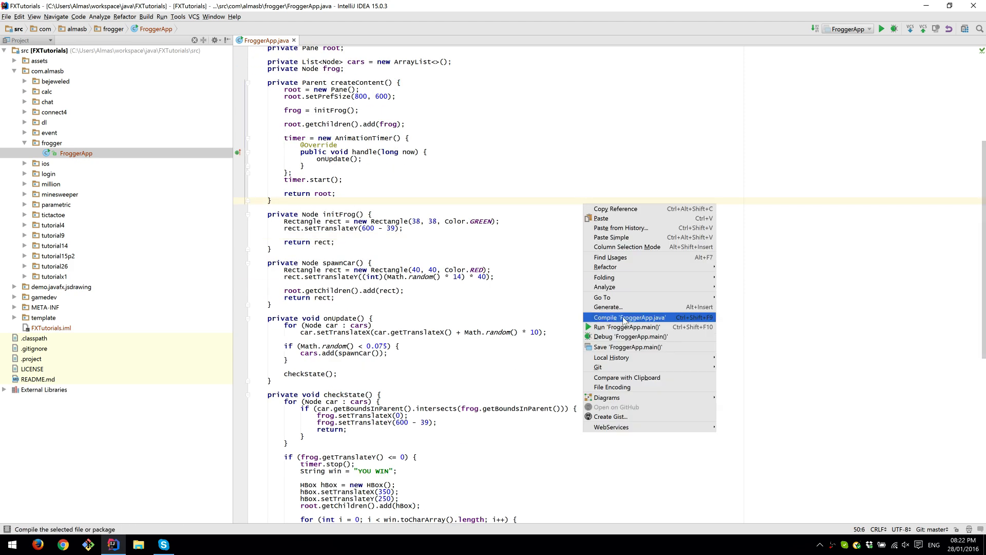
- Run FroggerApp.main(), watch the red cars and YOU WIN text, then close the game
{"action": "left_click", "coordinate": [630, 317]}
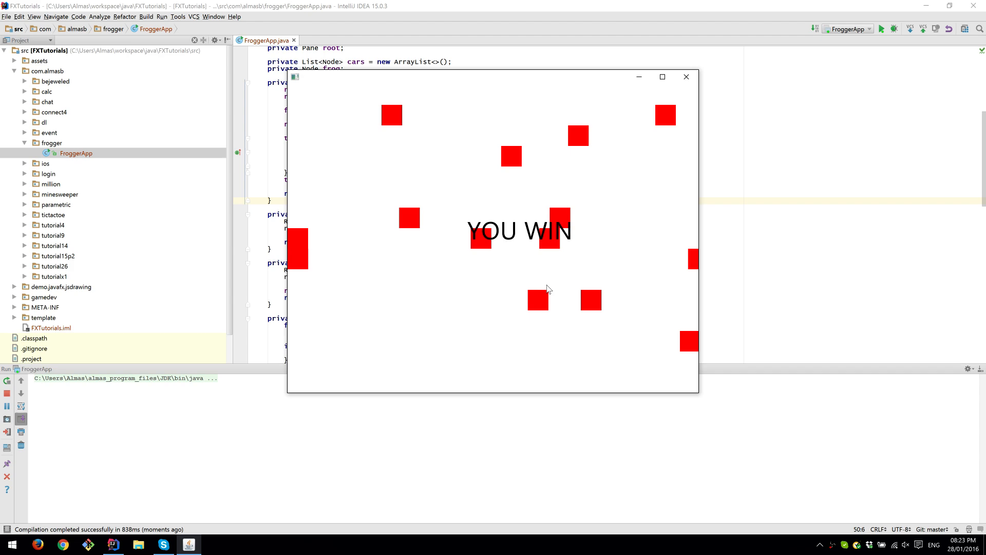
{"action": "mouse_move", "coordinate": [527, 203]}
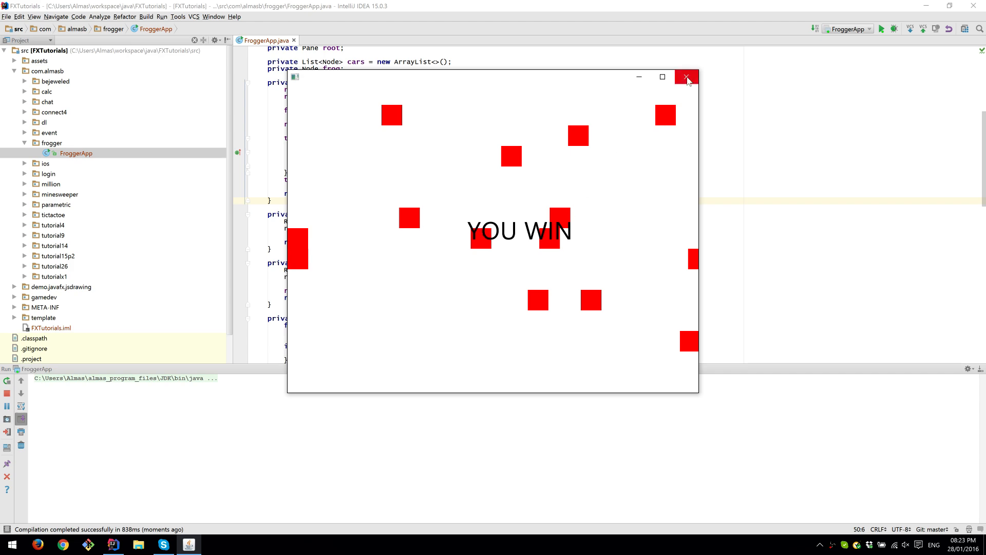
{"action": "left_click", "coordinate": [687, 77]}
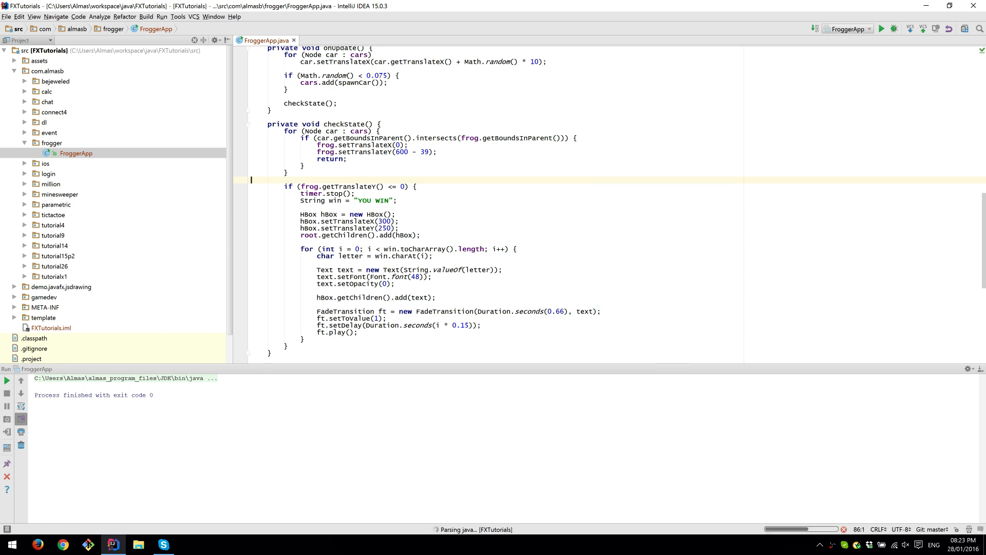
- Rerun FroggerApp to check the YOU WIN text position, then close the game window
{"action": "left_click", "coordinate": [882, 28]}
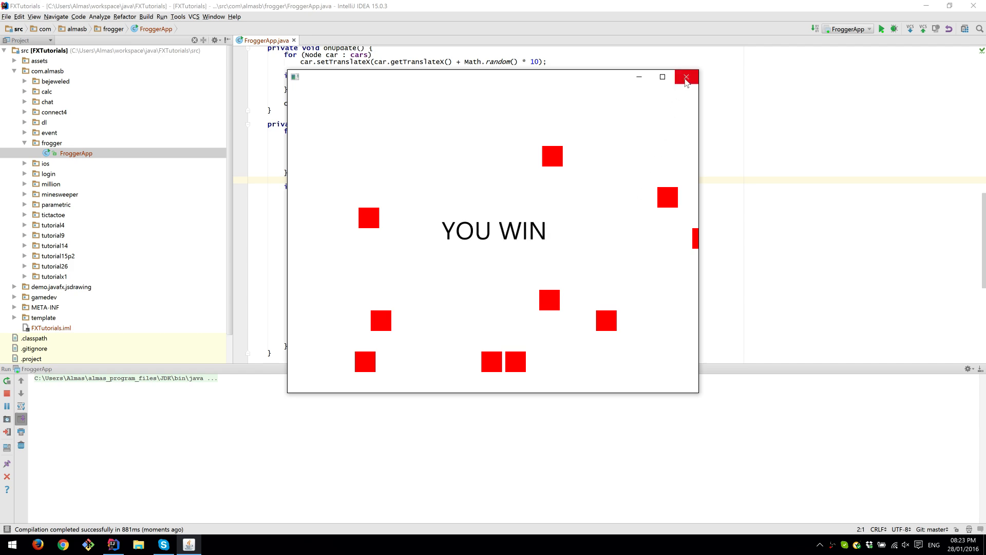
{"action": "left_click", "coordinate": [687, 77]}
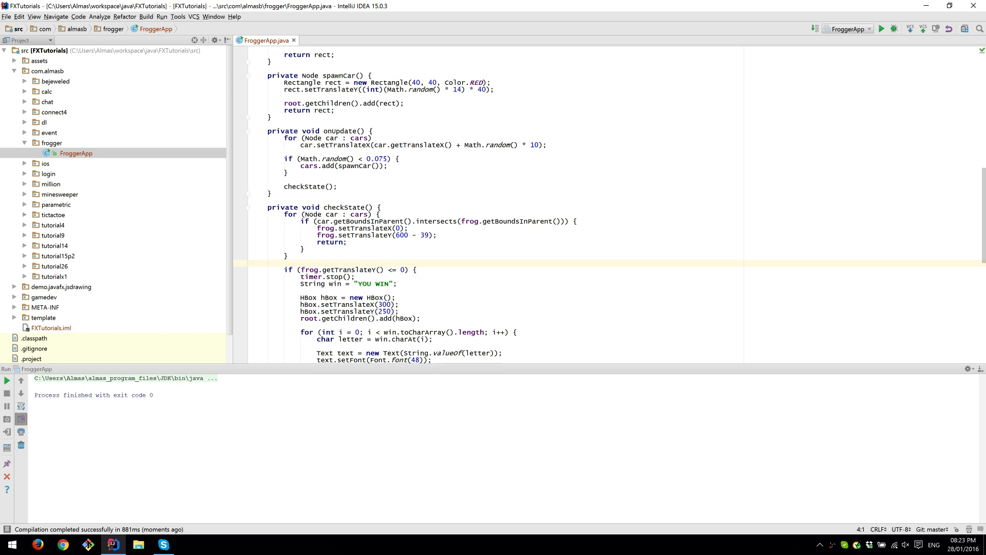
- Maximise the FroggerApp.java editor and scroll through the complete game code
{"action": "left_click", "coordinate": [390, 159]}
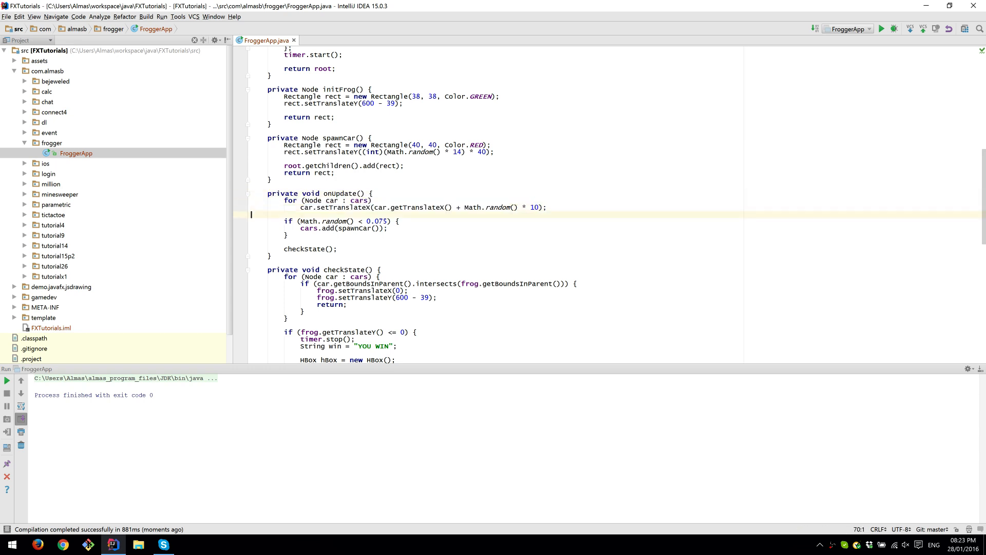
{"action": "double_click", "coordinate": [535, 208]}
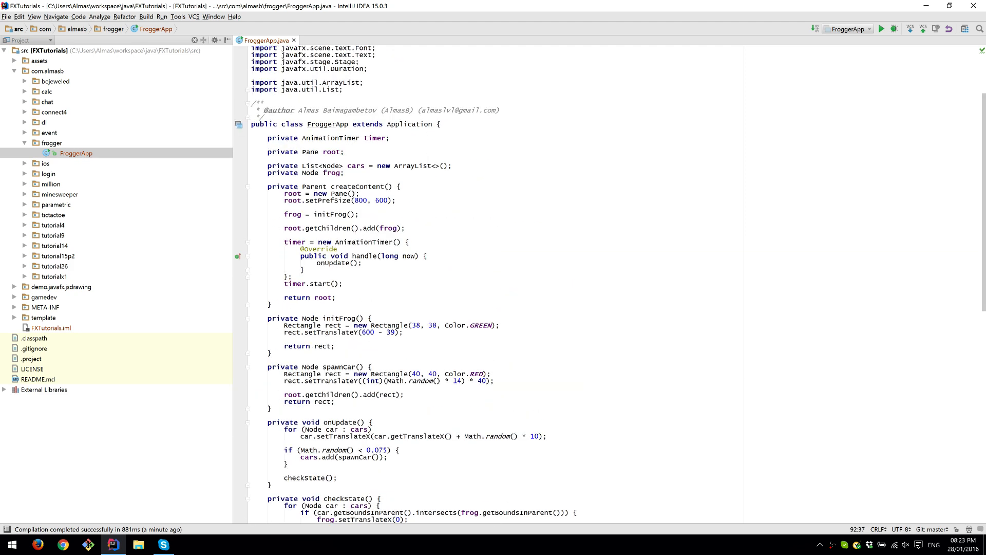
{"action": "scroll", "scroll_direction": "down", "scroll_amount": 3}
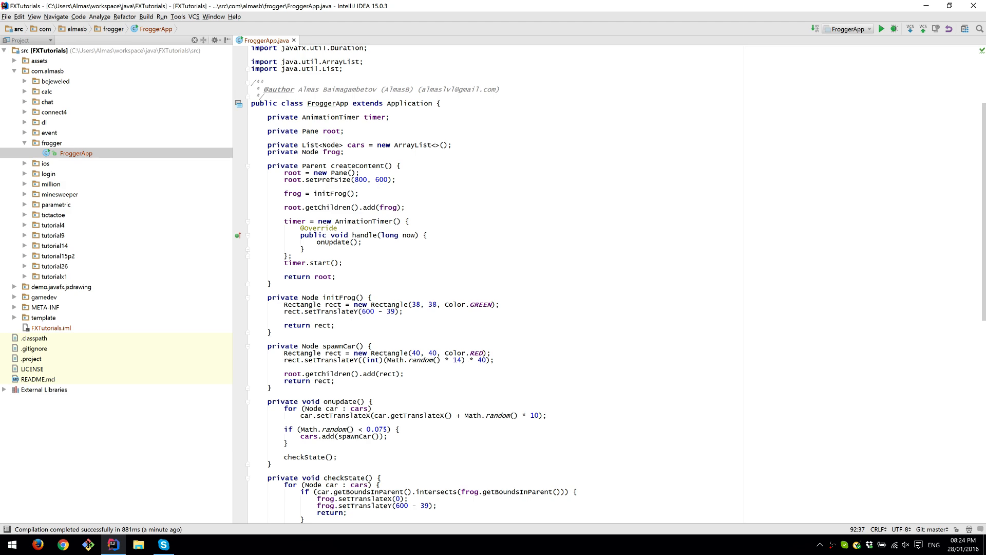
{"action": "scroll", "scroll_direction": "down", "scroll_amount": 3}
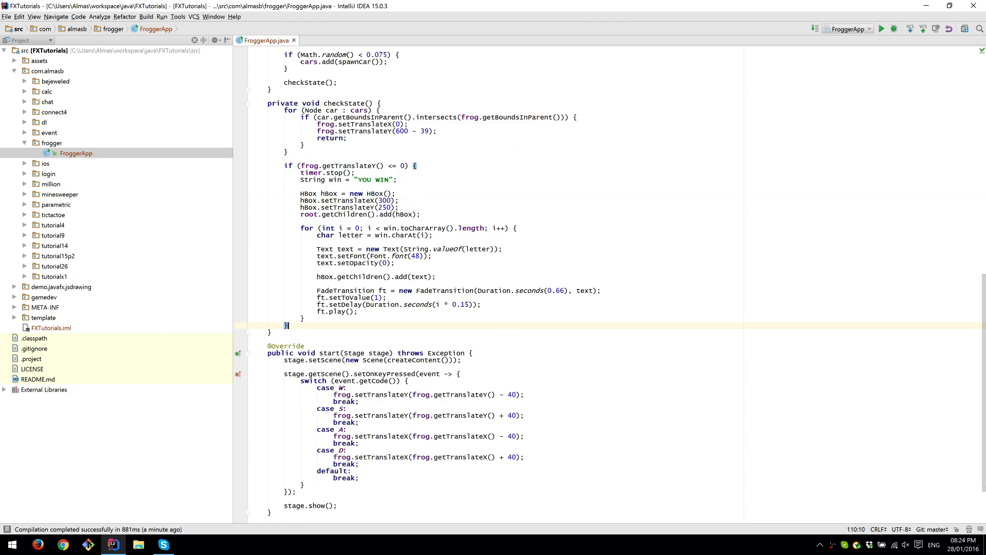
{"action": "scroll", "scroll_direction": "down", "scroll_amount": 3}
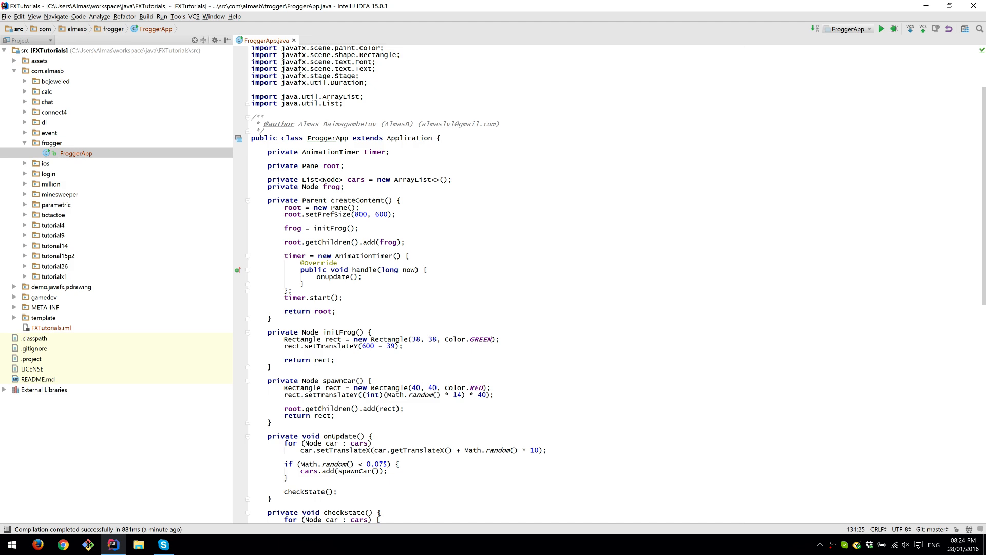
{"action": "scroll", "scroll_direction": "down", "scroll_amount": 3}
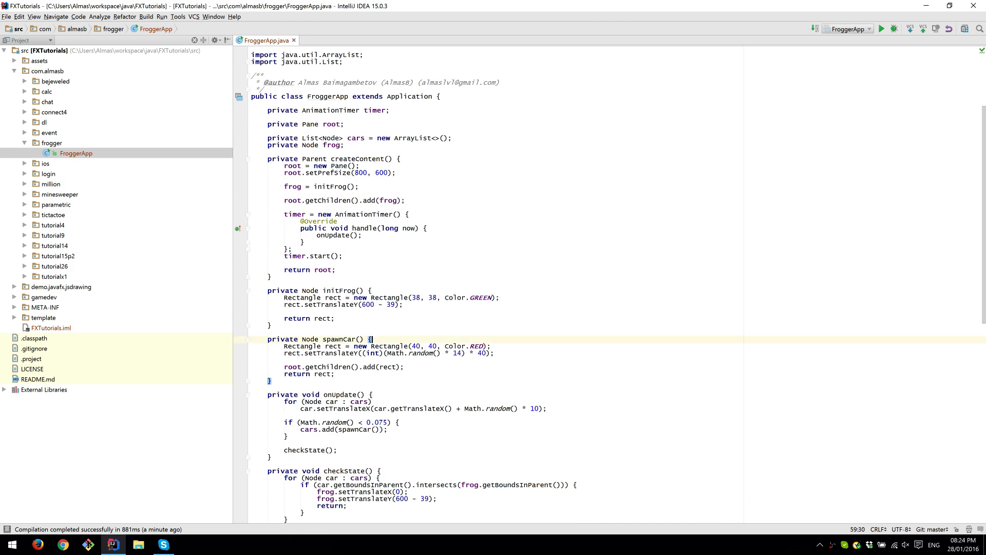
{"action": "scroll", "scroll_direction": "down", "scroll_amount": 3}
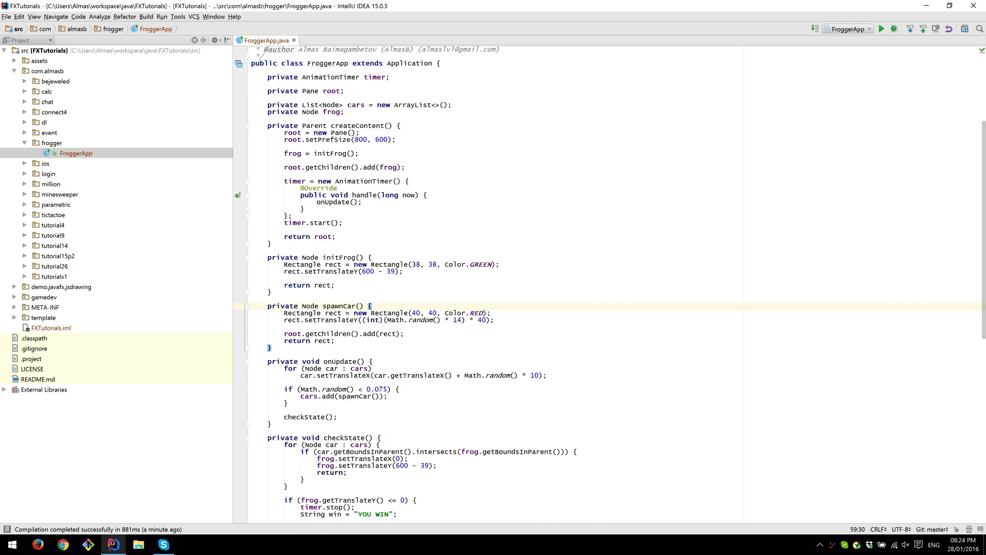